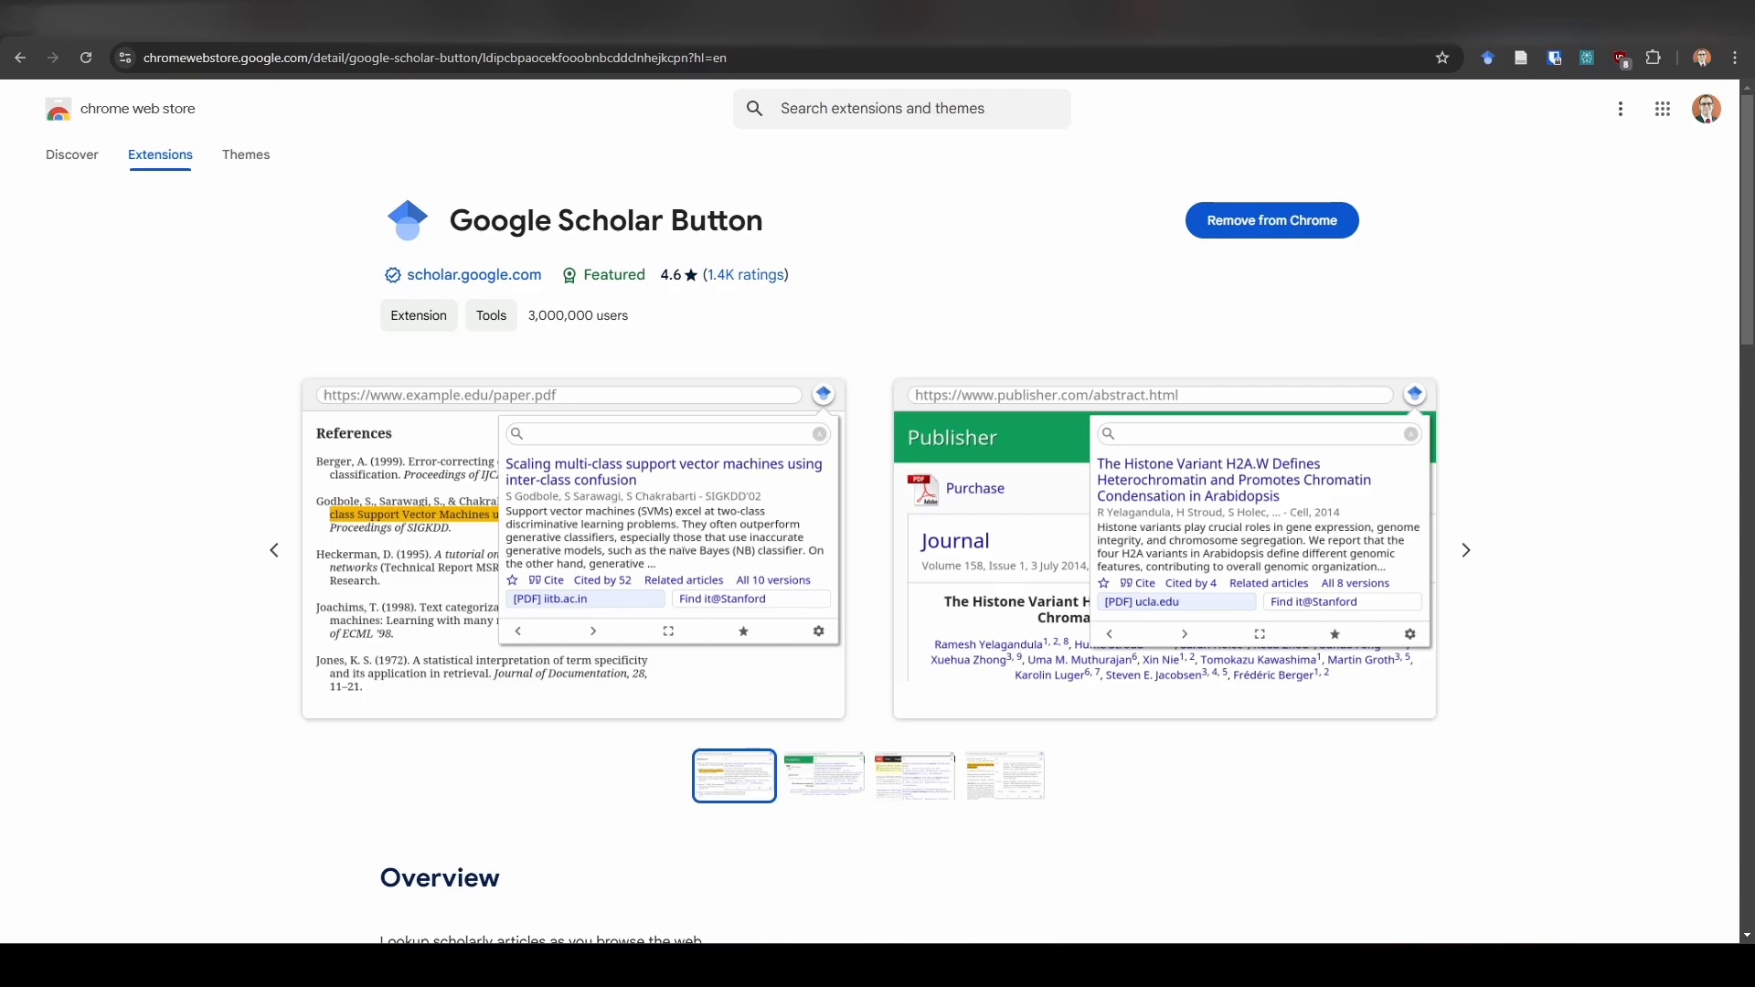
{"action": "mouse_move", "coordinate": [1356, 444]}
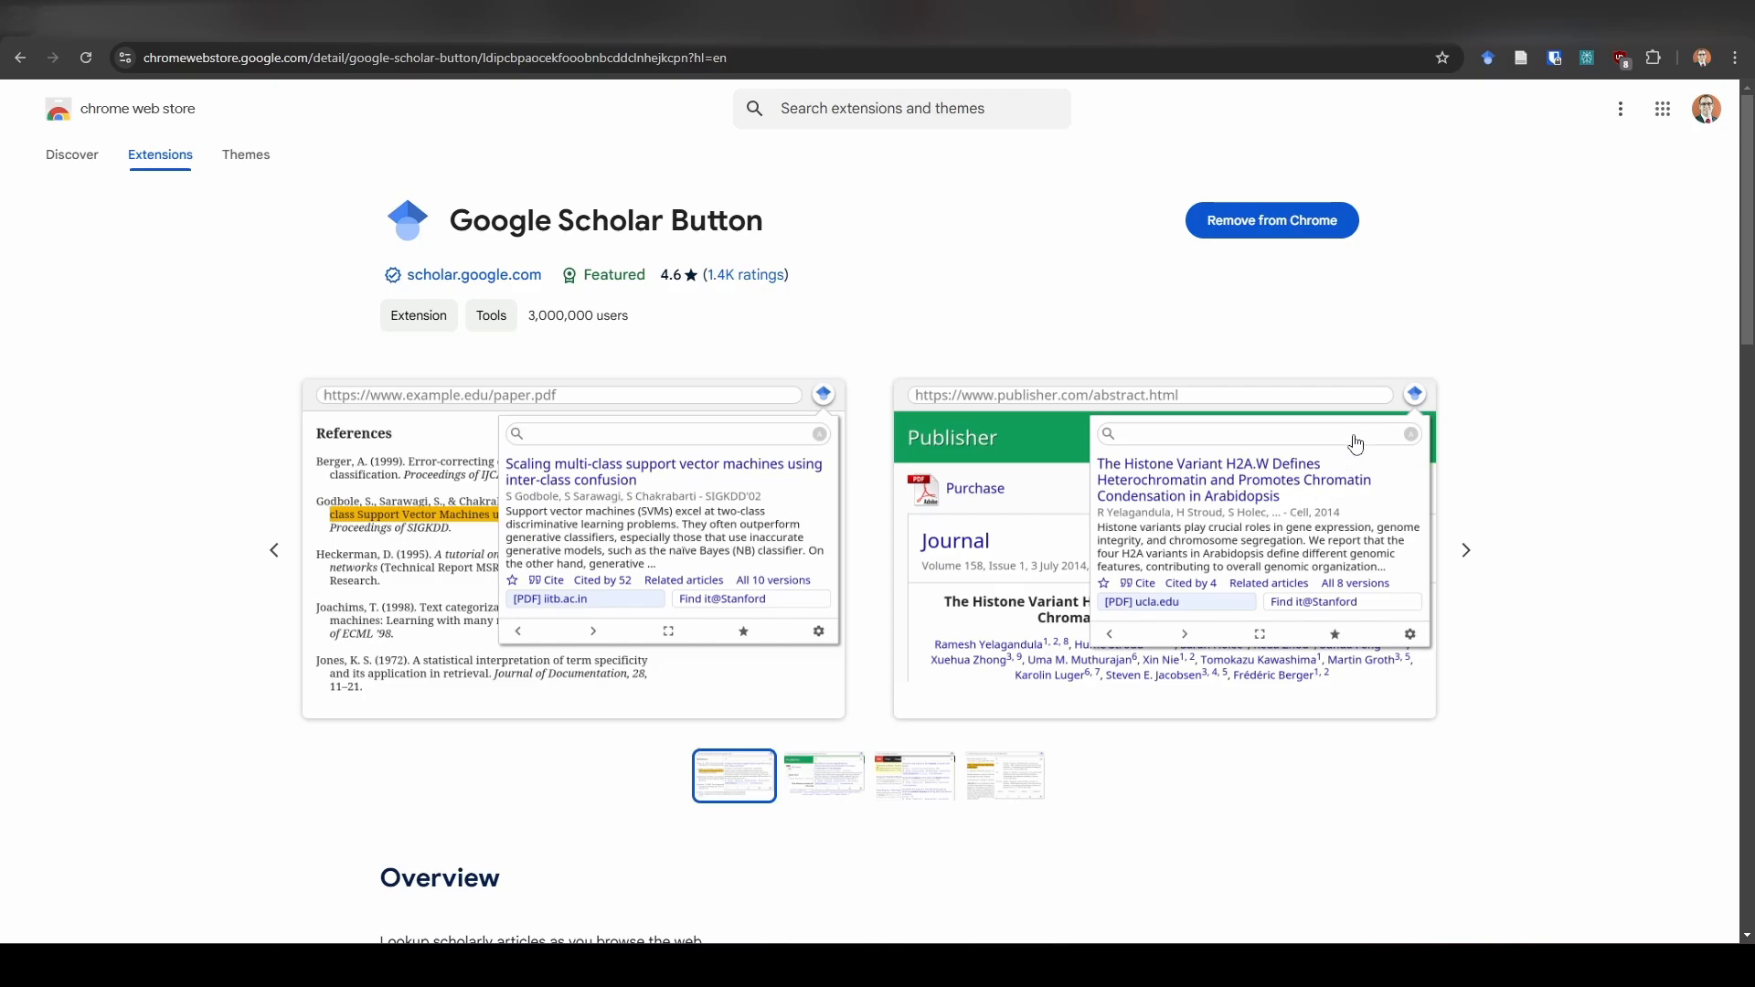
{"action": "mouse_move", "coordinate": [1351, 434]}
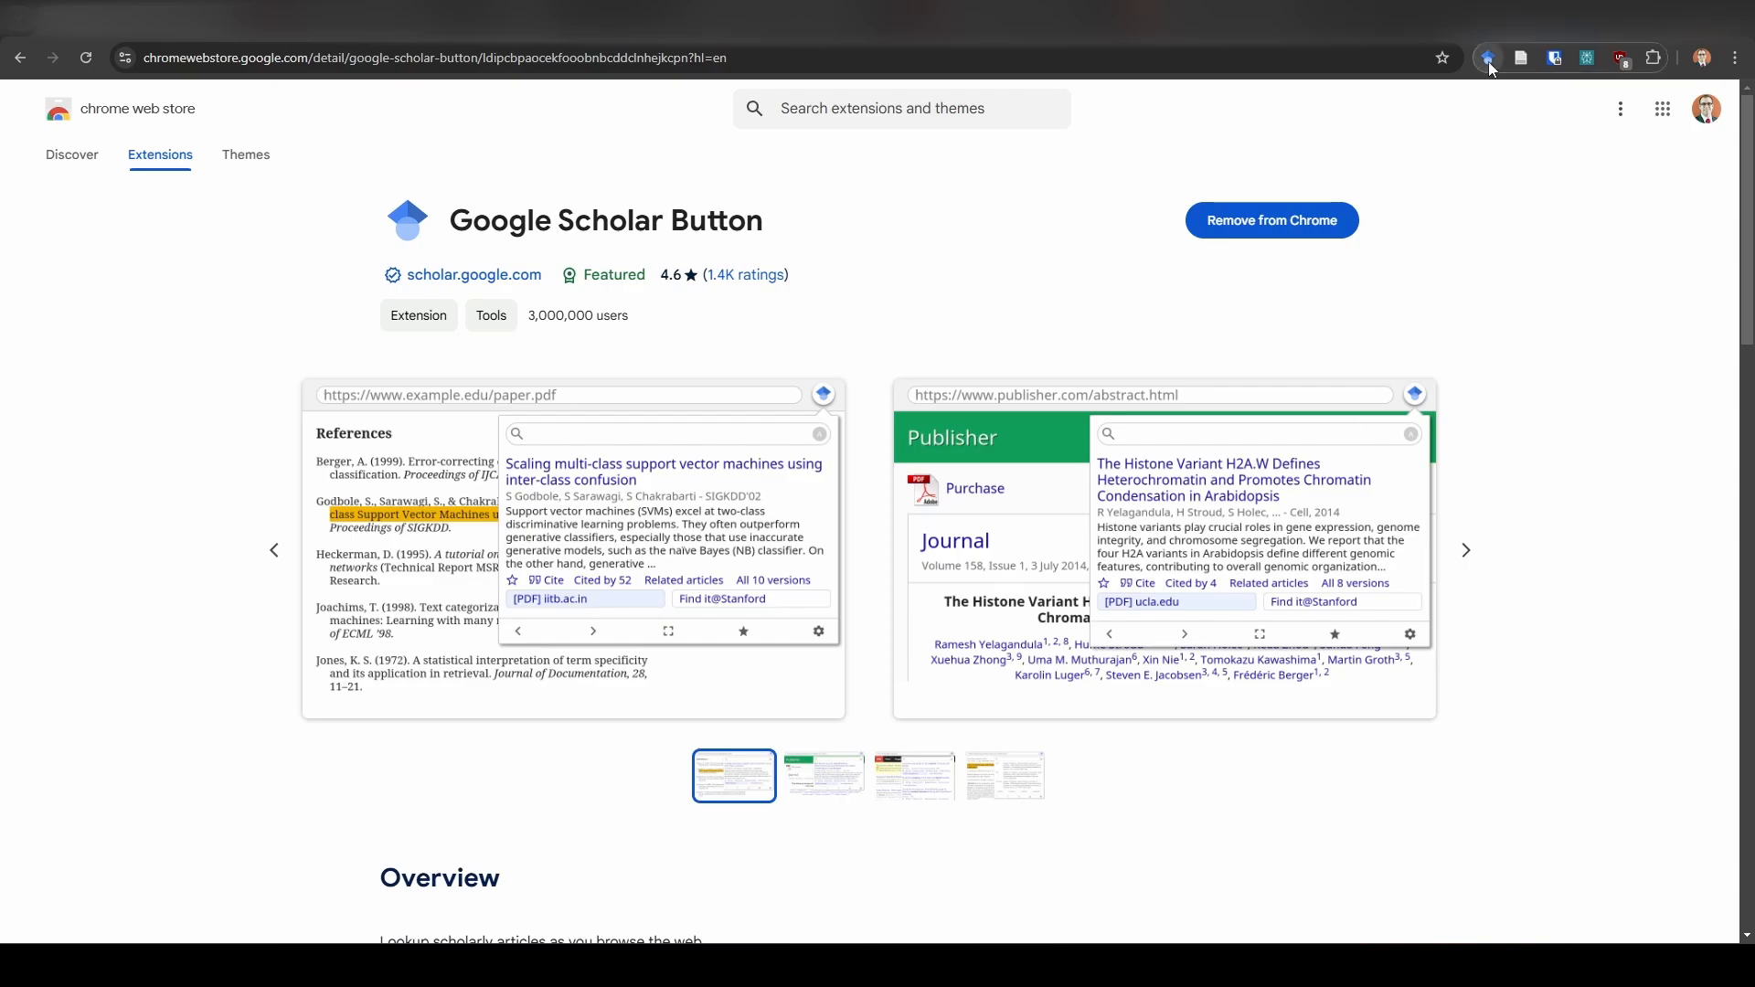
Search Scholar Button for 'robust variance estimation meta-analysis' to list matching papers.
{"action": "left_click", "coordinate": [1487, 59]}
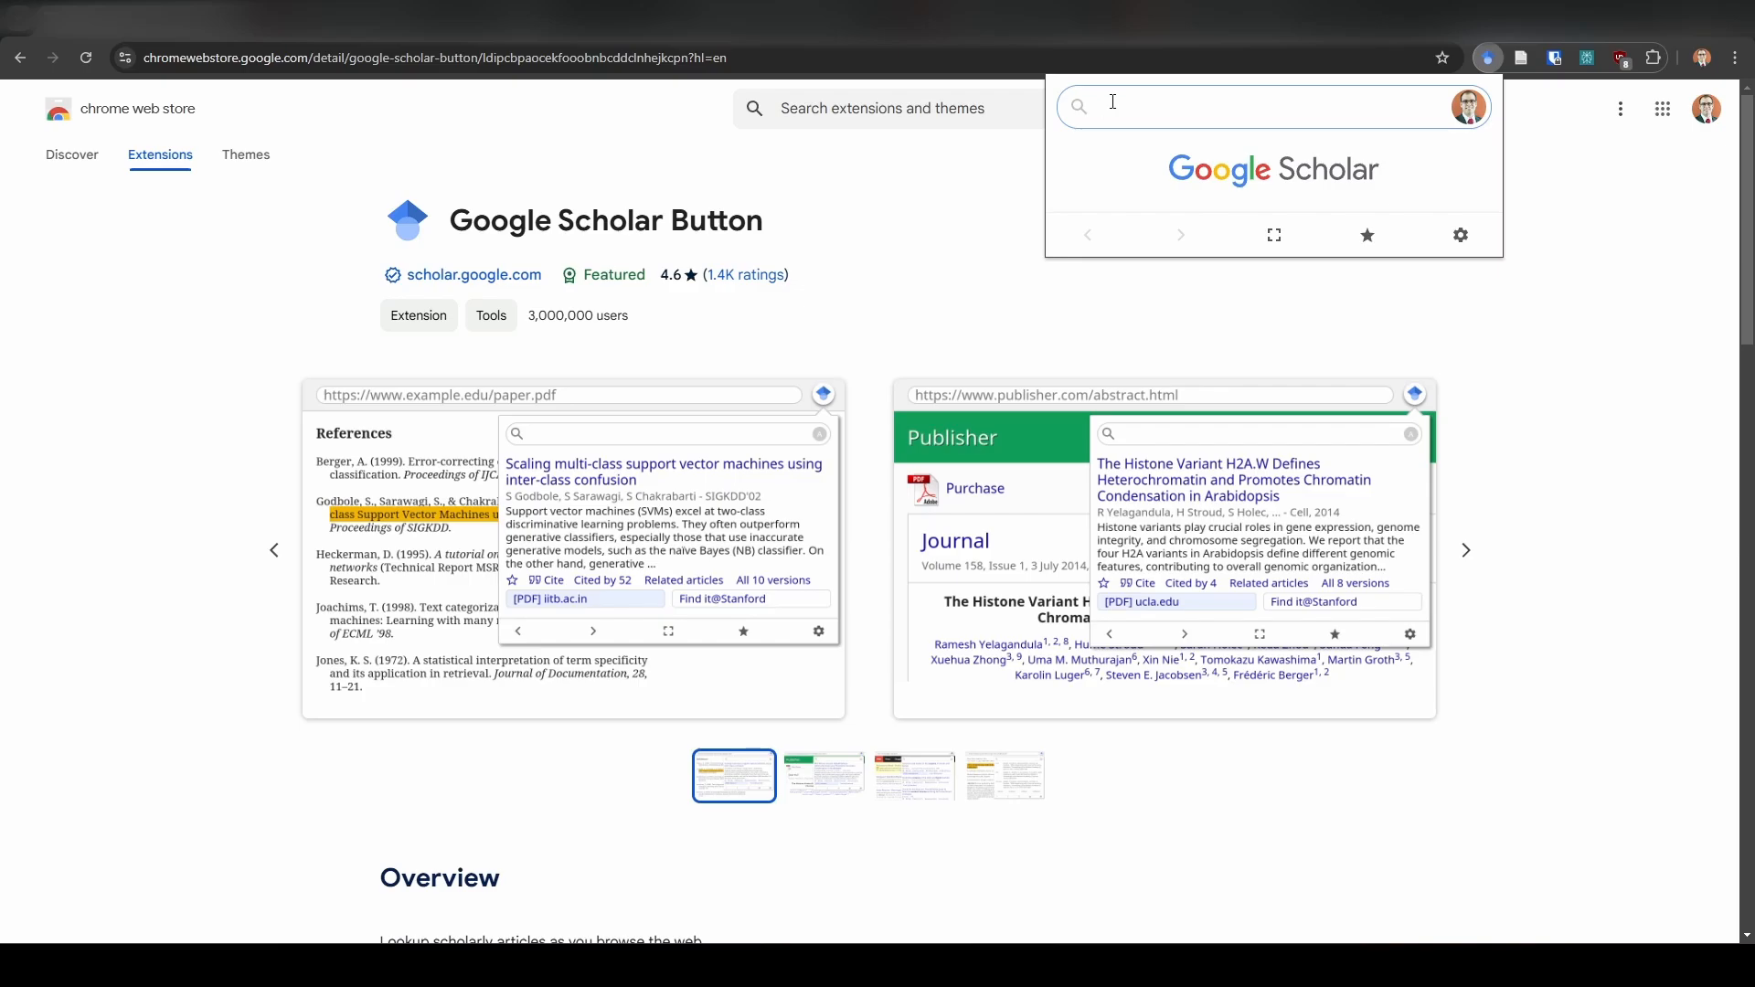
{"action": "type", "text": "robust variance estimation meta-analysi"}
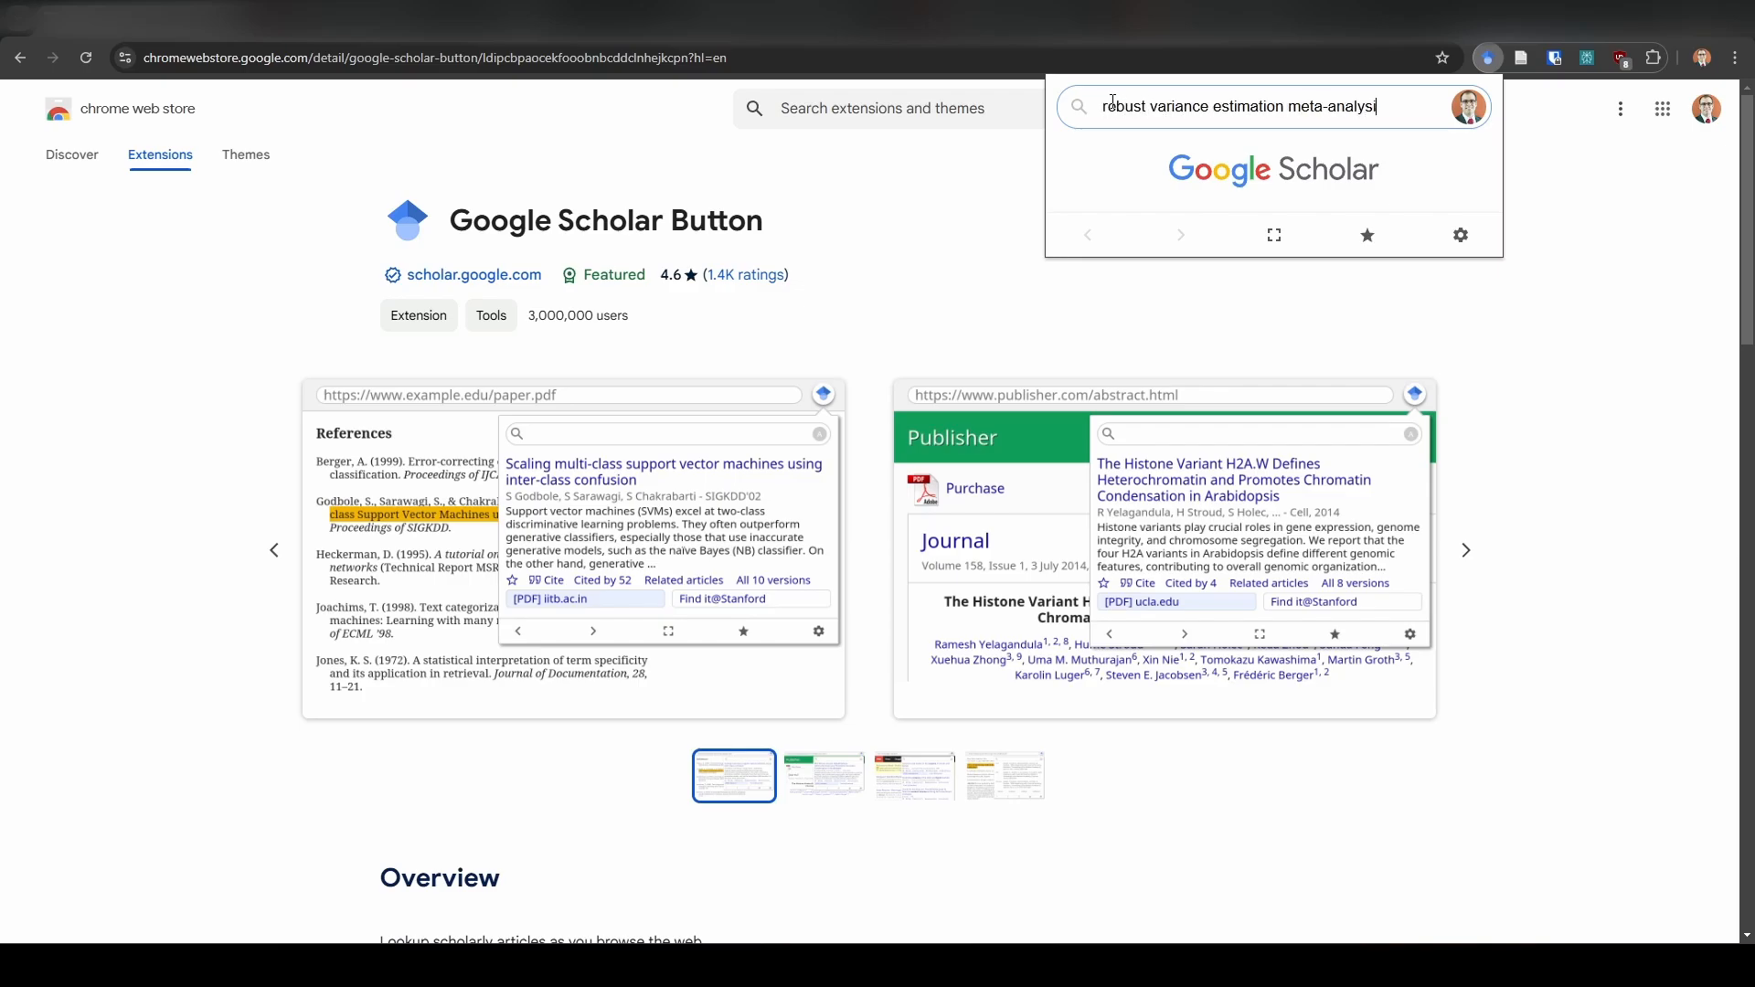
{"action": "key", "text": "enter"}
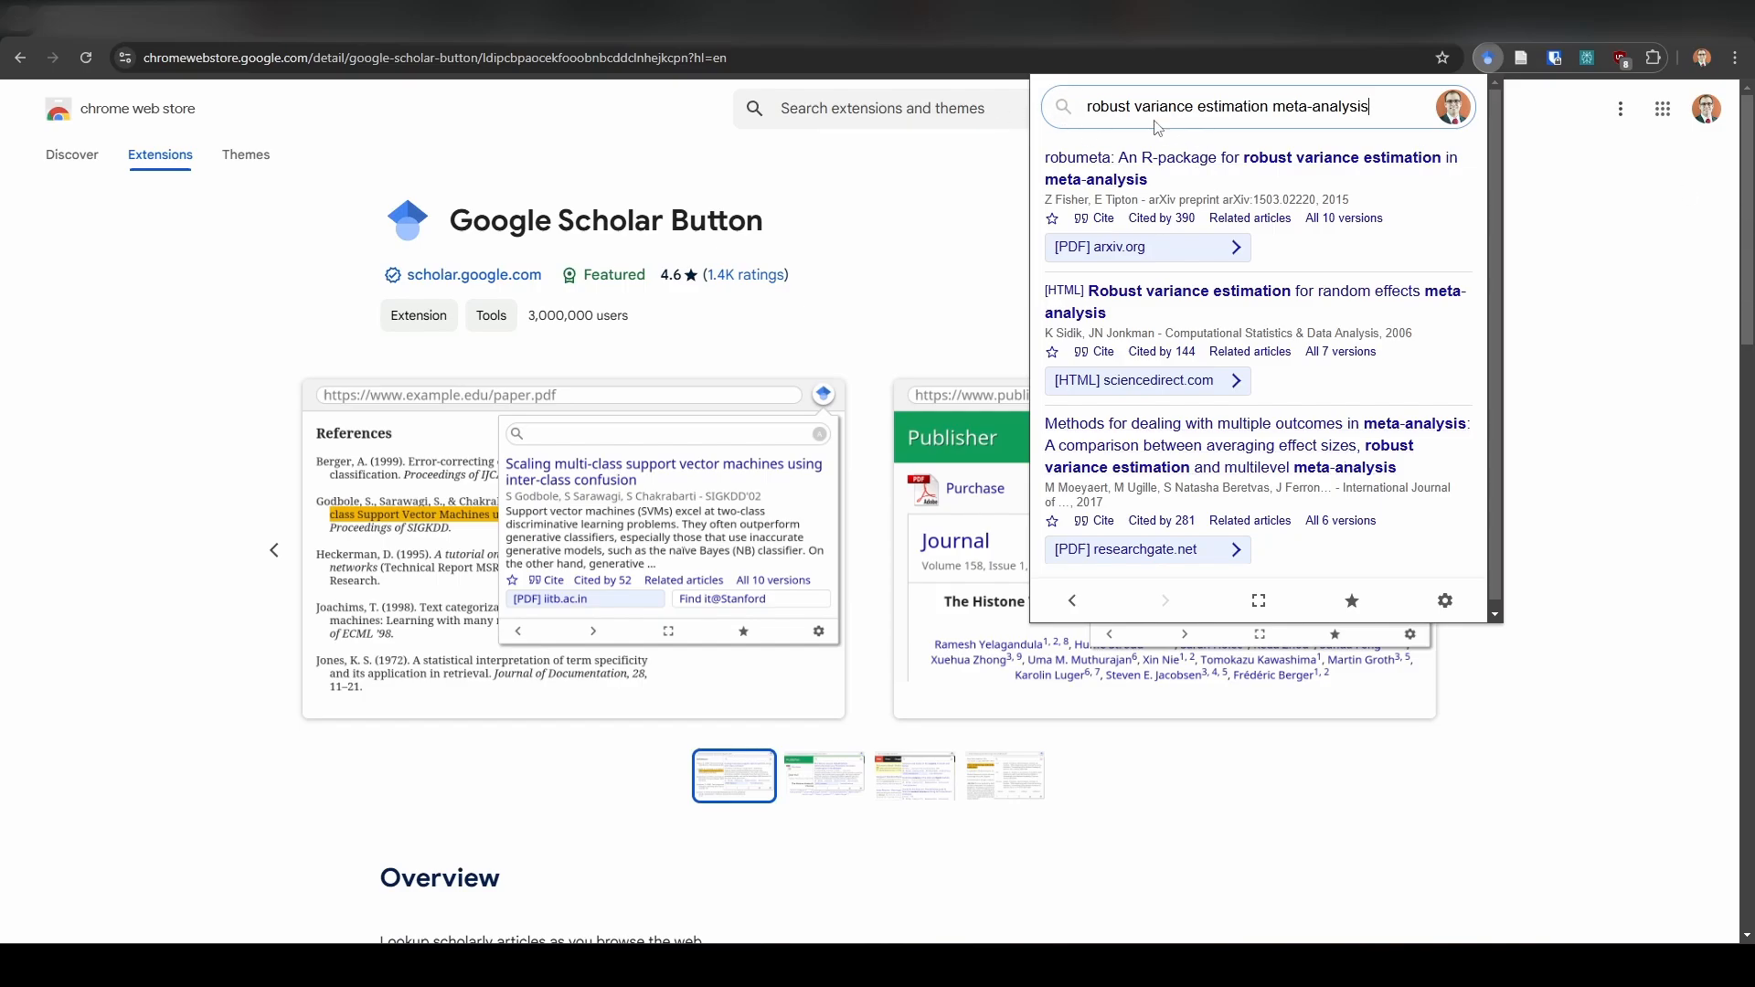
{"action": "mouse_move", "coordinate": [1301, 129]}
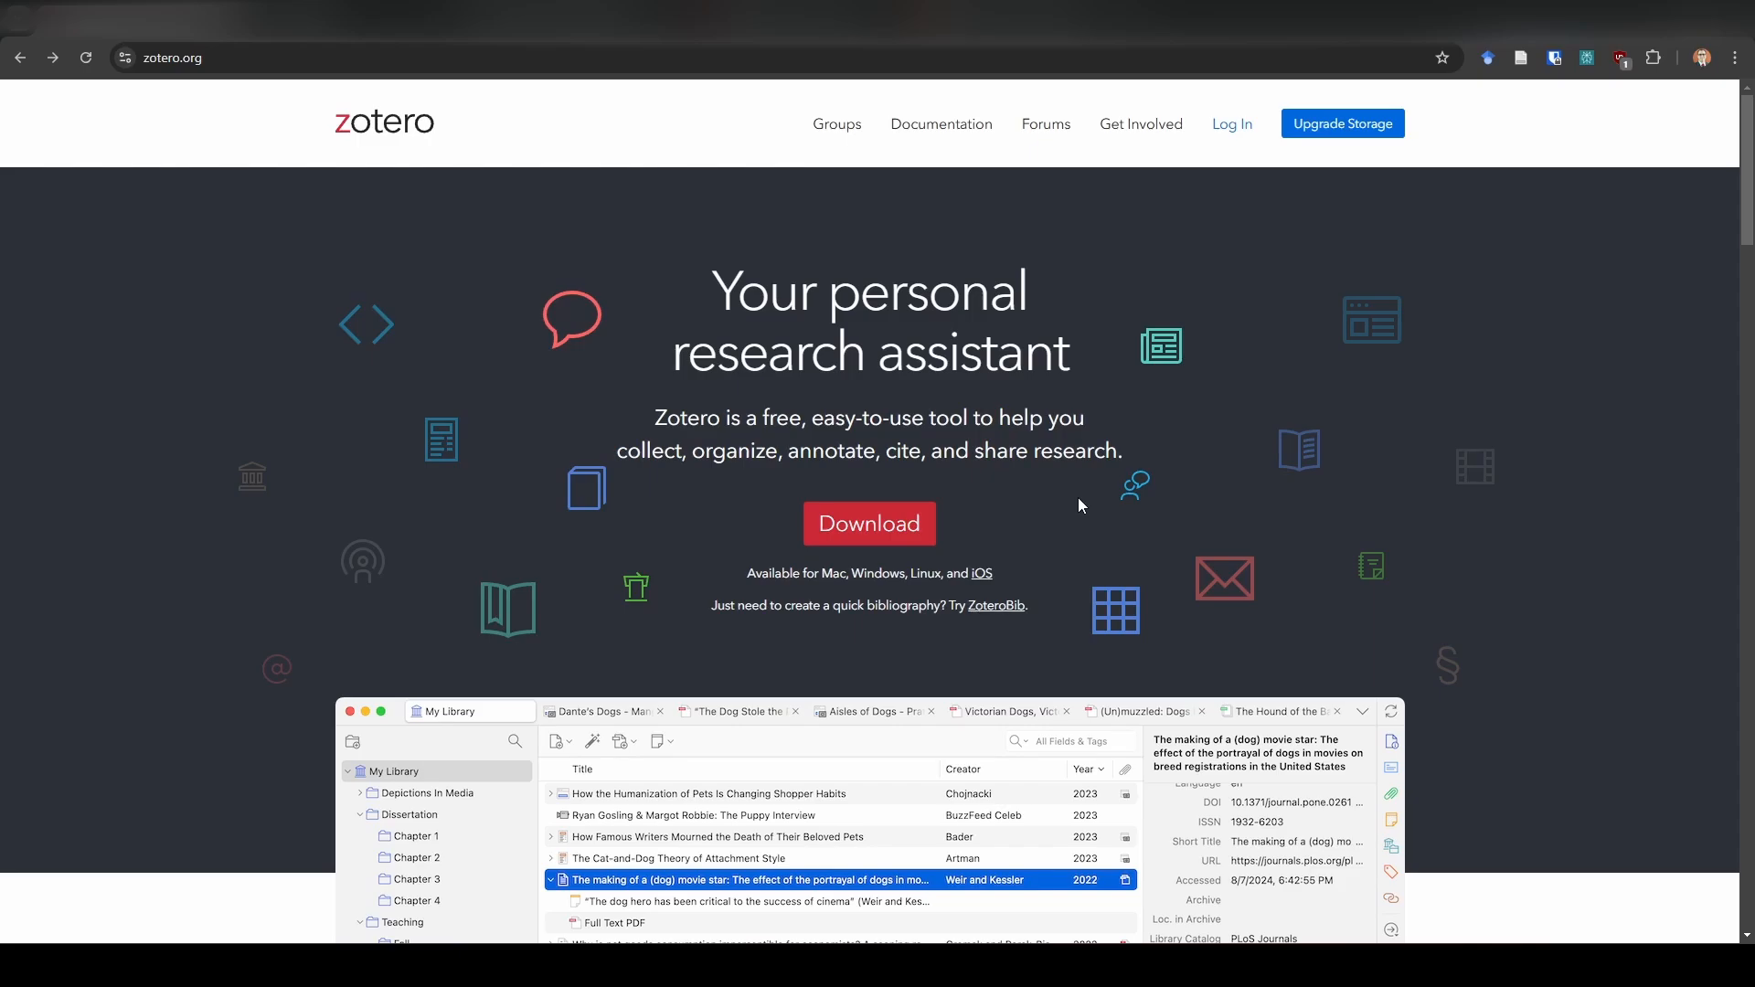
{"action": "mouse_move", "coordinate": [1050, 506]}
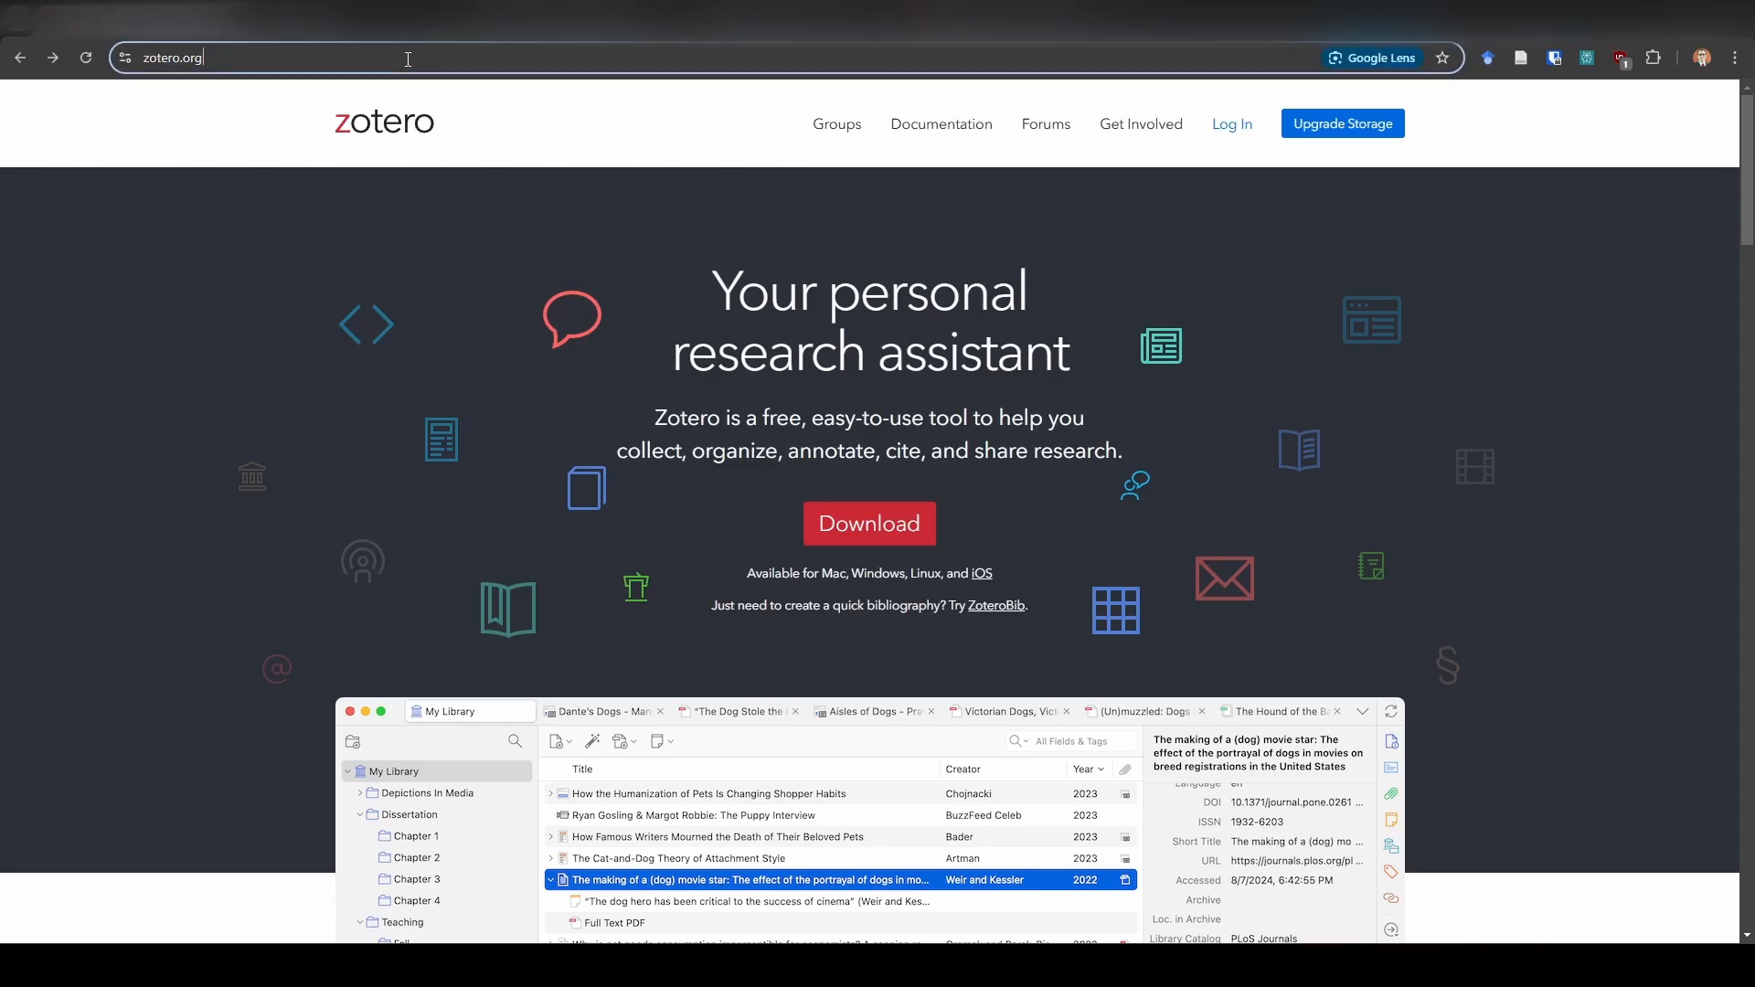
Load scholar.google.com from the address bar.
{"action": "type", "text": "schooar.google.com"}
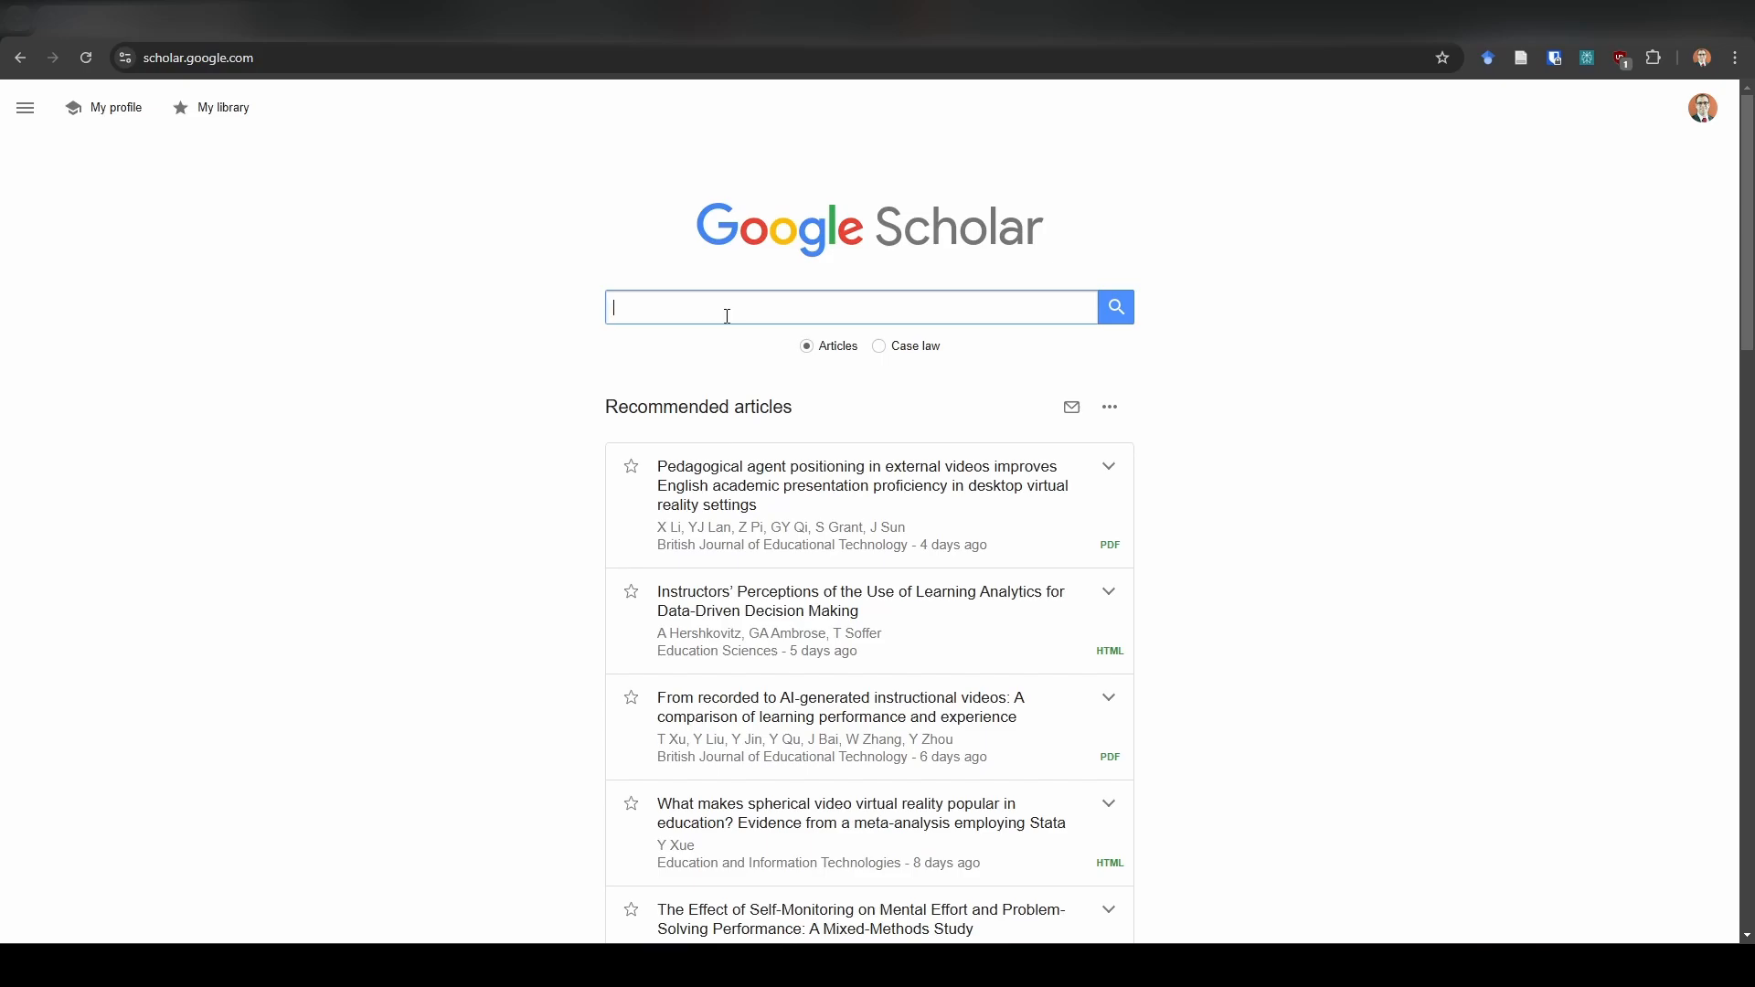
Search Scholar for 'robust variance estimation' and open the 2010 meta-regression article on Wiley.
{"action": "type", "text": "robust variance estimation"}
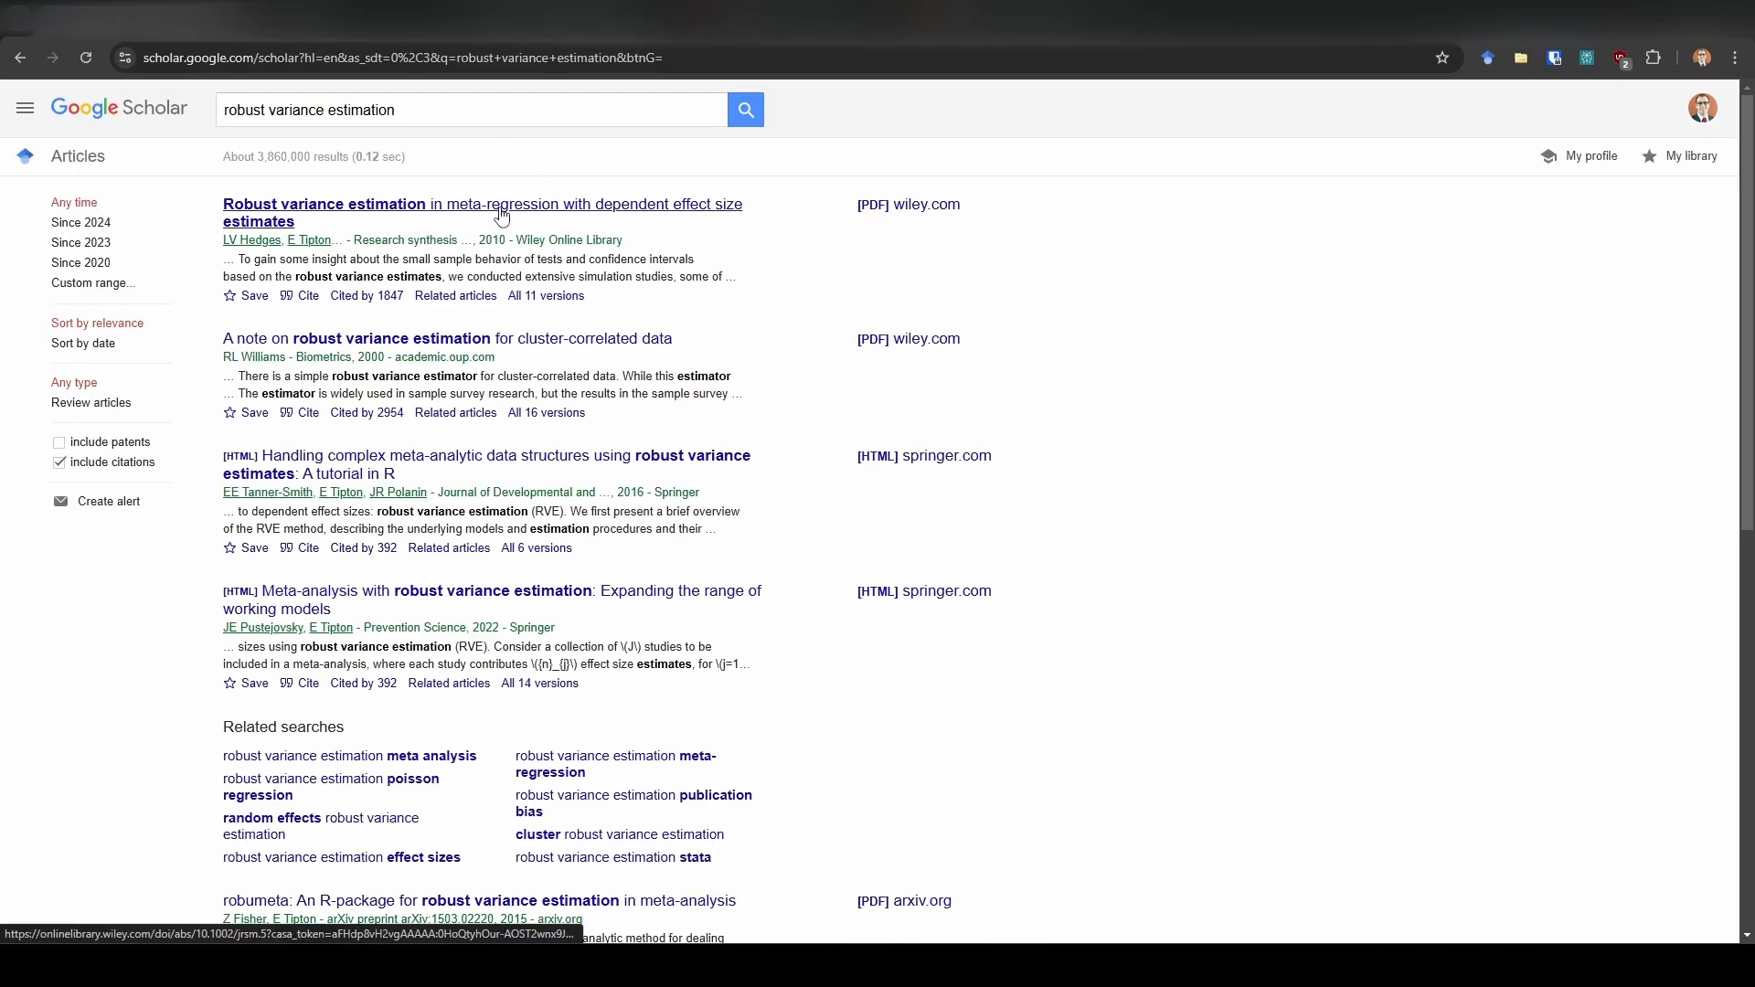
{"action": "left_click", "coordinate": [481, 204]}
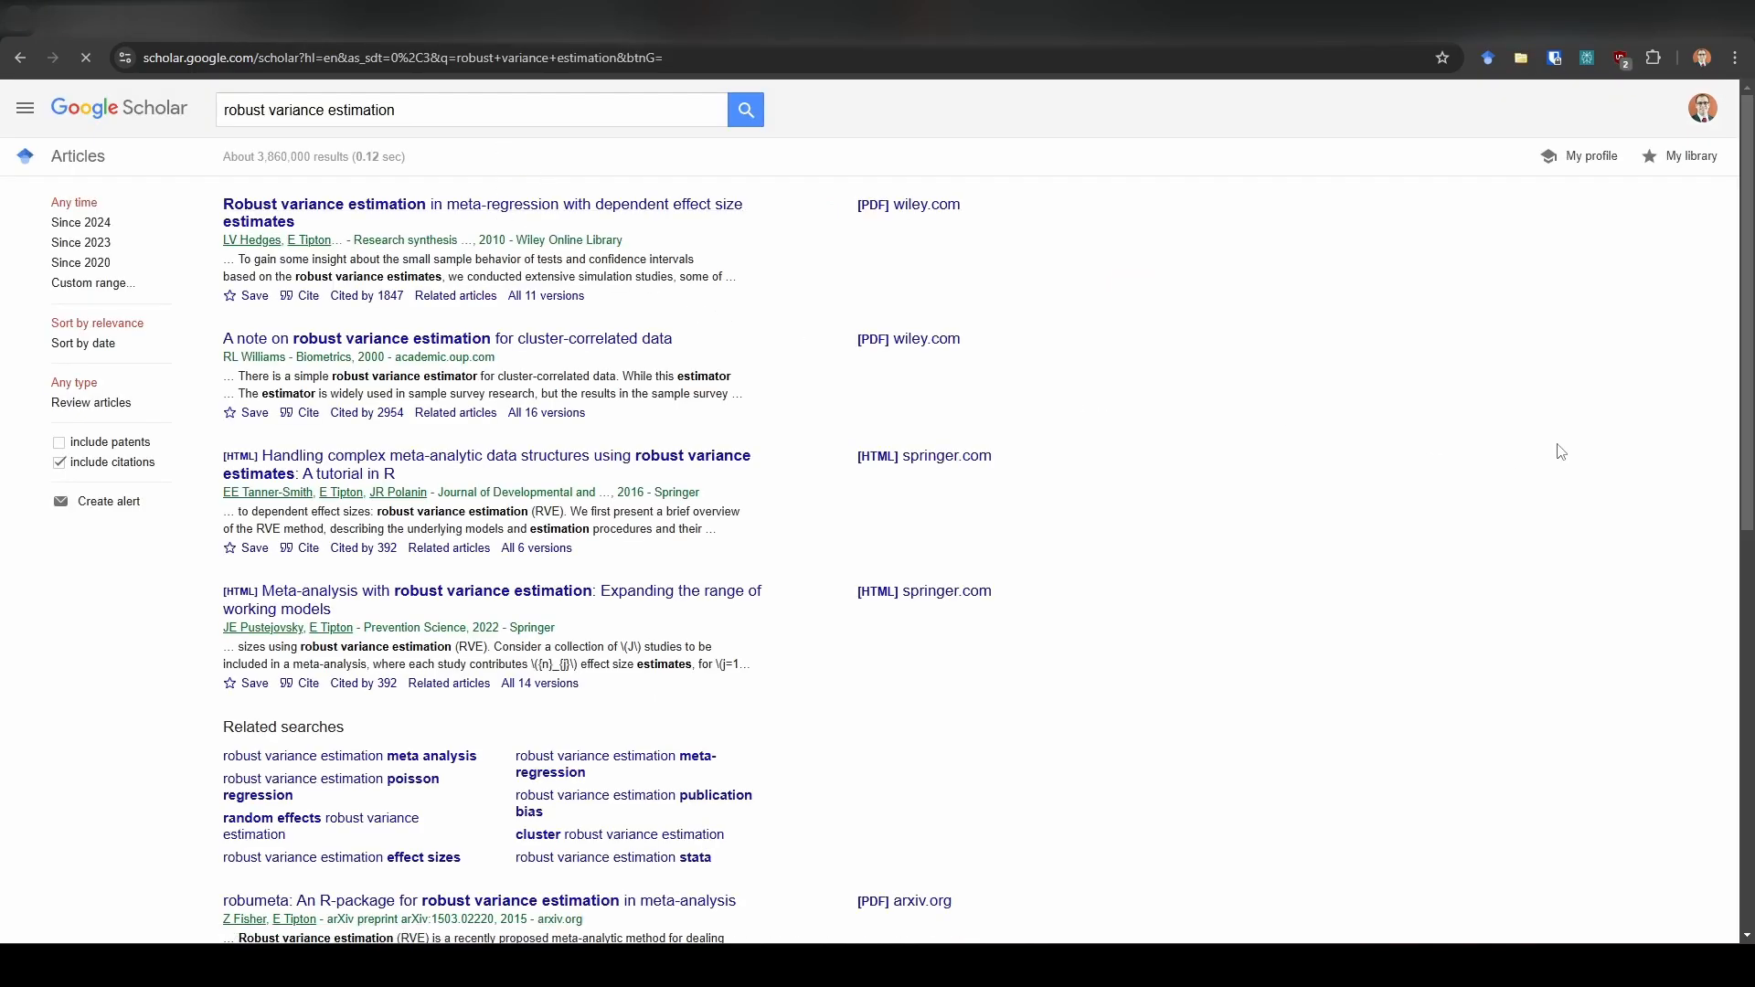
{"action": "left_click", "coordinate": [324, 203]}
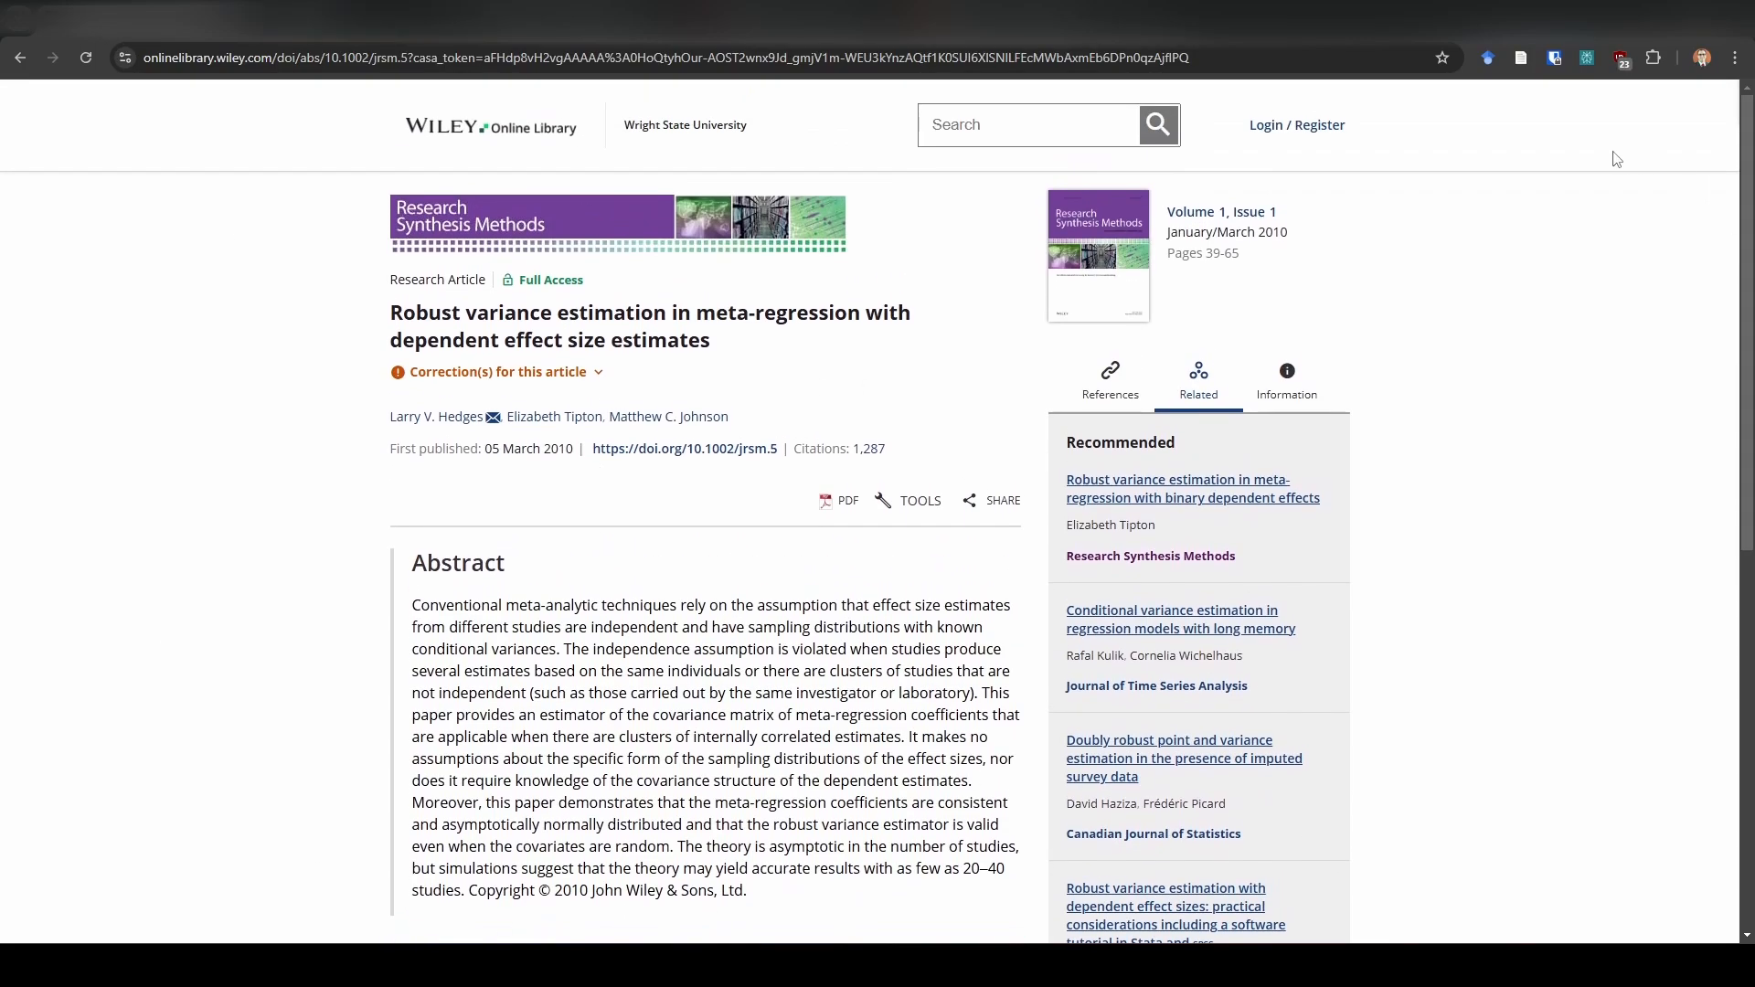
{"action": "mouse_move", "coordinate": [1521, 59]}
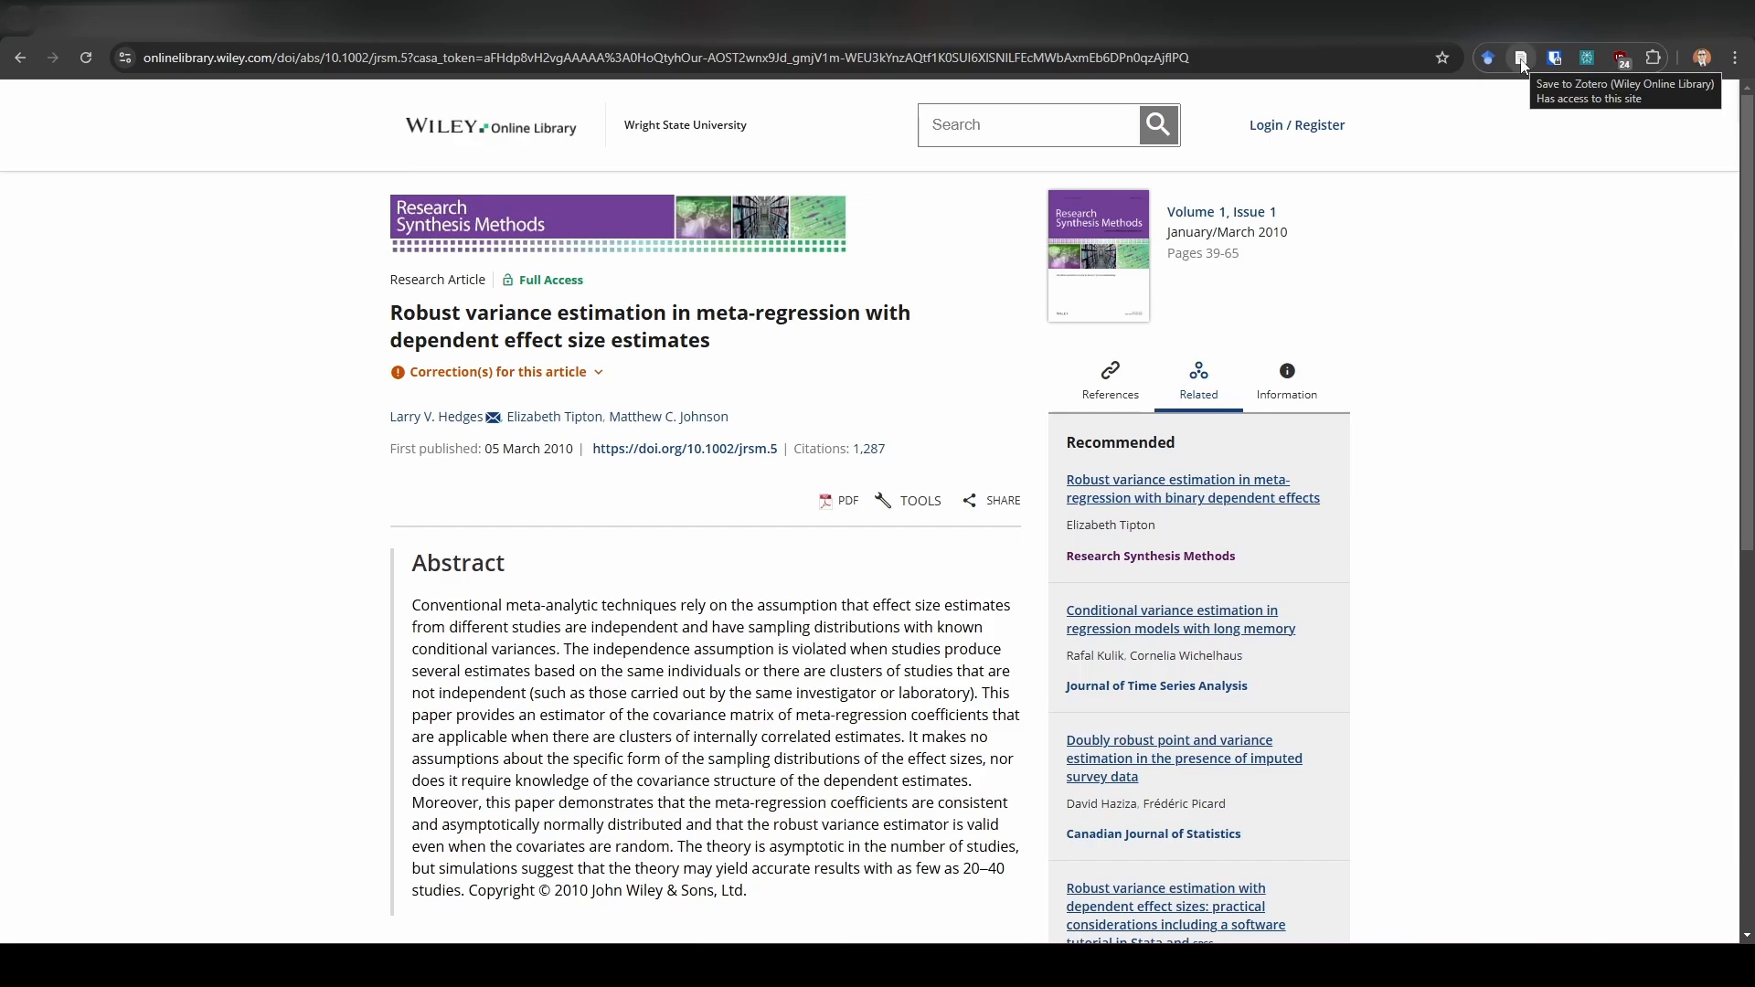
{"action": "mouse_move", "coordinate": [1387, 177]}
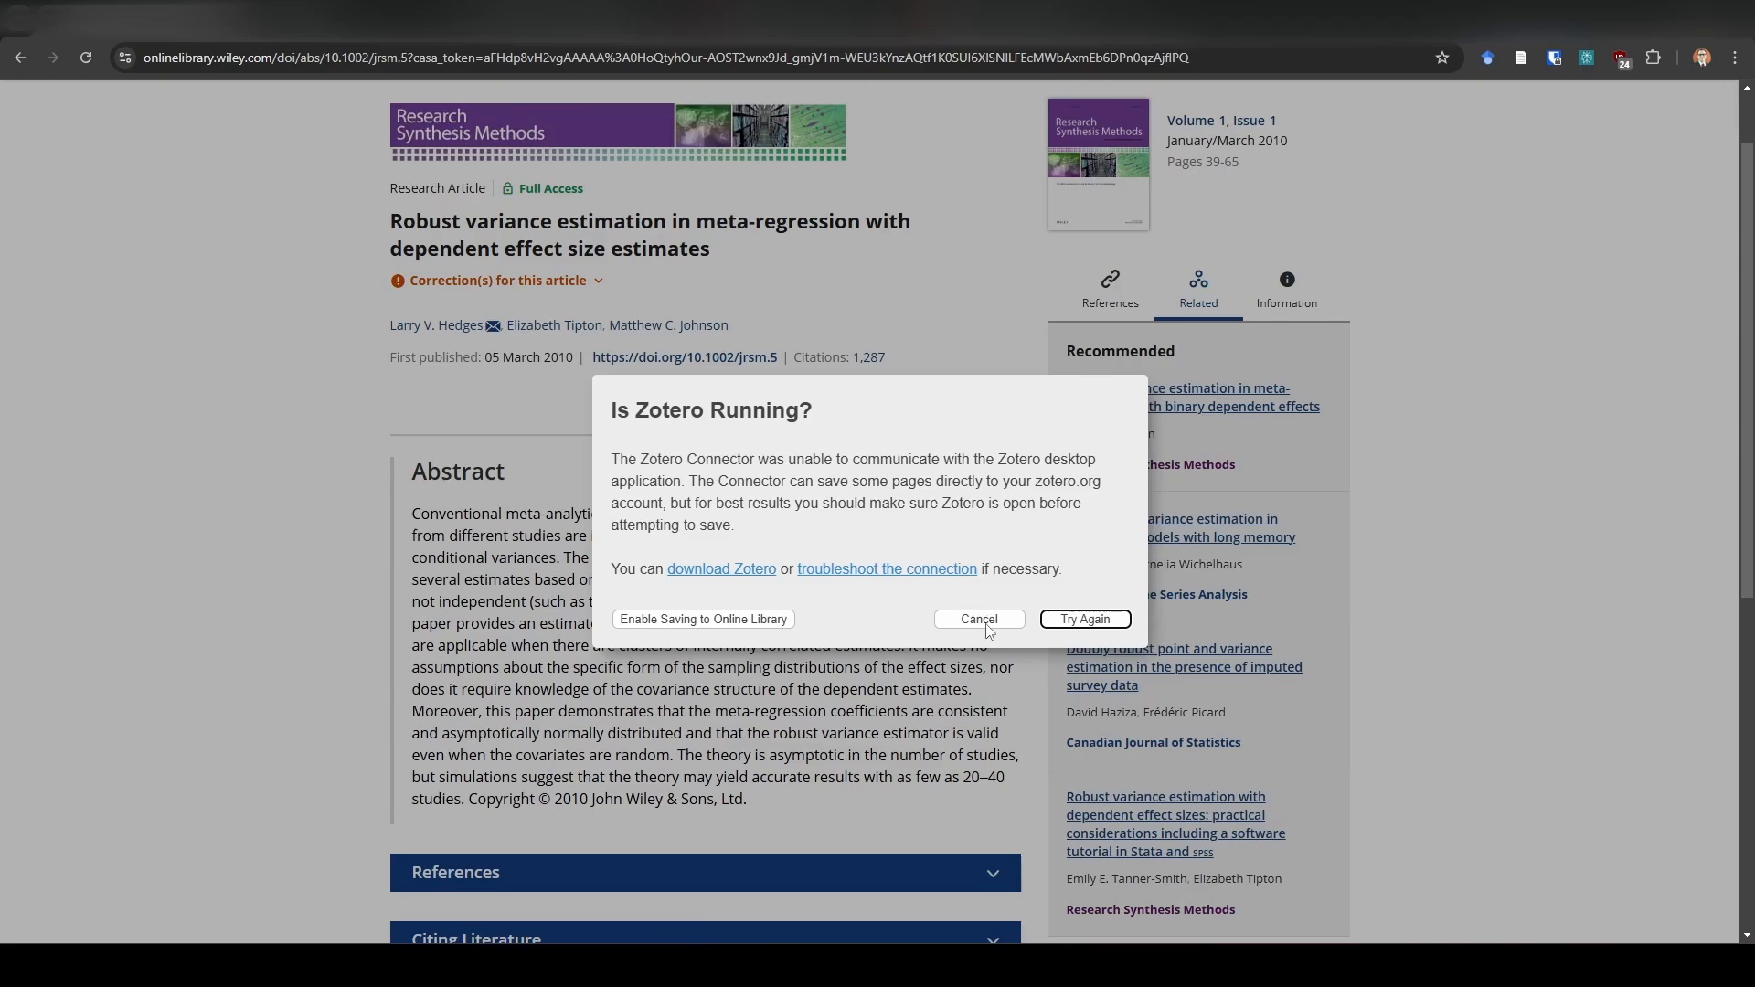
Cancel the 'Is Zotero Running?' warning without saving the article.
{"action": "left_click", "coordinate": [977, 619]}
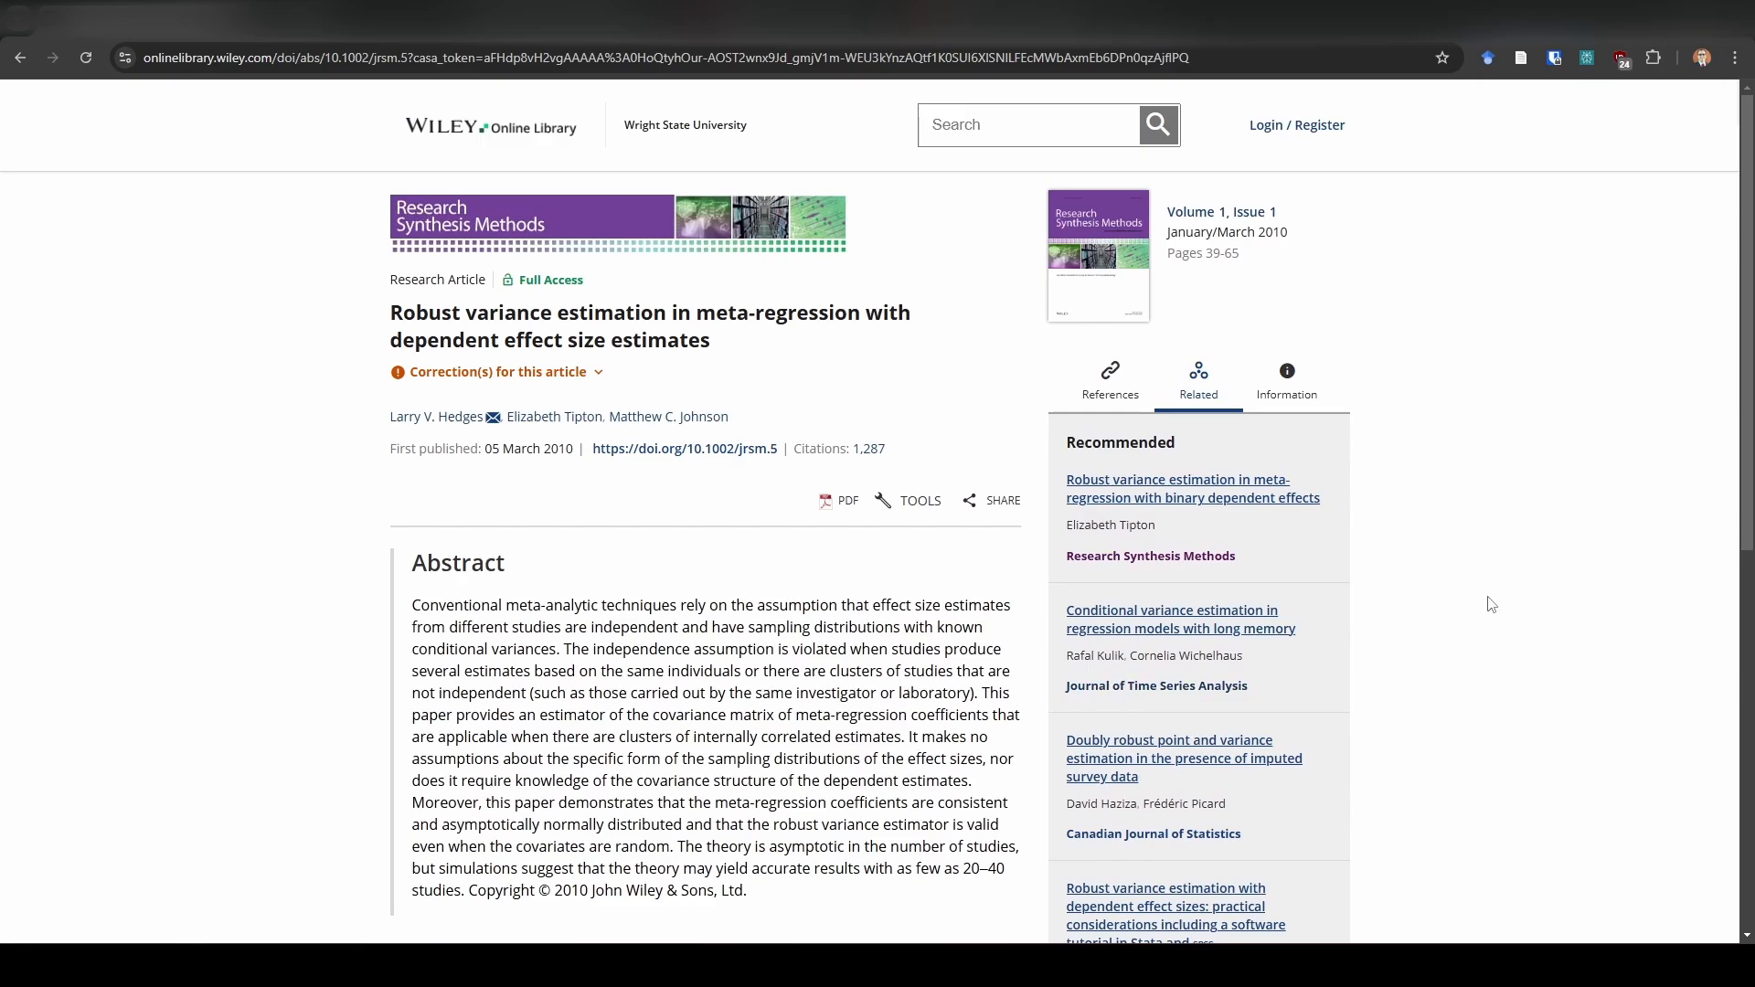
{"action": "mouse_move", "coordinate": [1488, 604]}
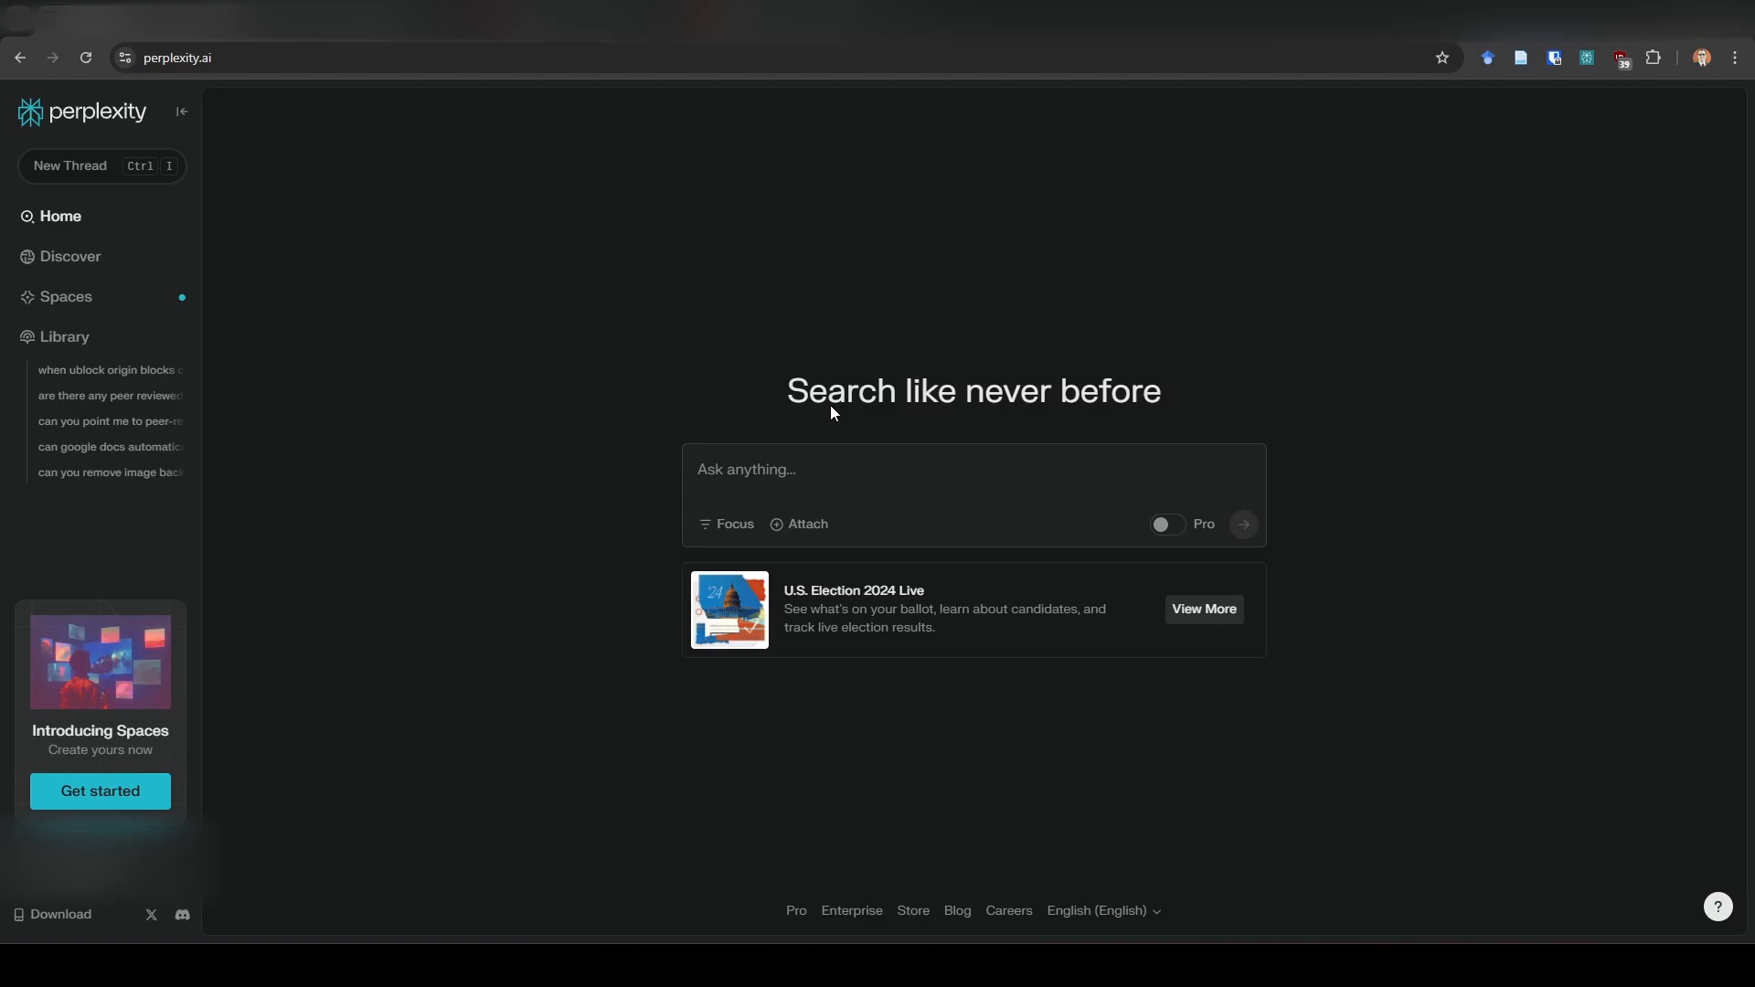
{"action": "mouse_move", "coordinate": [832, 405]}
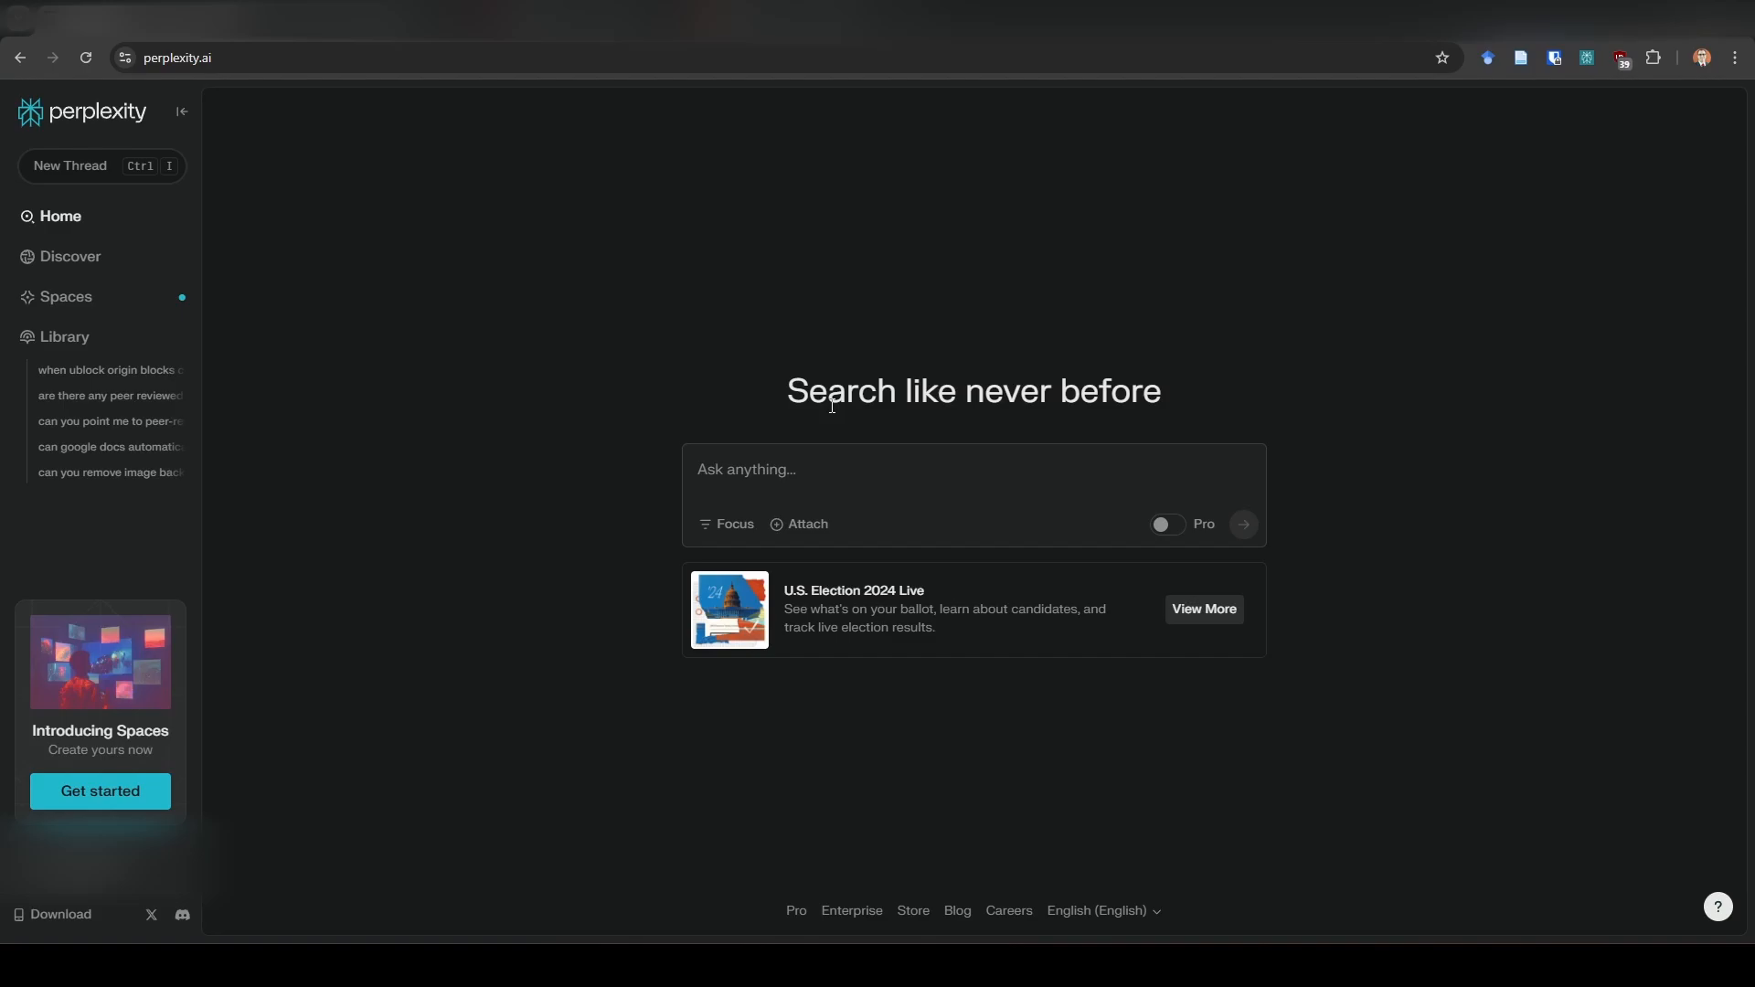
{"action": "mouse_move", "coordinate": [835, 374]}
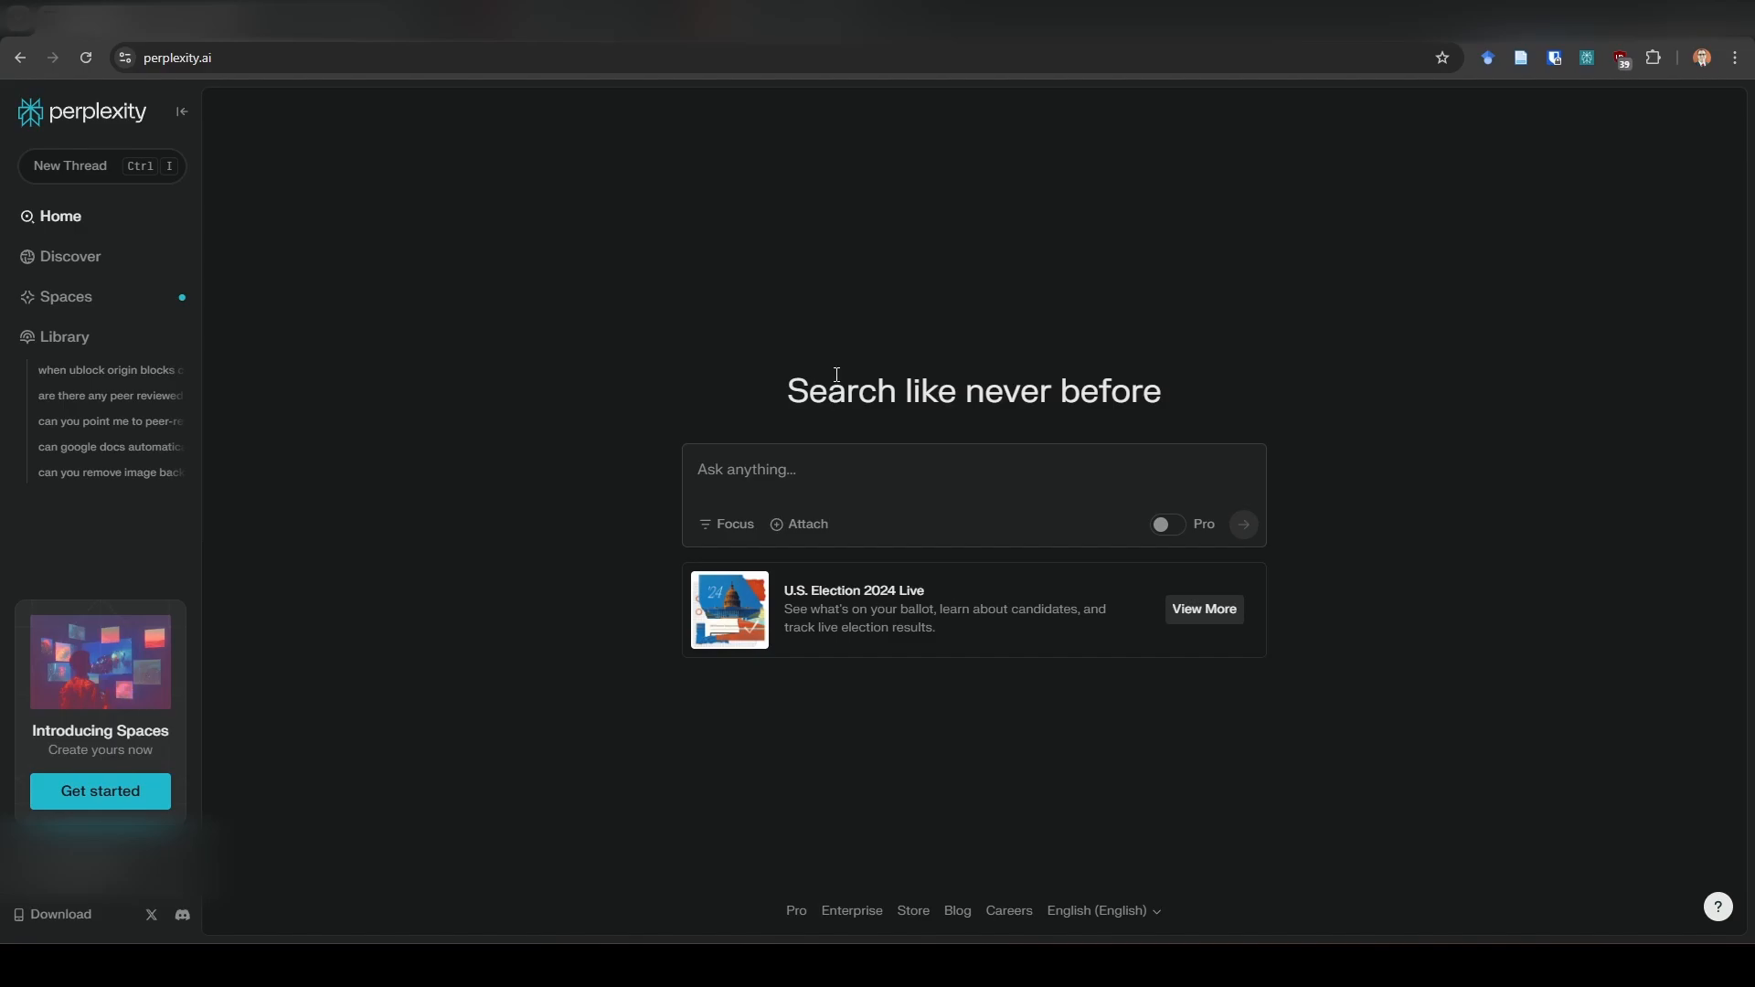
Ask Perplexity's extension to suggest papers on robust variance estimation.
{"action": "left_click", "coordinate": [1586, 56]}
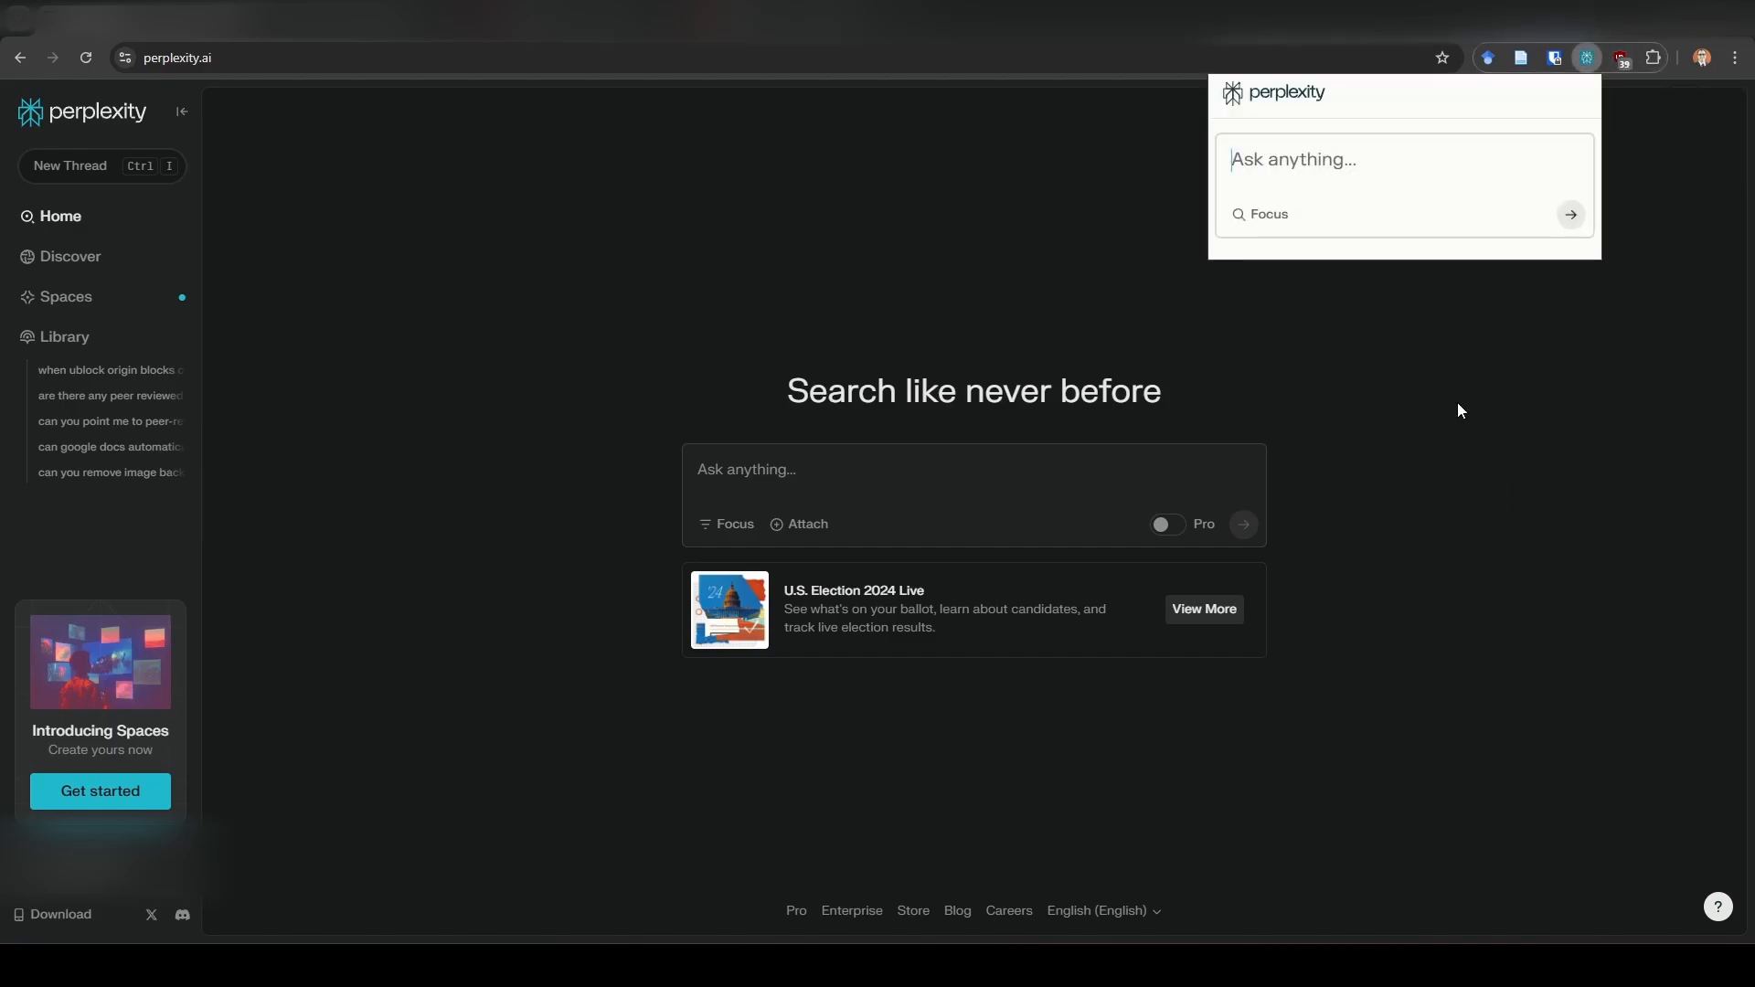
{"action": "mouse_move", "coordinate": [1418, 246]}
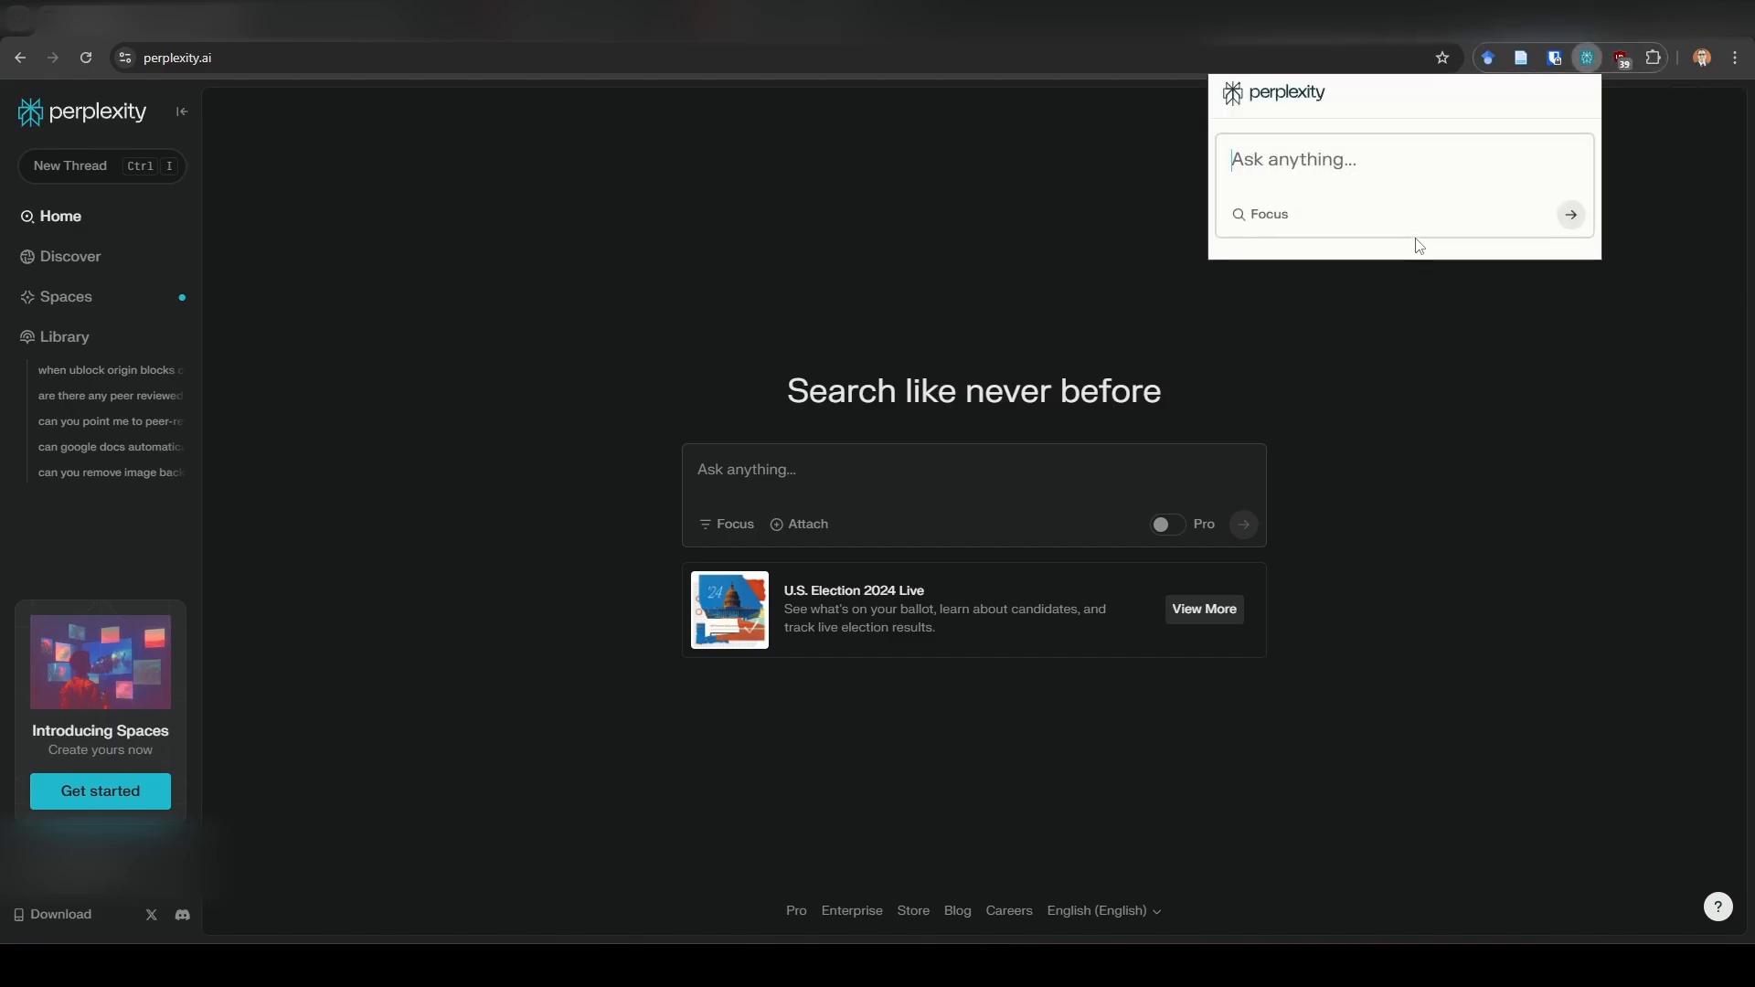
{"action": "type", "text": "can you point me to some academic papers about"}
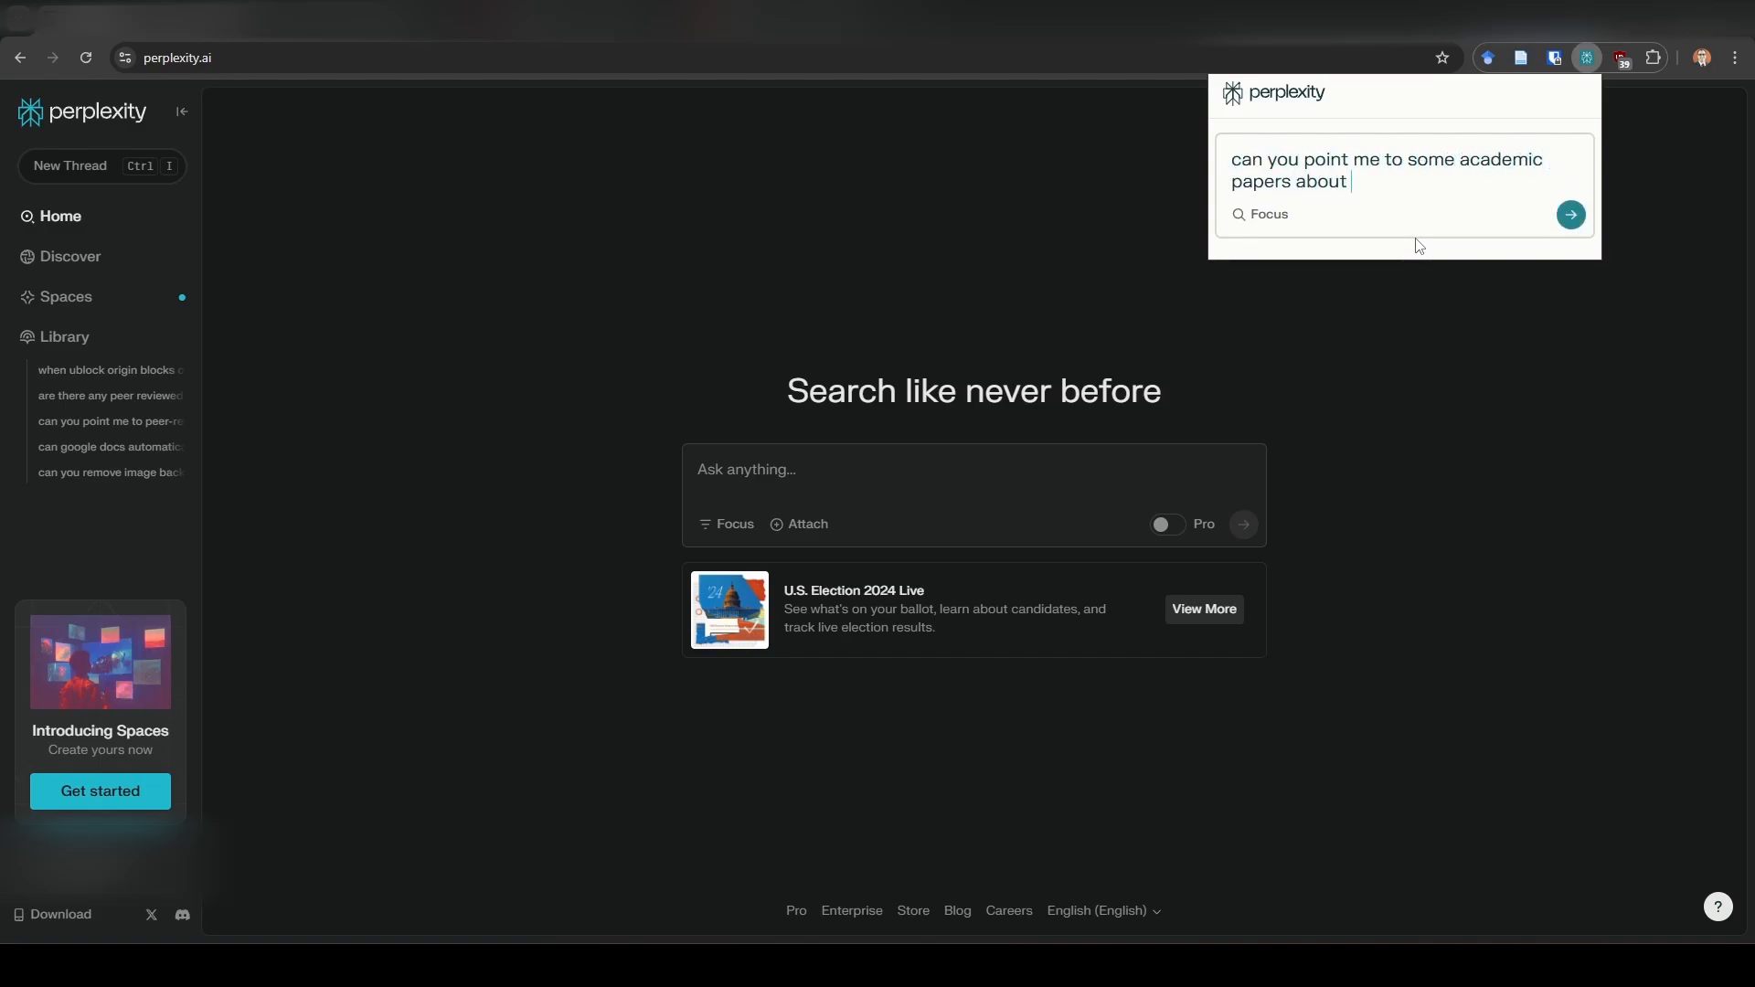
{"action": "type", "text": "robust variance"}
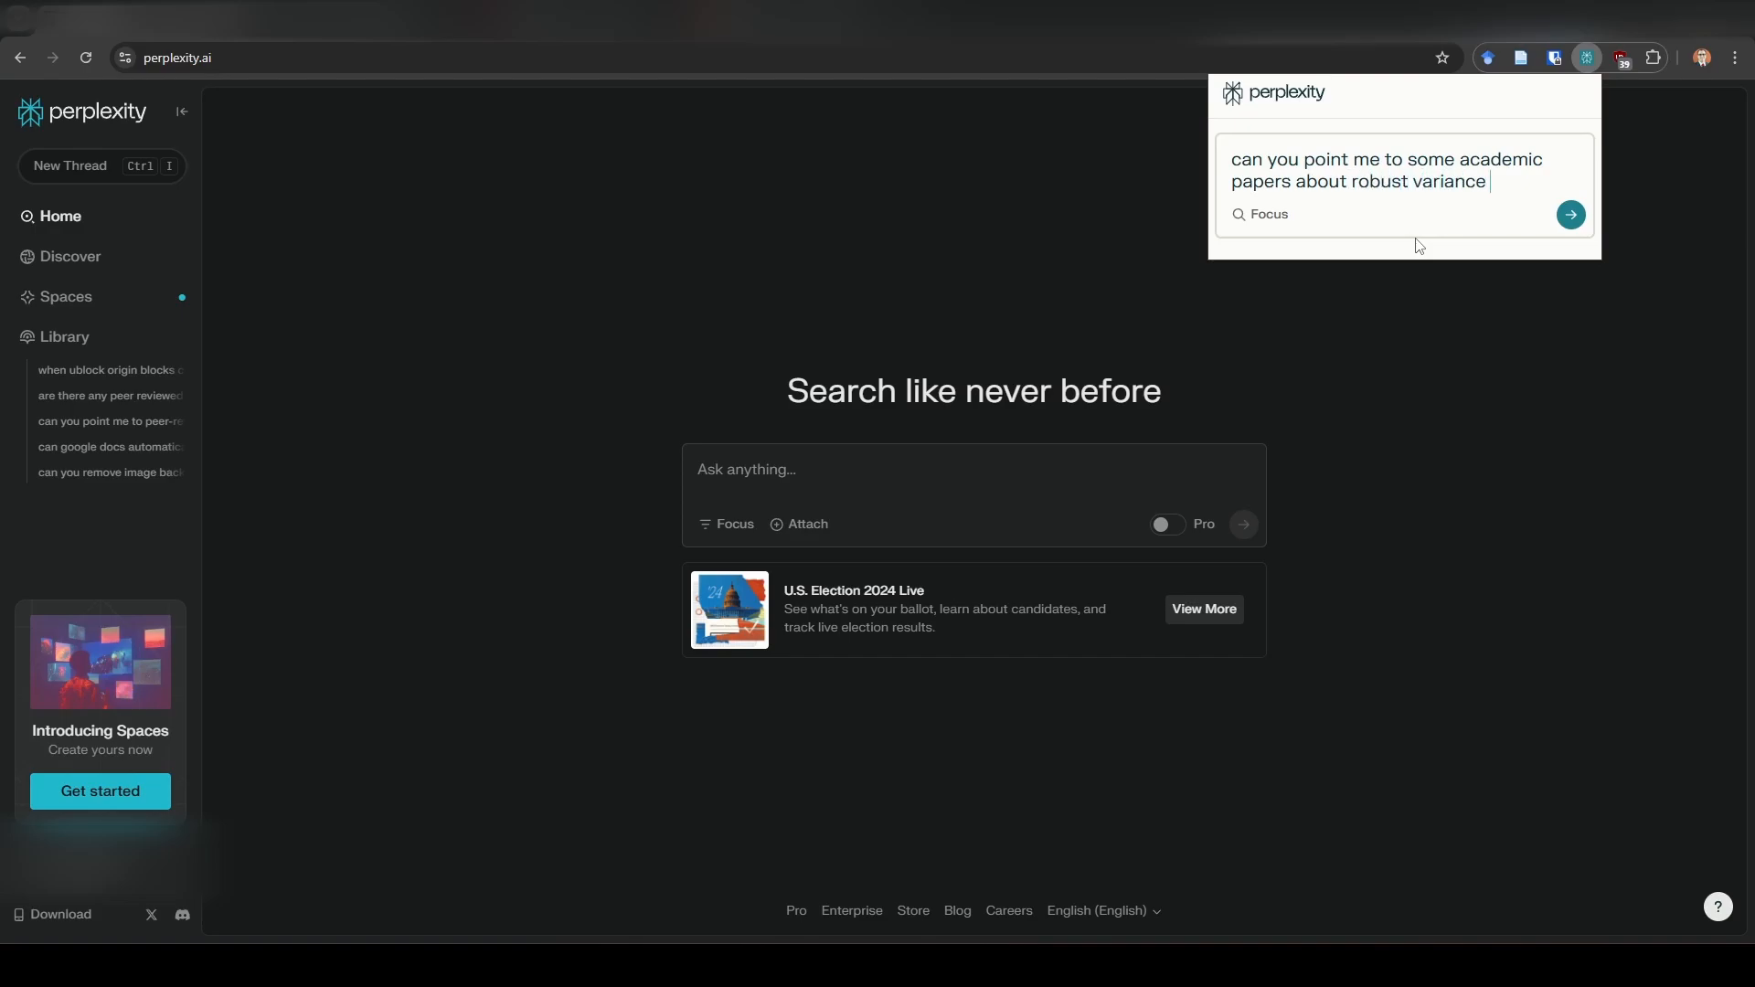
{"action": "type", "text": "estimation"}
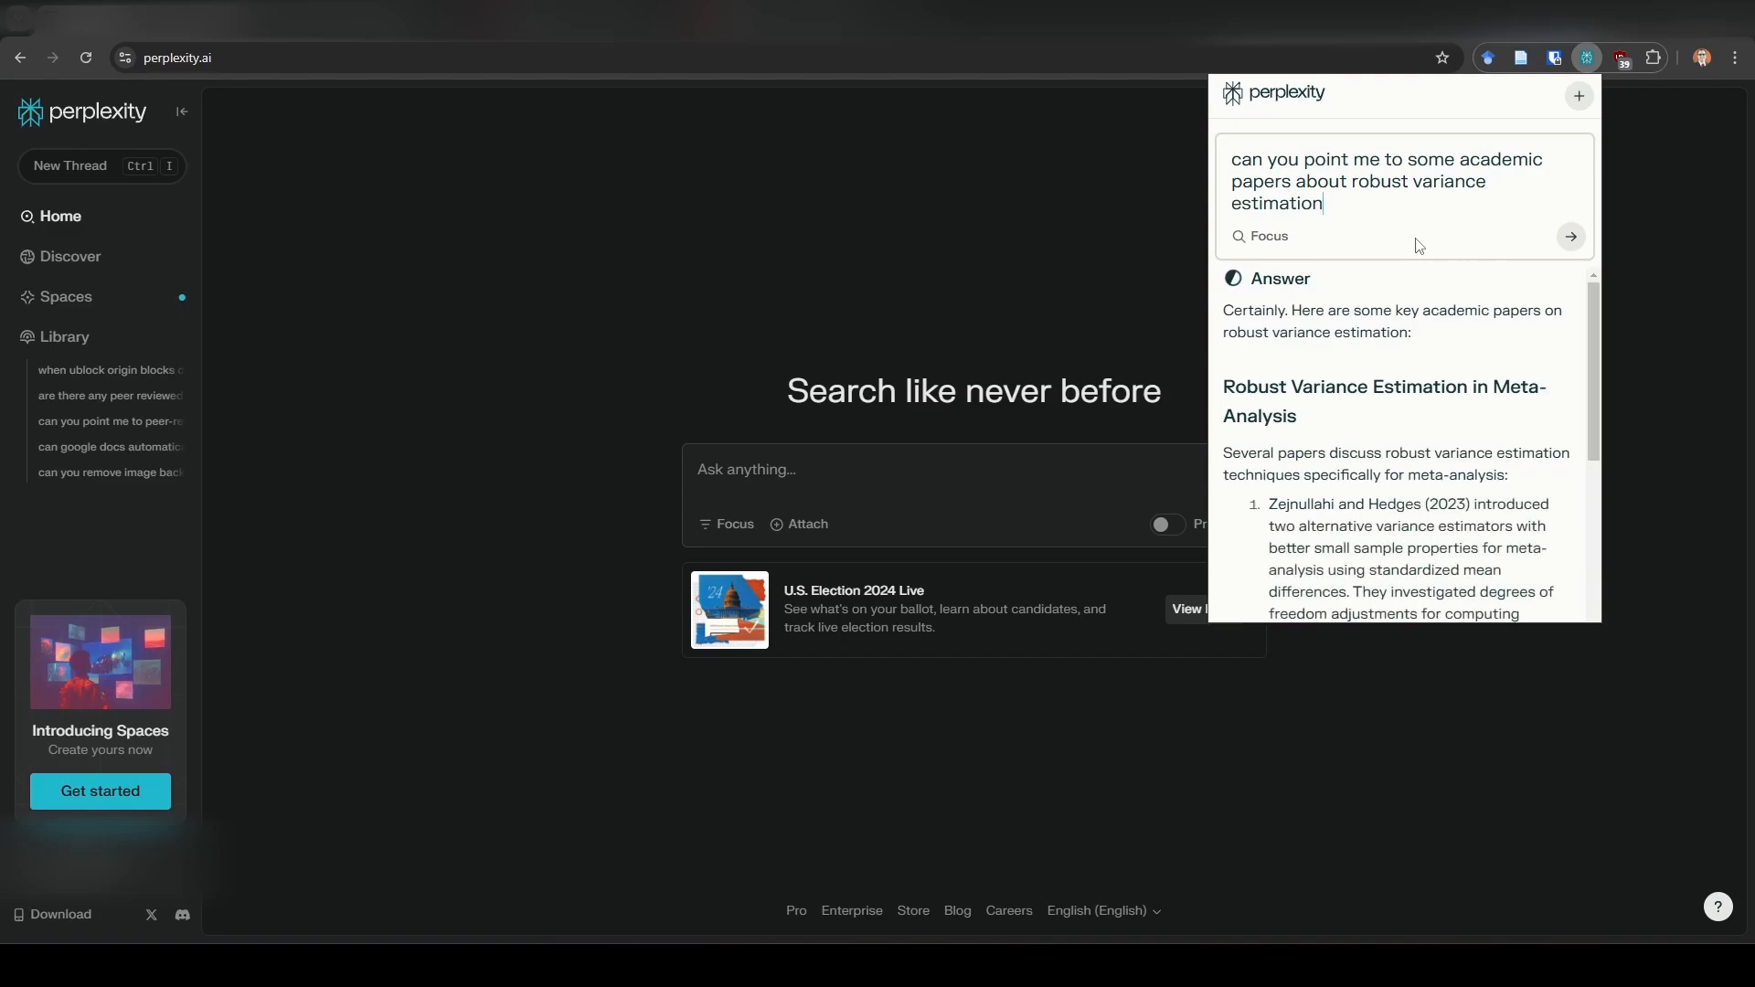
Scroll through Perplexity's suggested robust variance estimation papers.
{"action": "scroll", "scroll_direction": "down", "scroll_amount": 3}
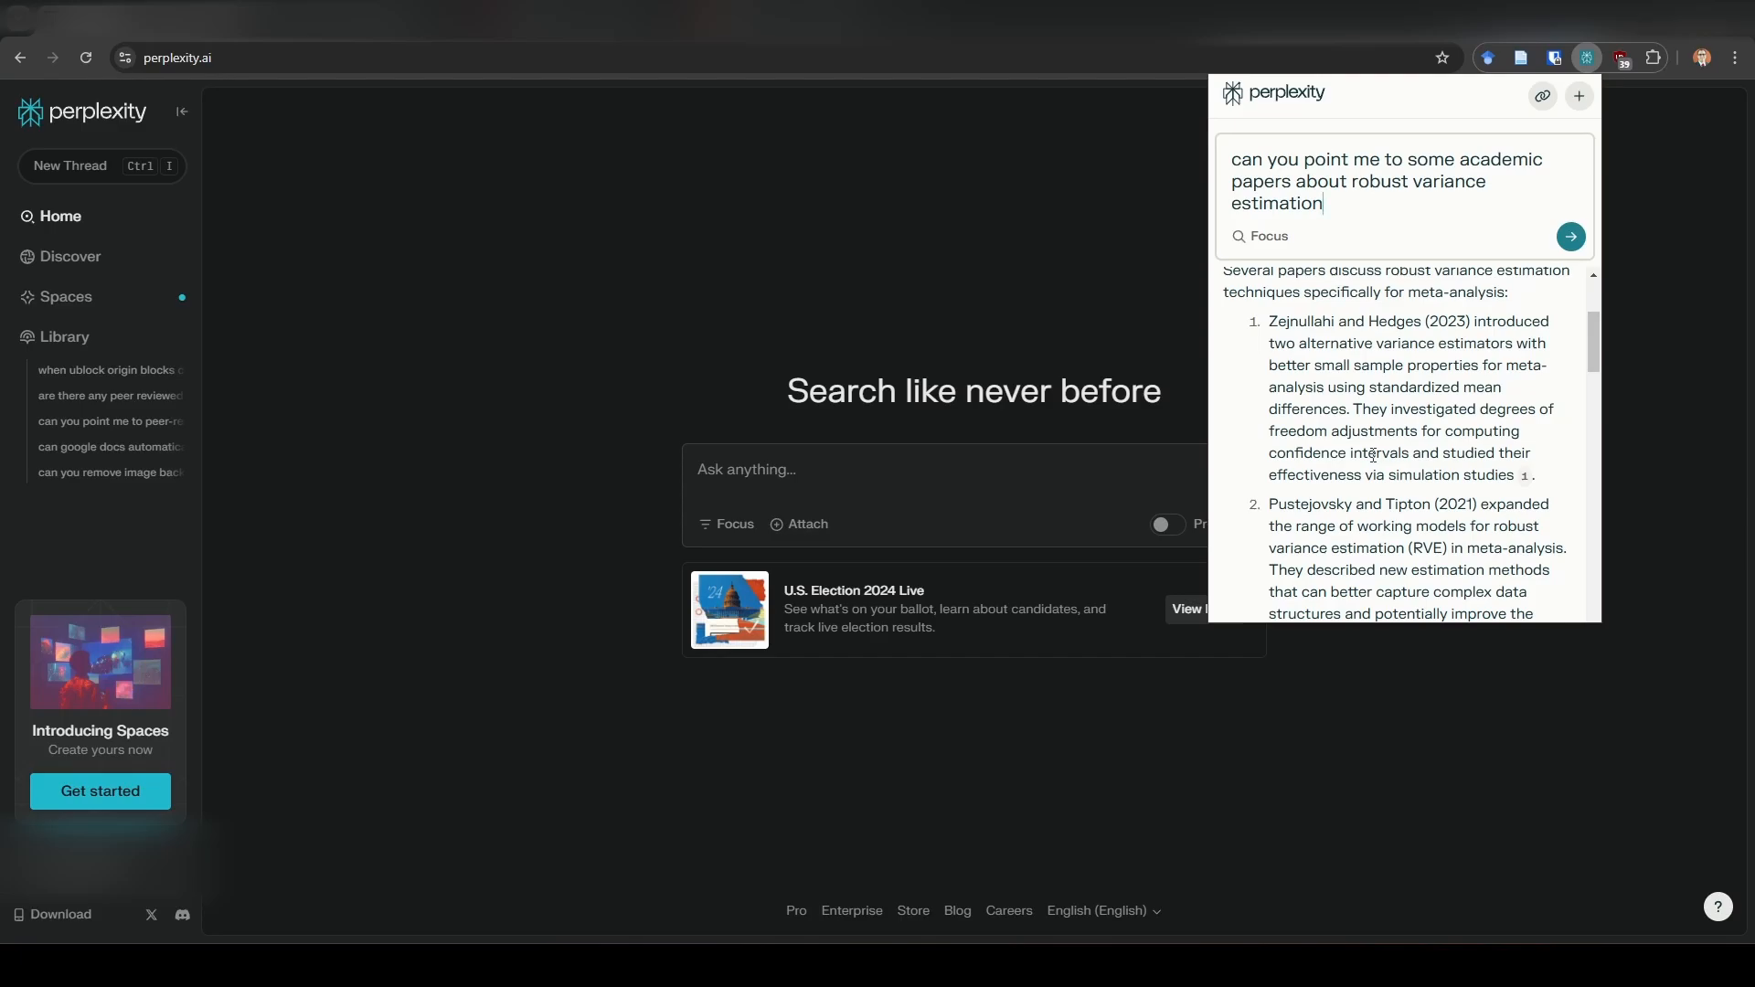
{"action": "scroll", "scroll_direction": "down", "scroll_amount": 3}
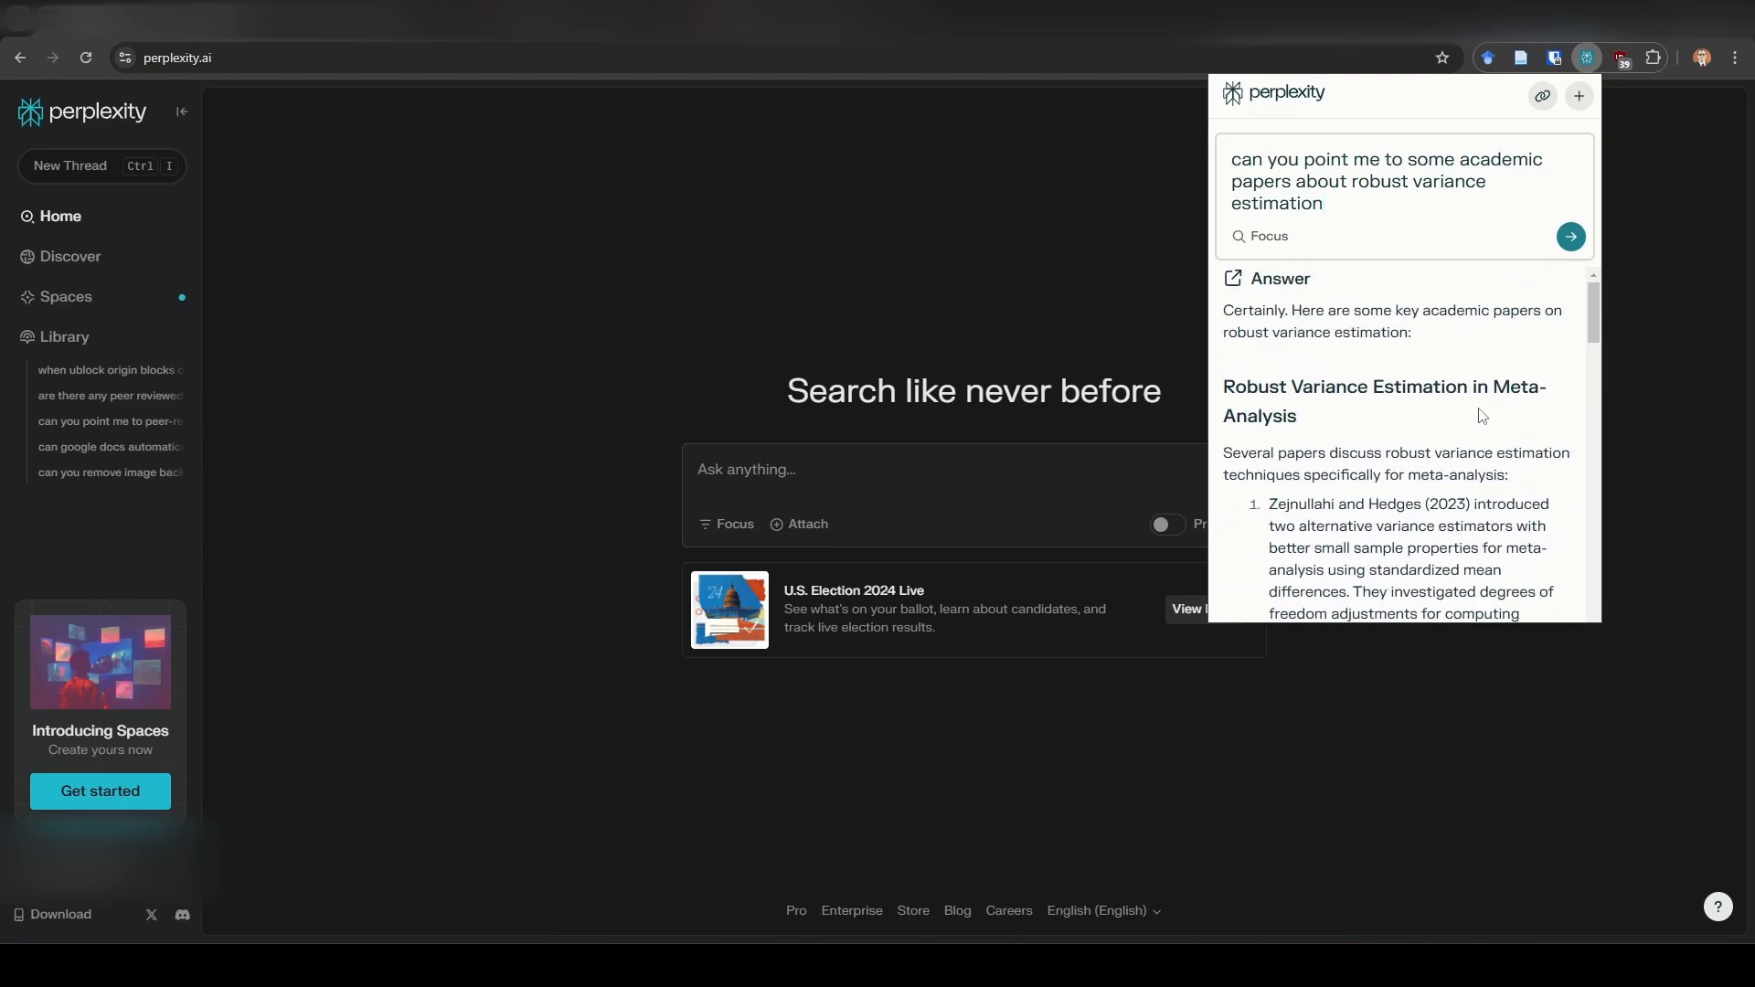
{"action": "scroll", "scroll_direction": "down", "scroll_amount": 3}
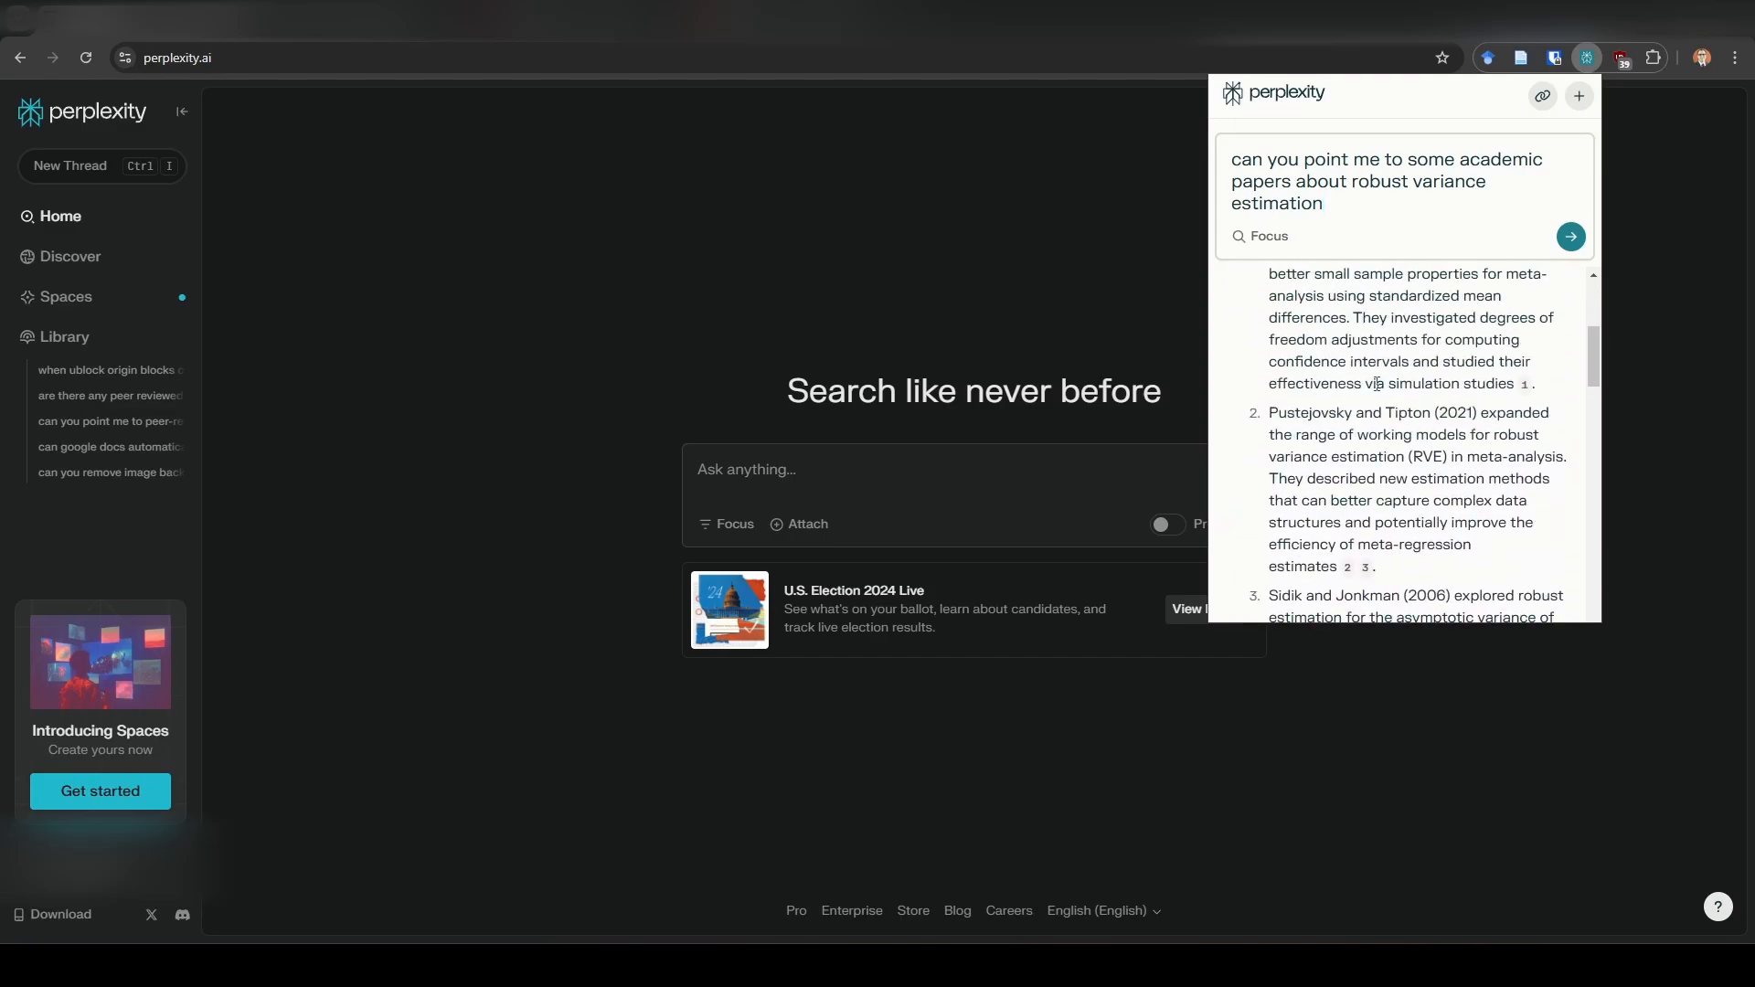
{"action": "mouse_move", "coordinate": [1682, 45]}
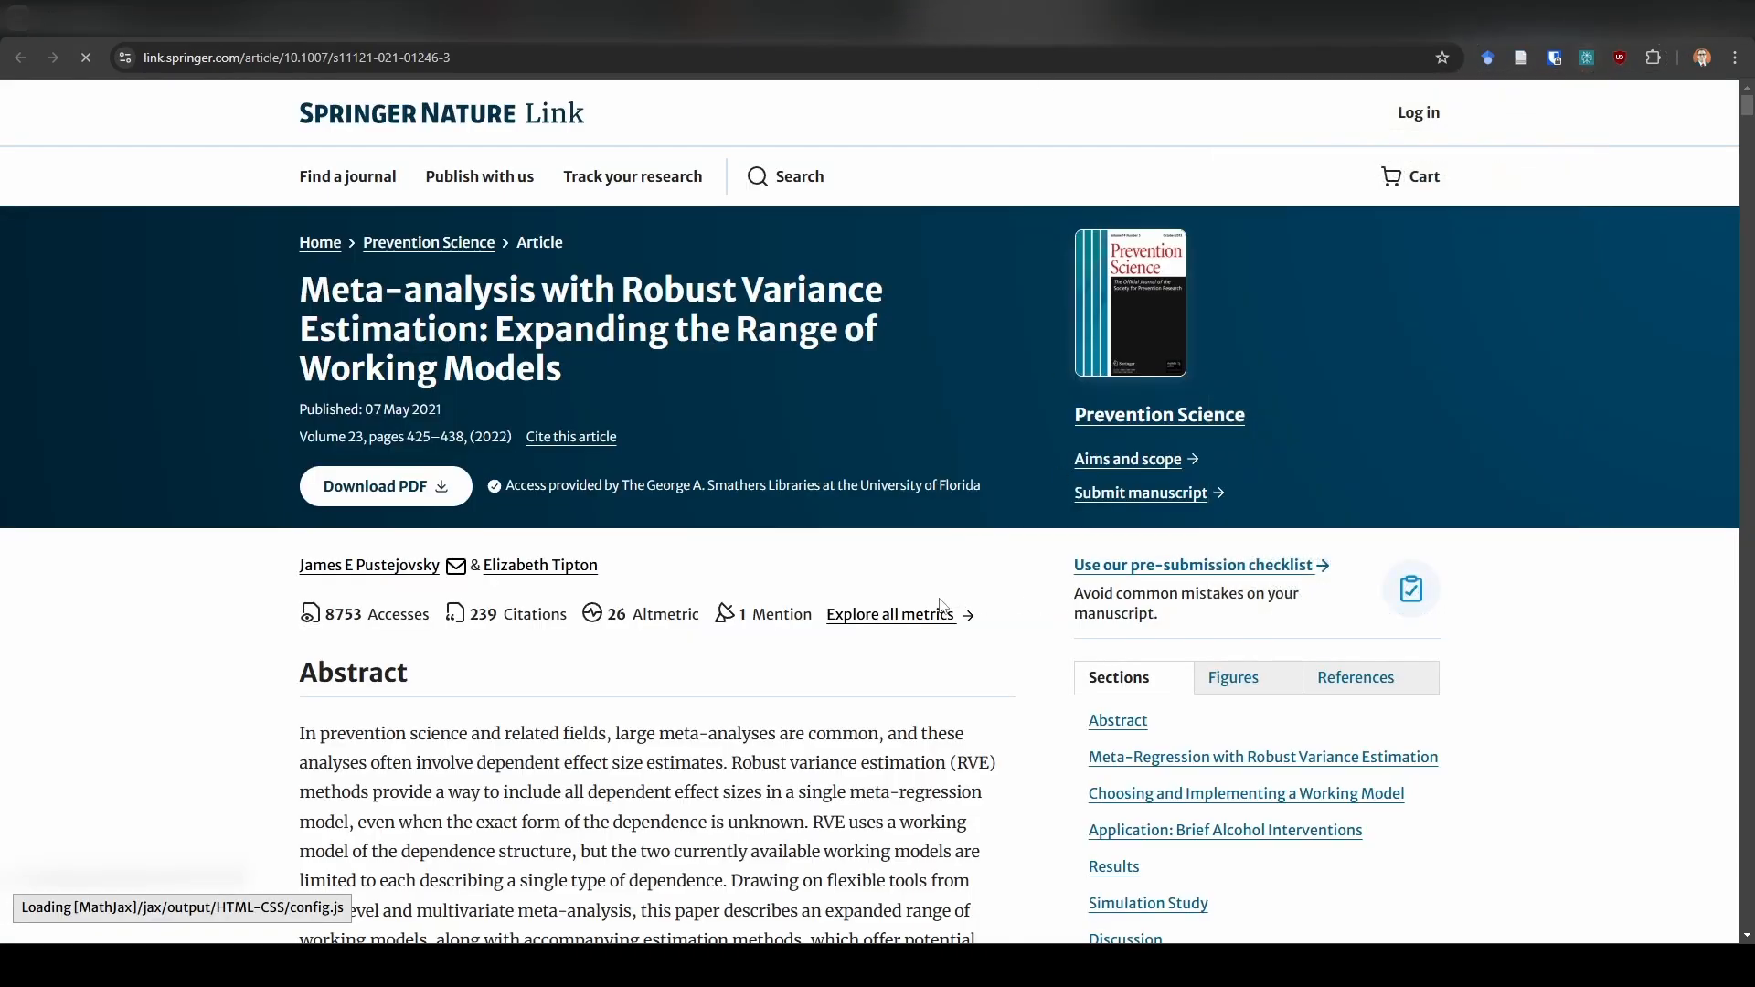
{"action": "scroll", "scroll_direction": "down", "scroll_amount": 3}
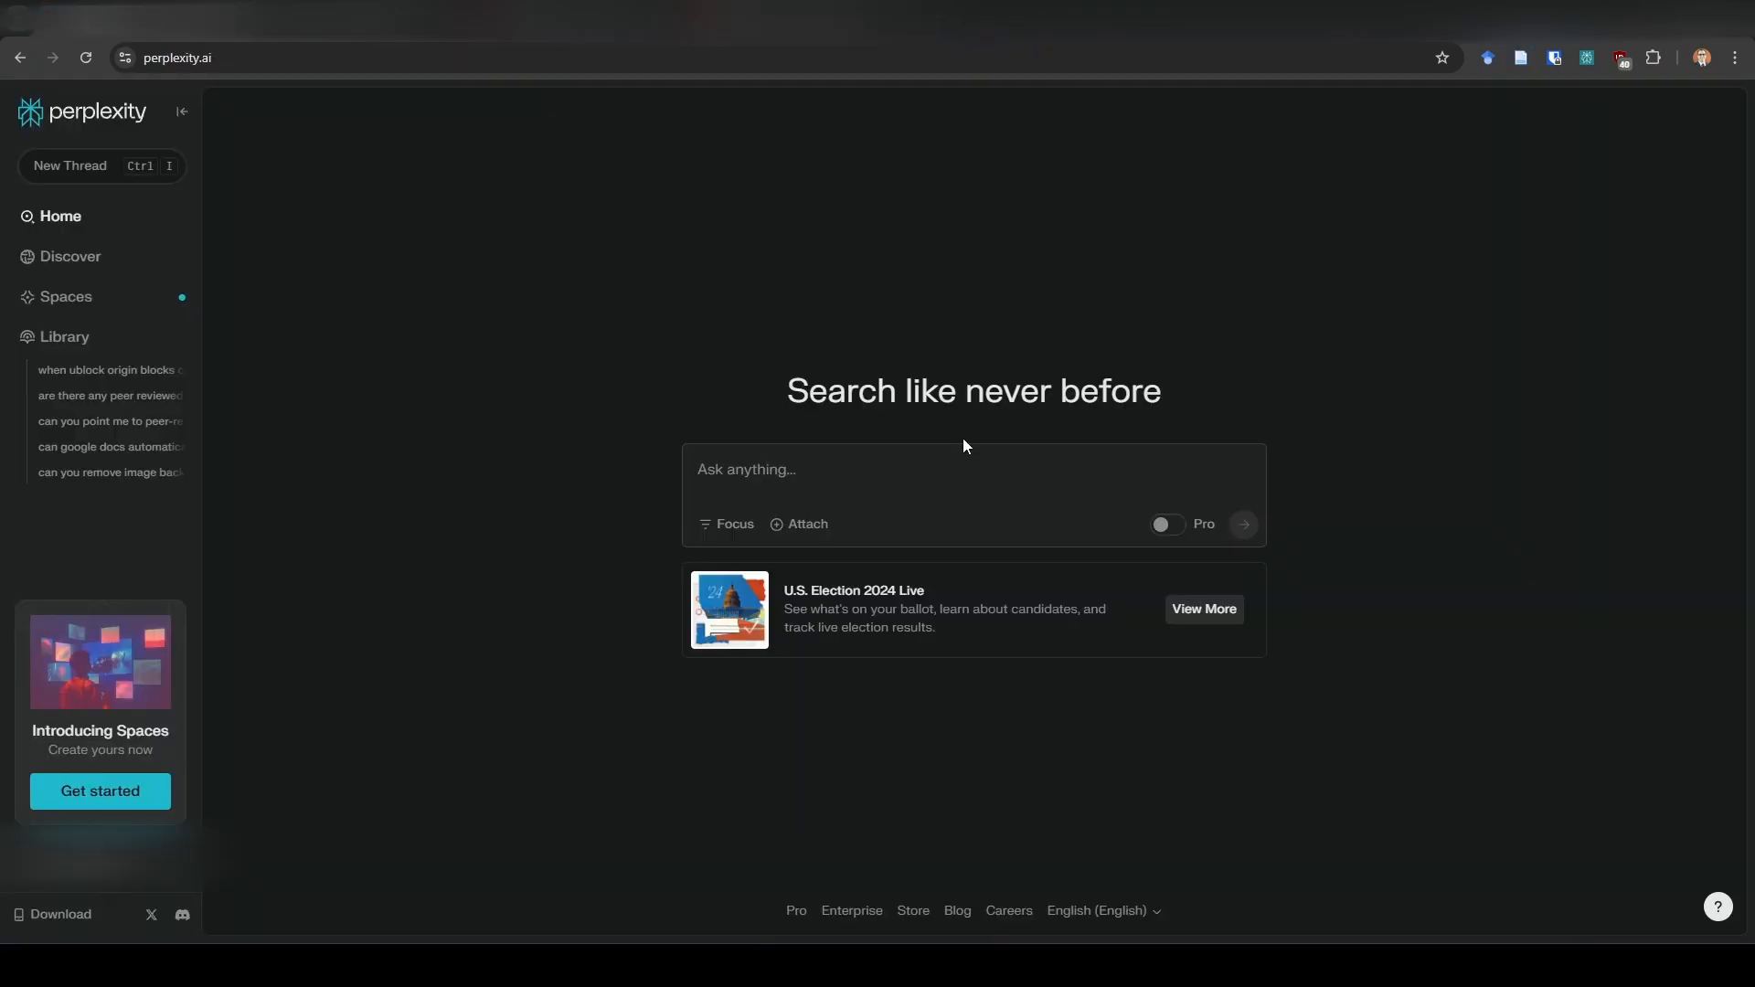
Ask Perplexity to explain robust variance estimation in meta-analysis and scroll the answer.
{"action": "left_click", "coordinate": [968, 469]}
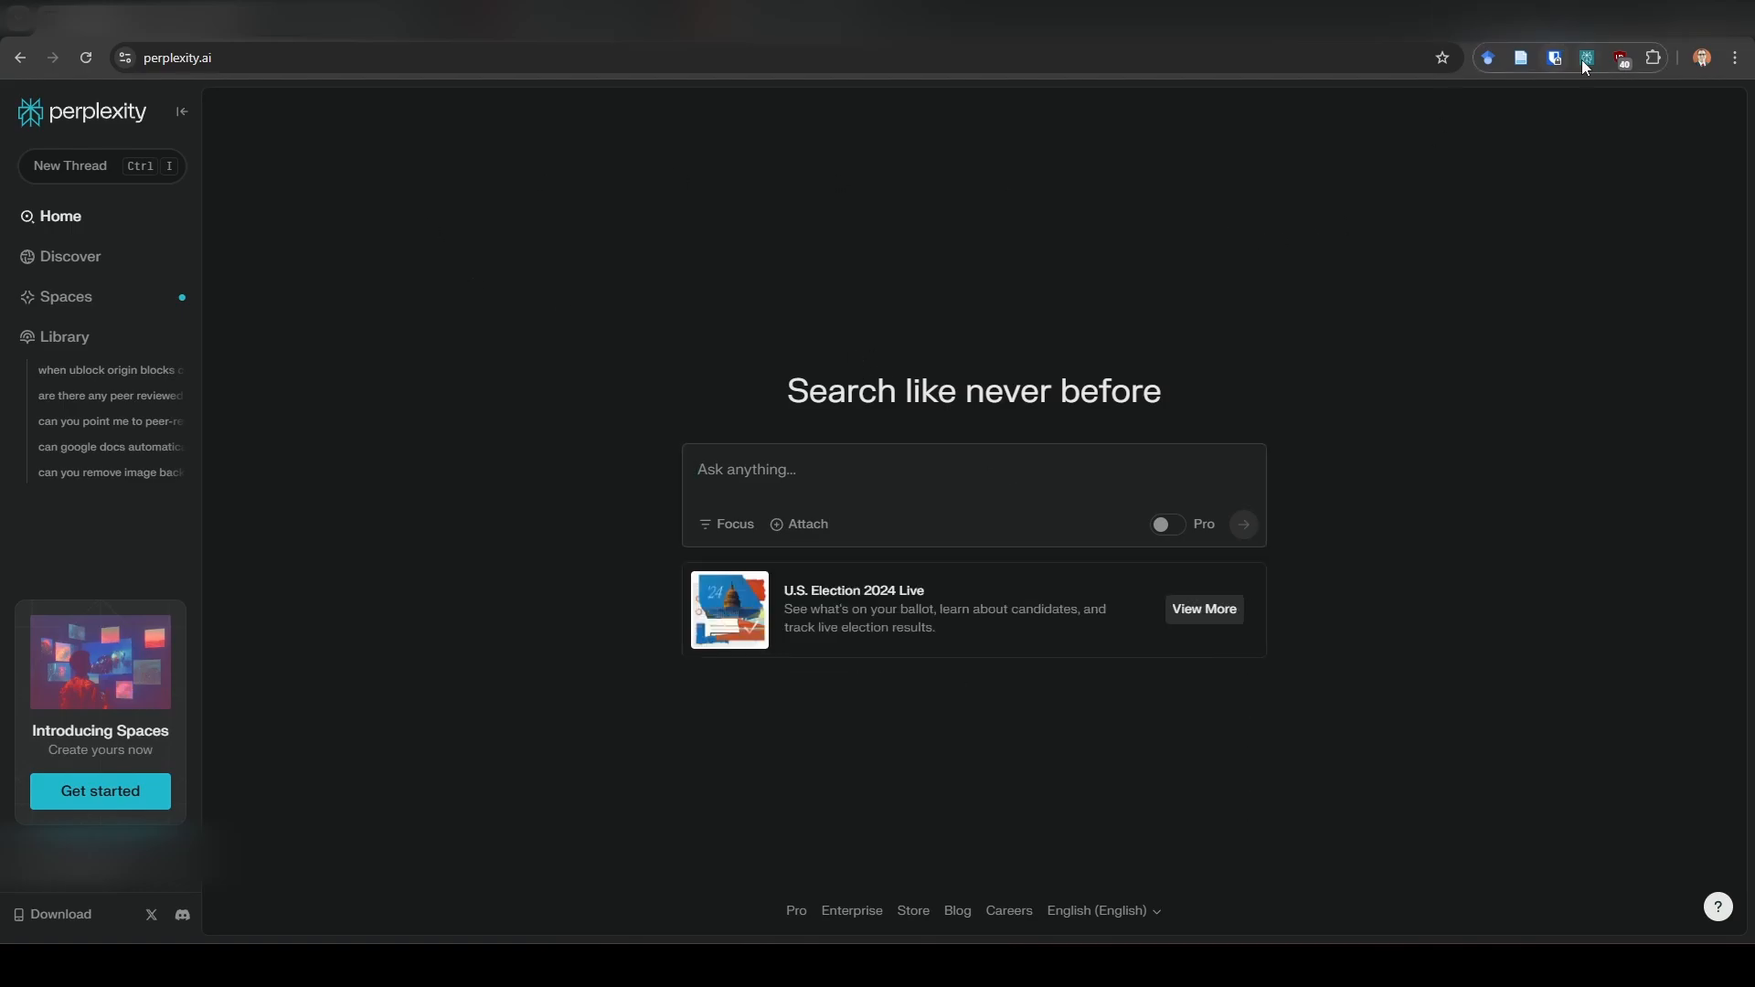
{"action": "left_click", "coordinate": [1587, 57]}
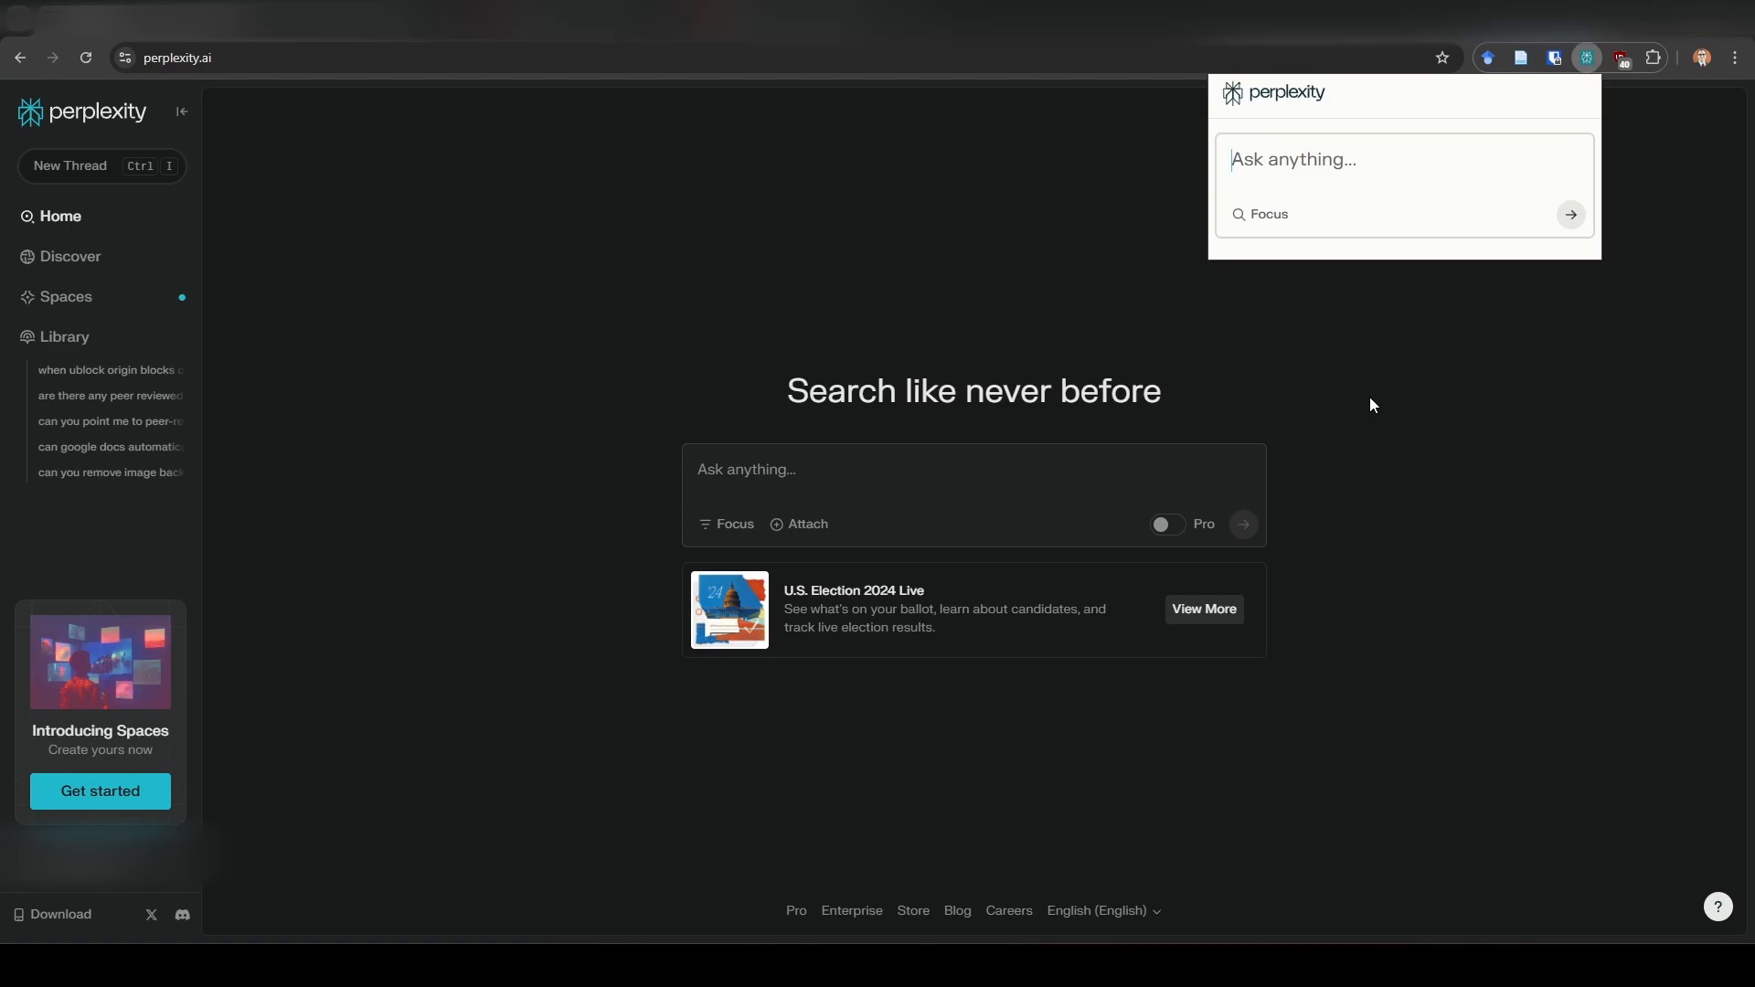
{"action": "type", "text": "can you explain robust"}
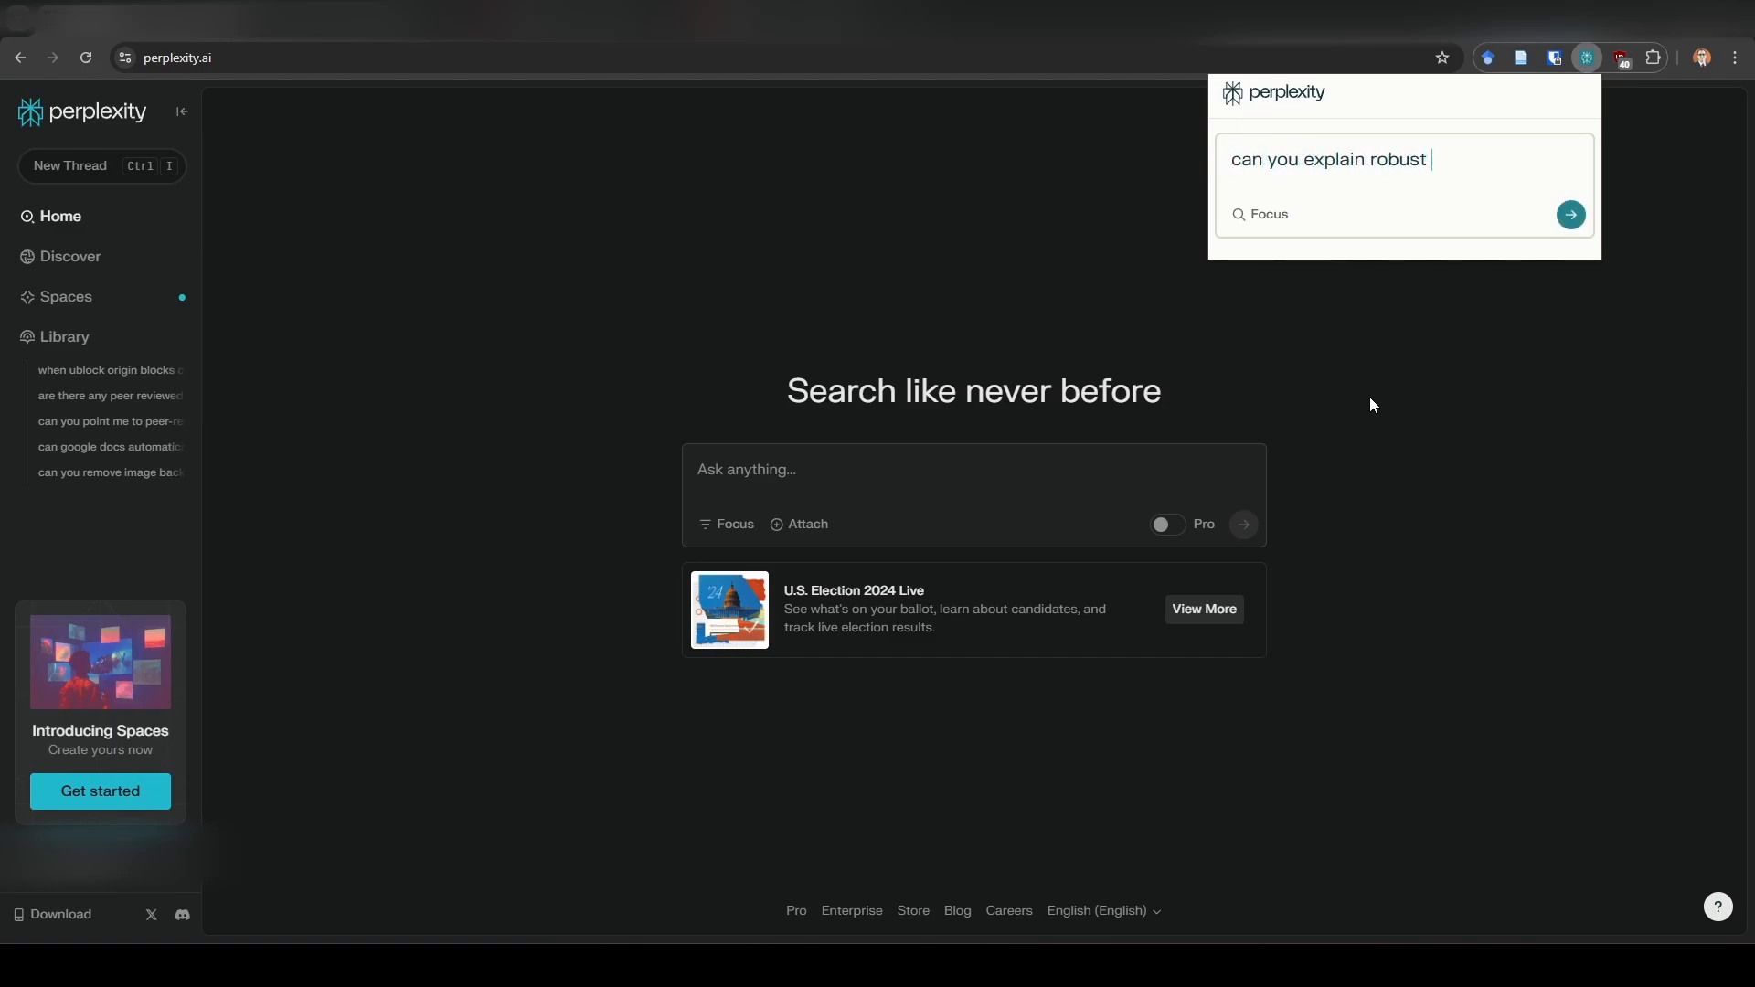
{"action": "type", "text": "variance estimation in meta-analysis"}
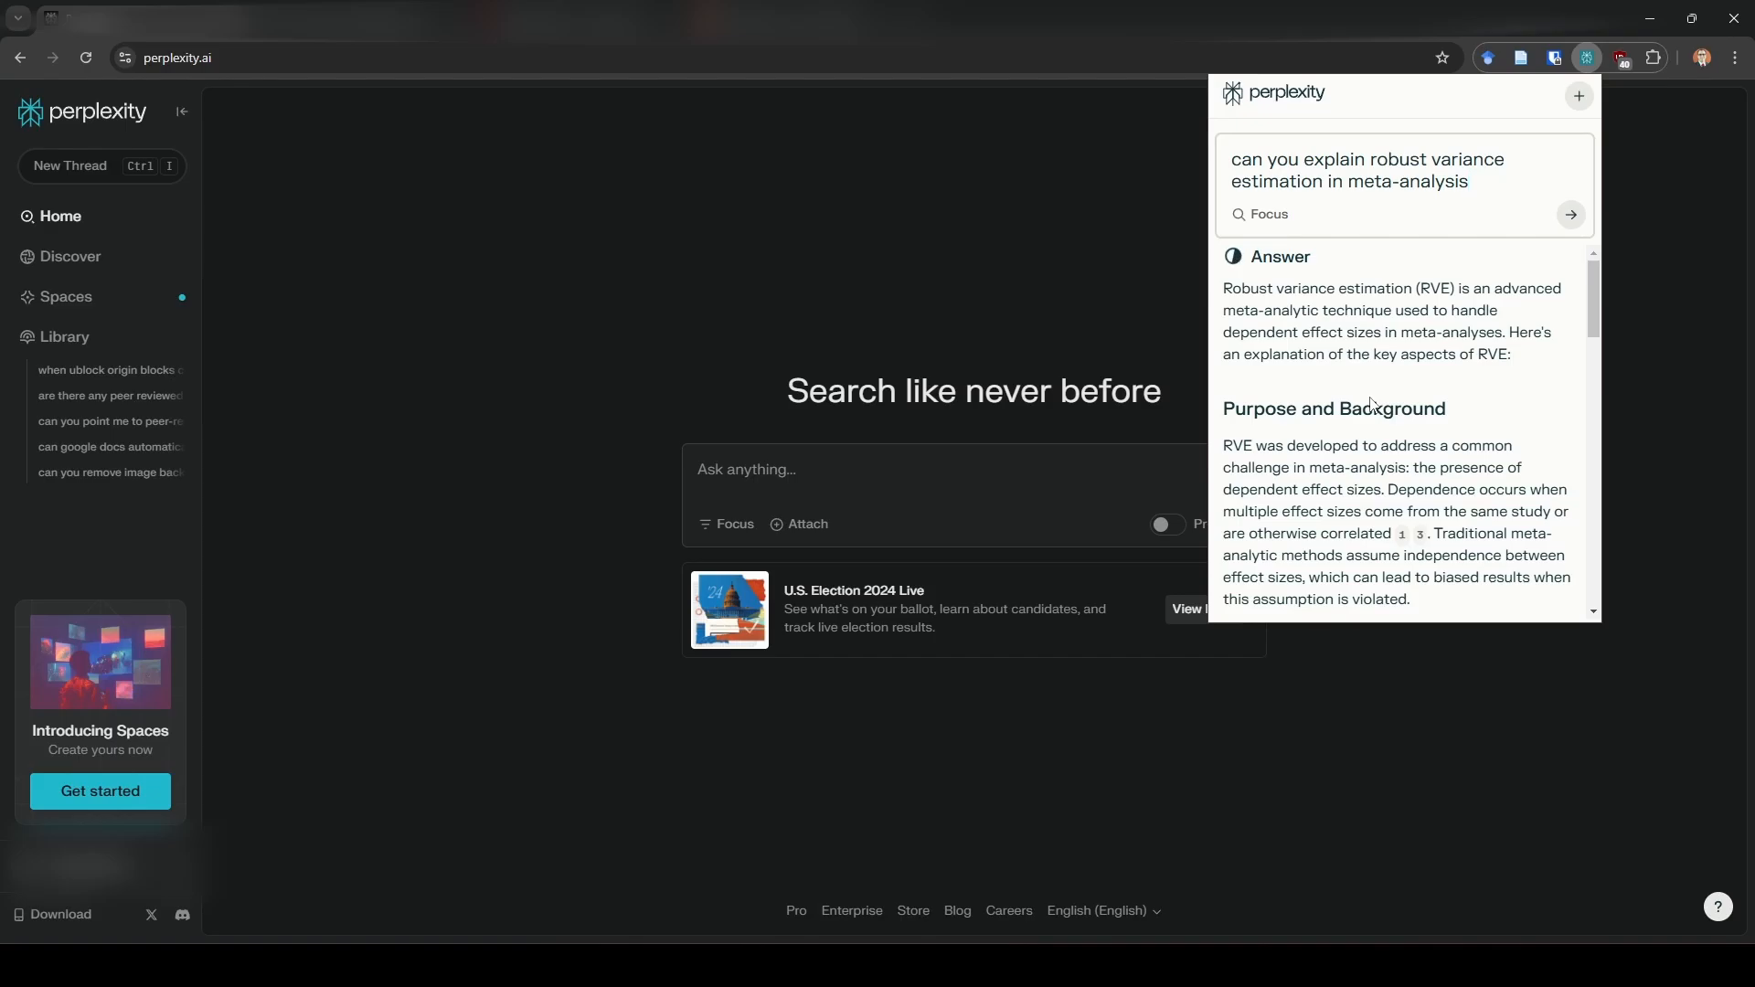
{"action": "scroll", "scroll_direction": "down", "scroll_amount": 3}
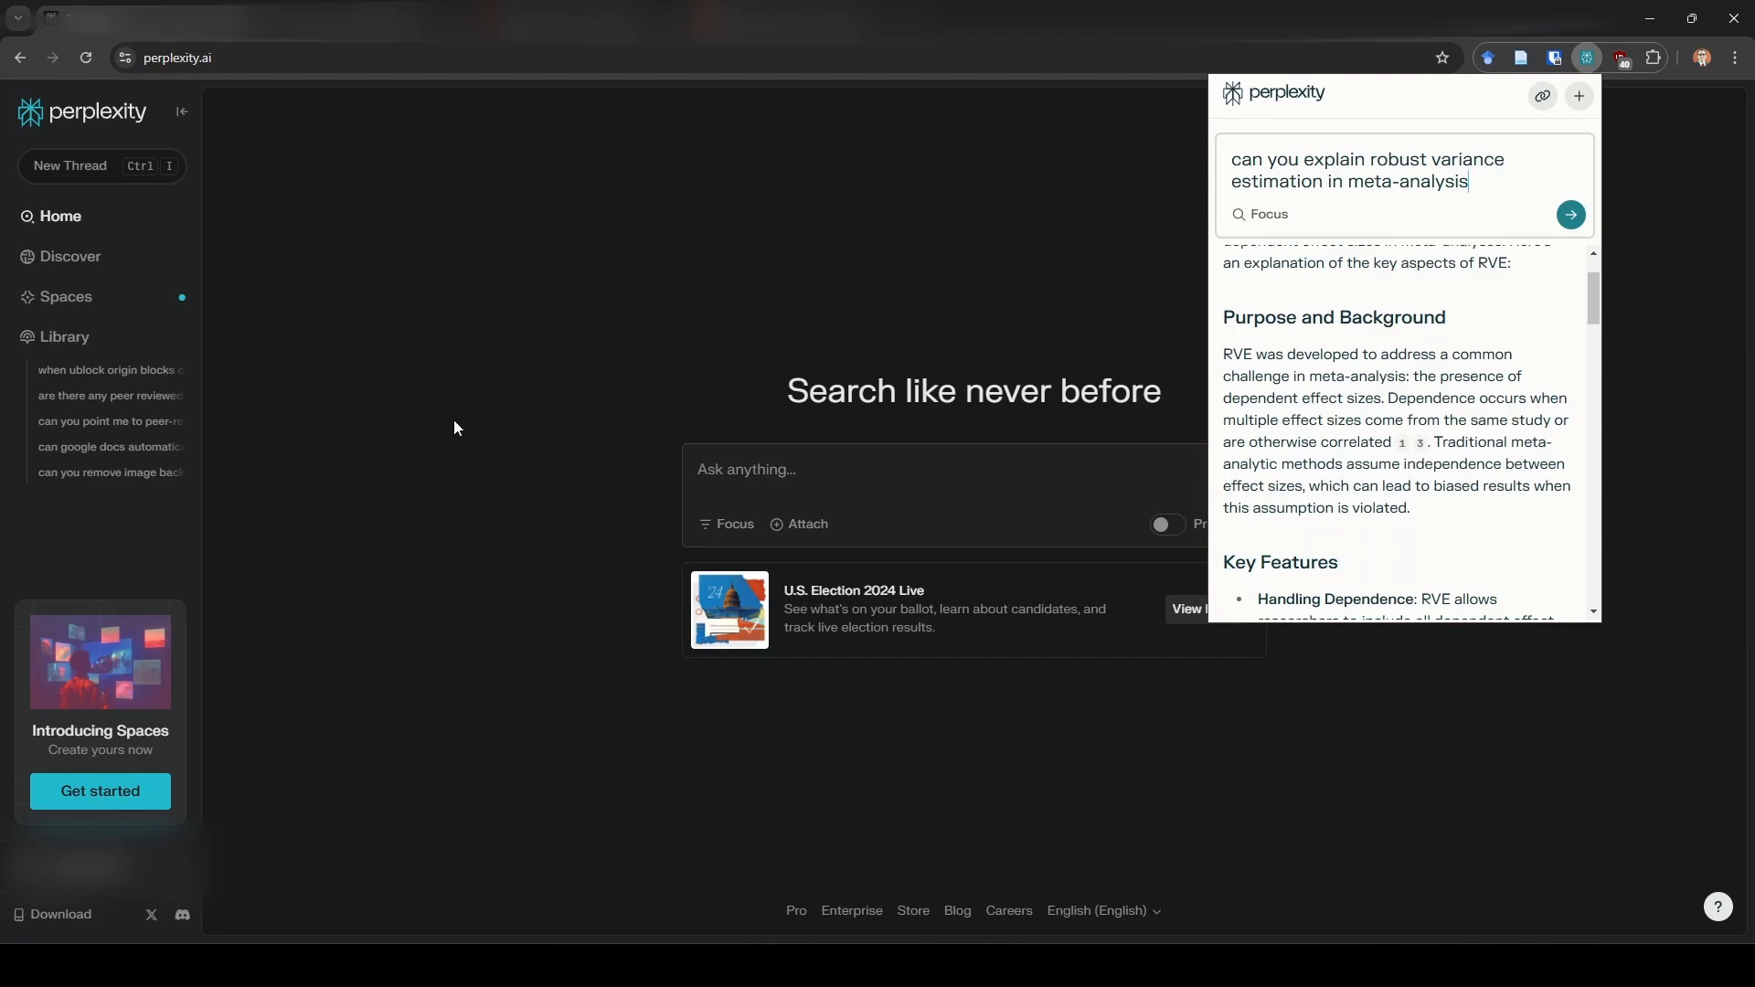
{"action": "mouse_move", "coordinate": [803, 181]}
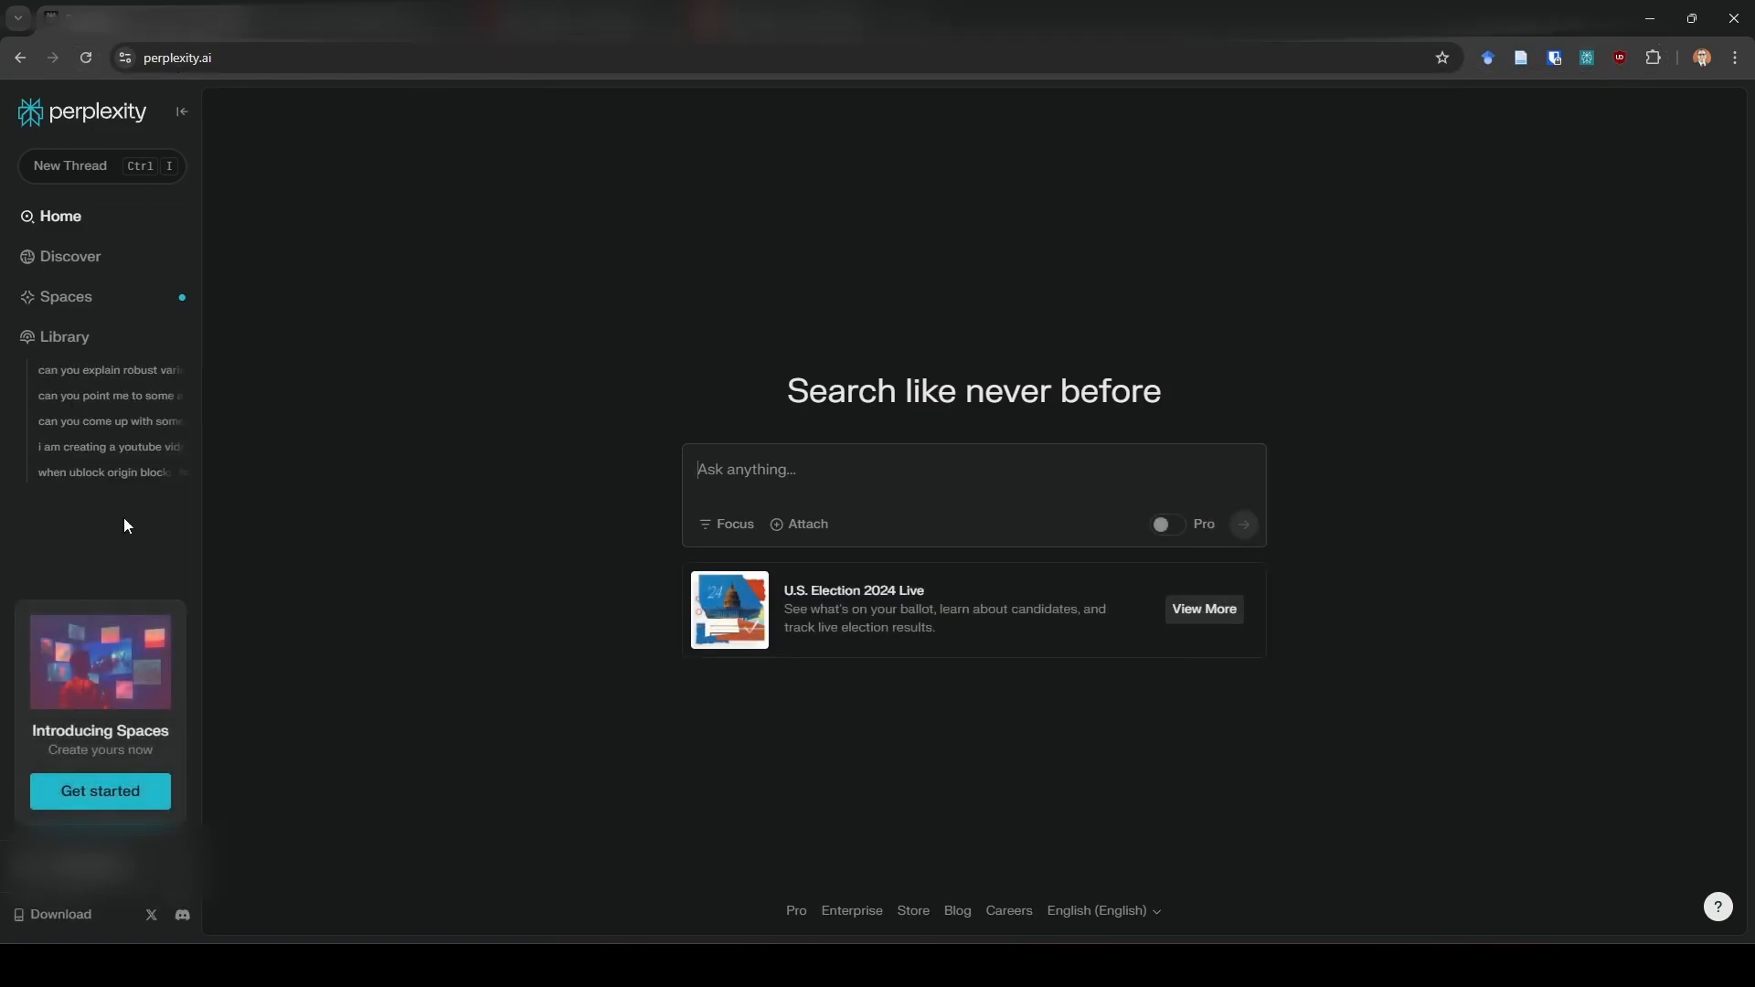
{"action": "mouse_move", "coordinate": [110, 423]}
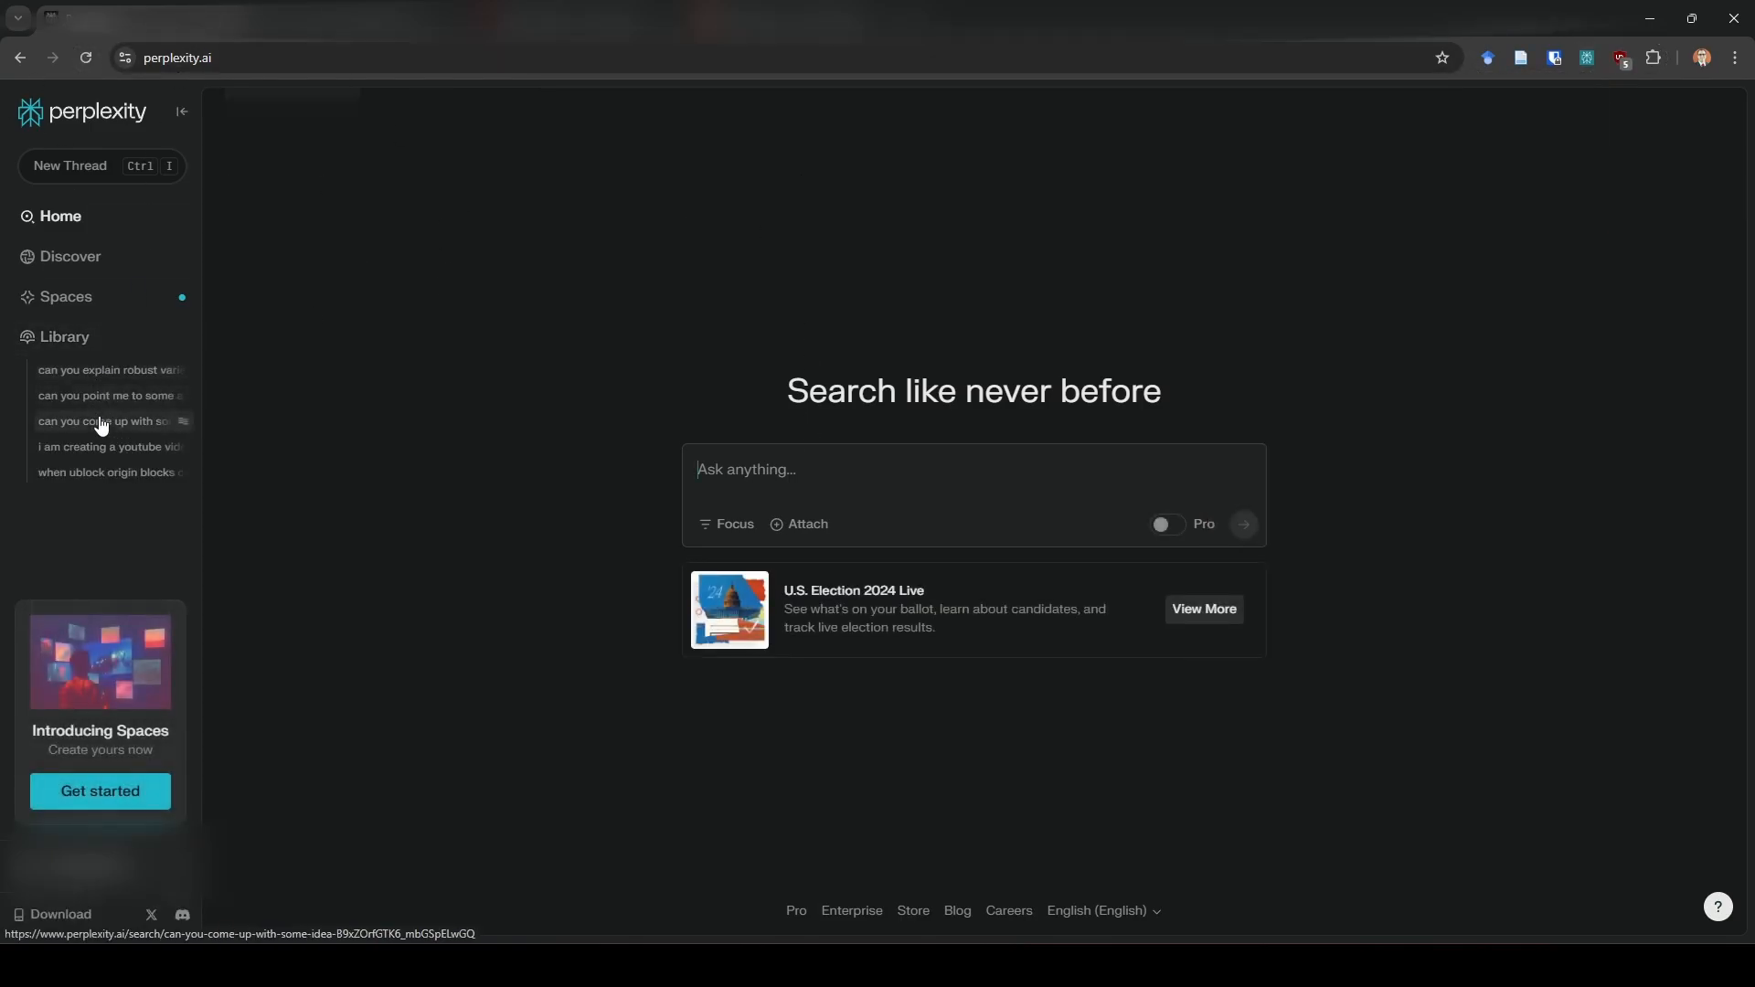
{"action": "mouse_move", "coordinate": [100, 472]}
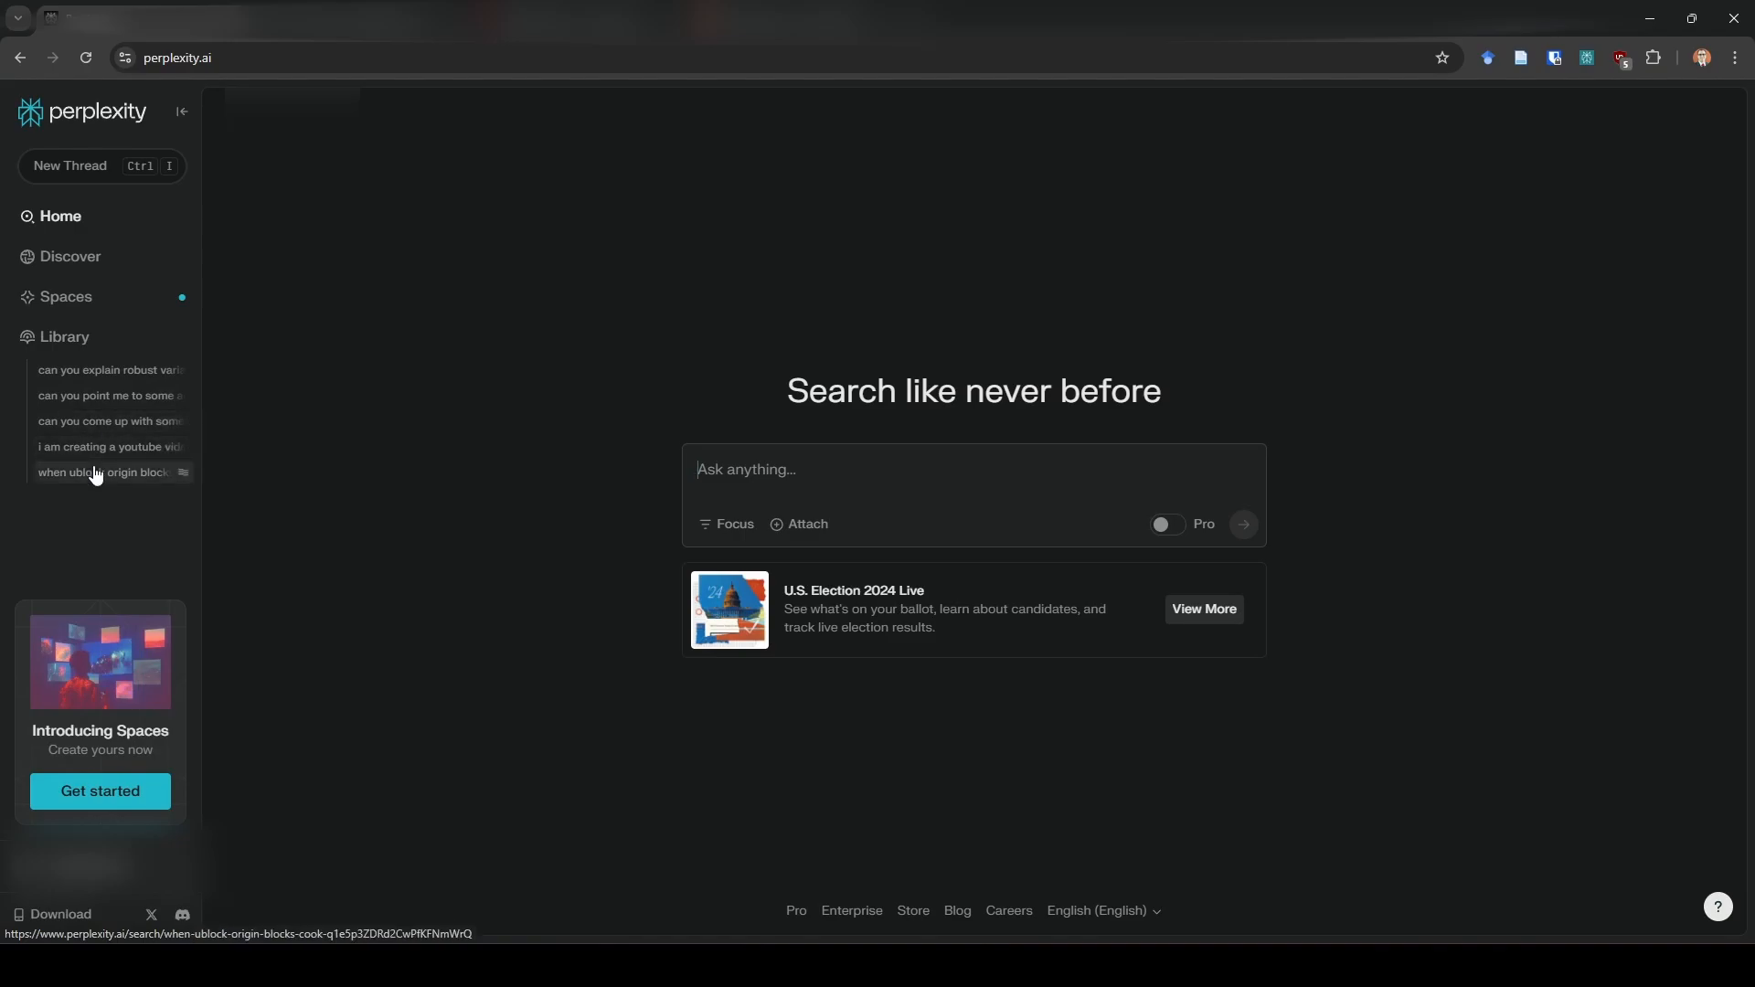
Review the saved 'when ublock origin blocks cookie popups' thread in the Library.
{"action": "left_click", "coordinate": [110, 472]}
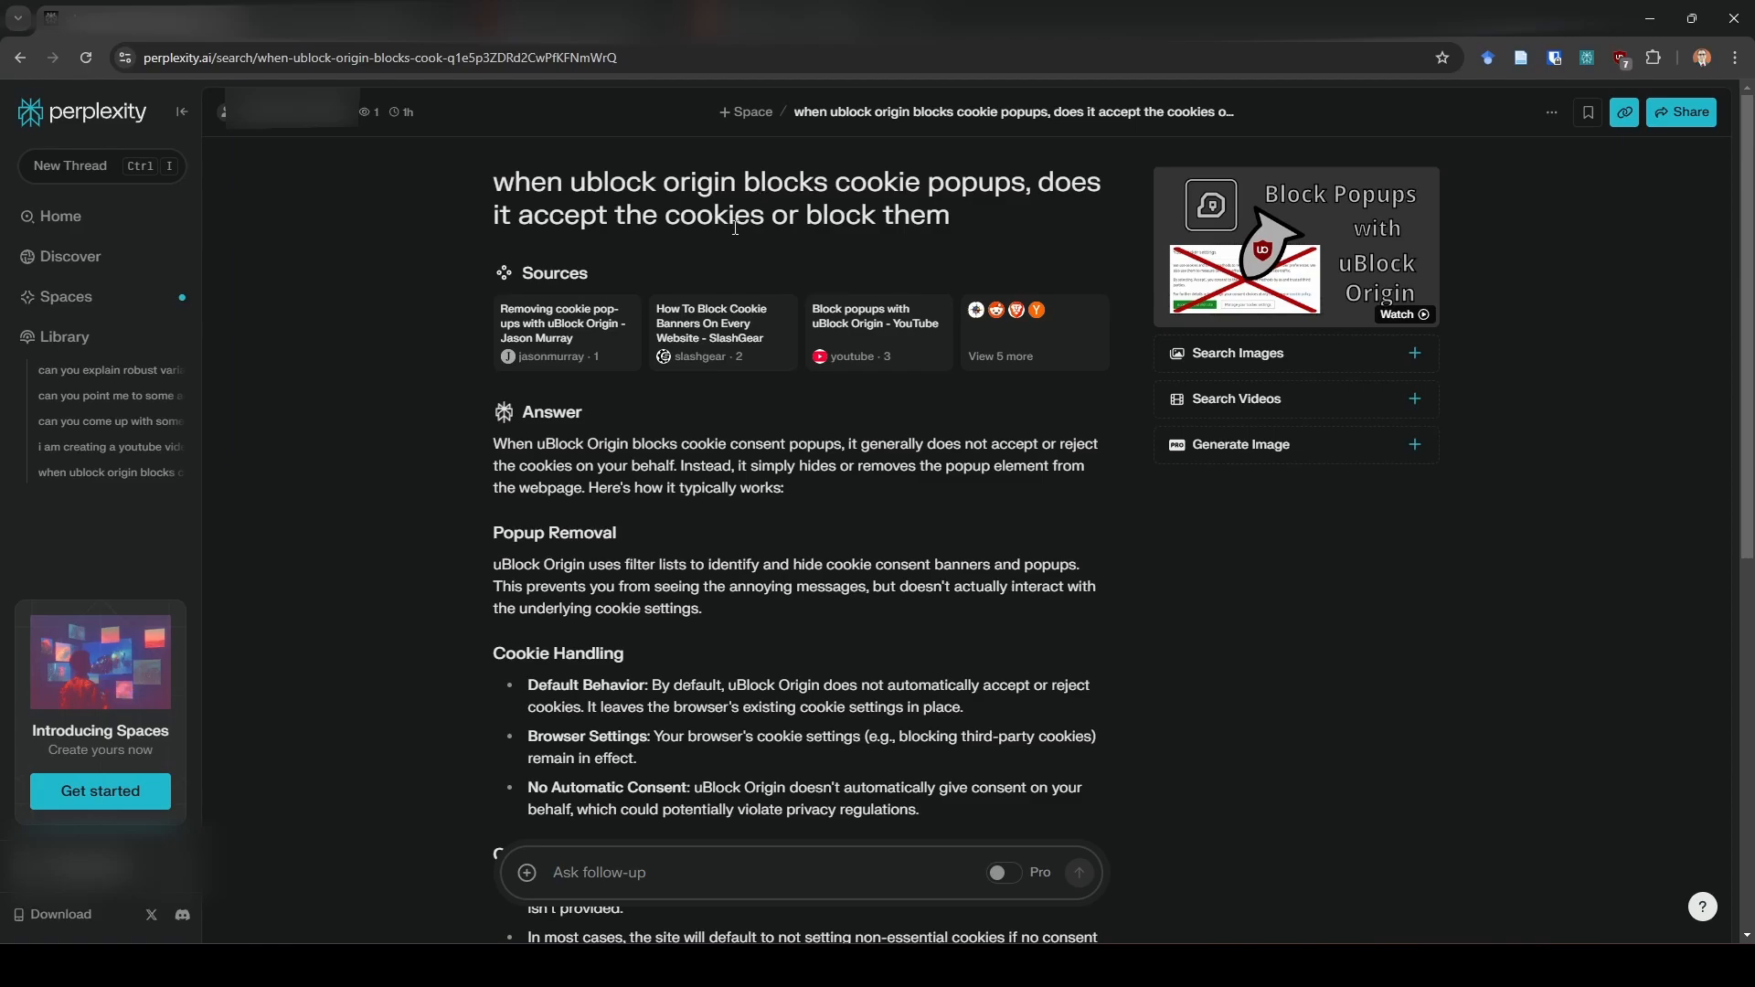
{"action": "scroll", "scroll_direction": "down", "scroll_amount": 3}
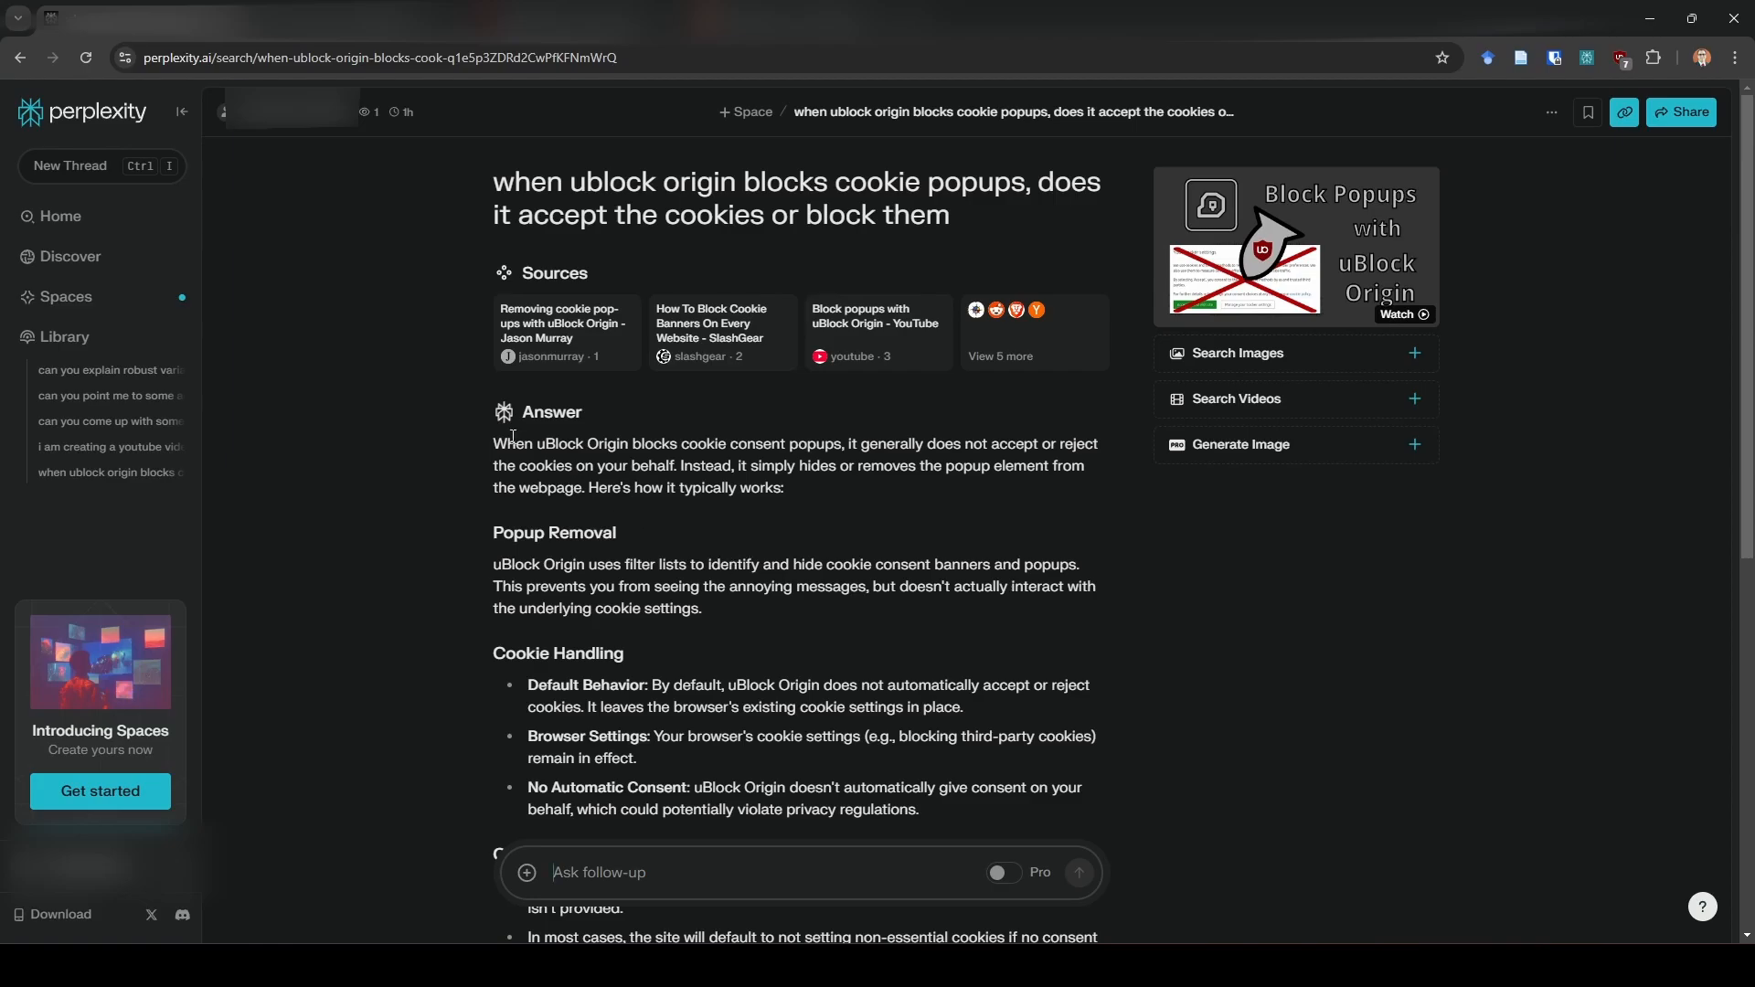
{"action": "left_click", "coordinate": [58, 216]}
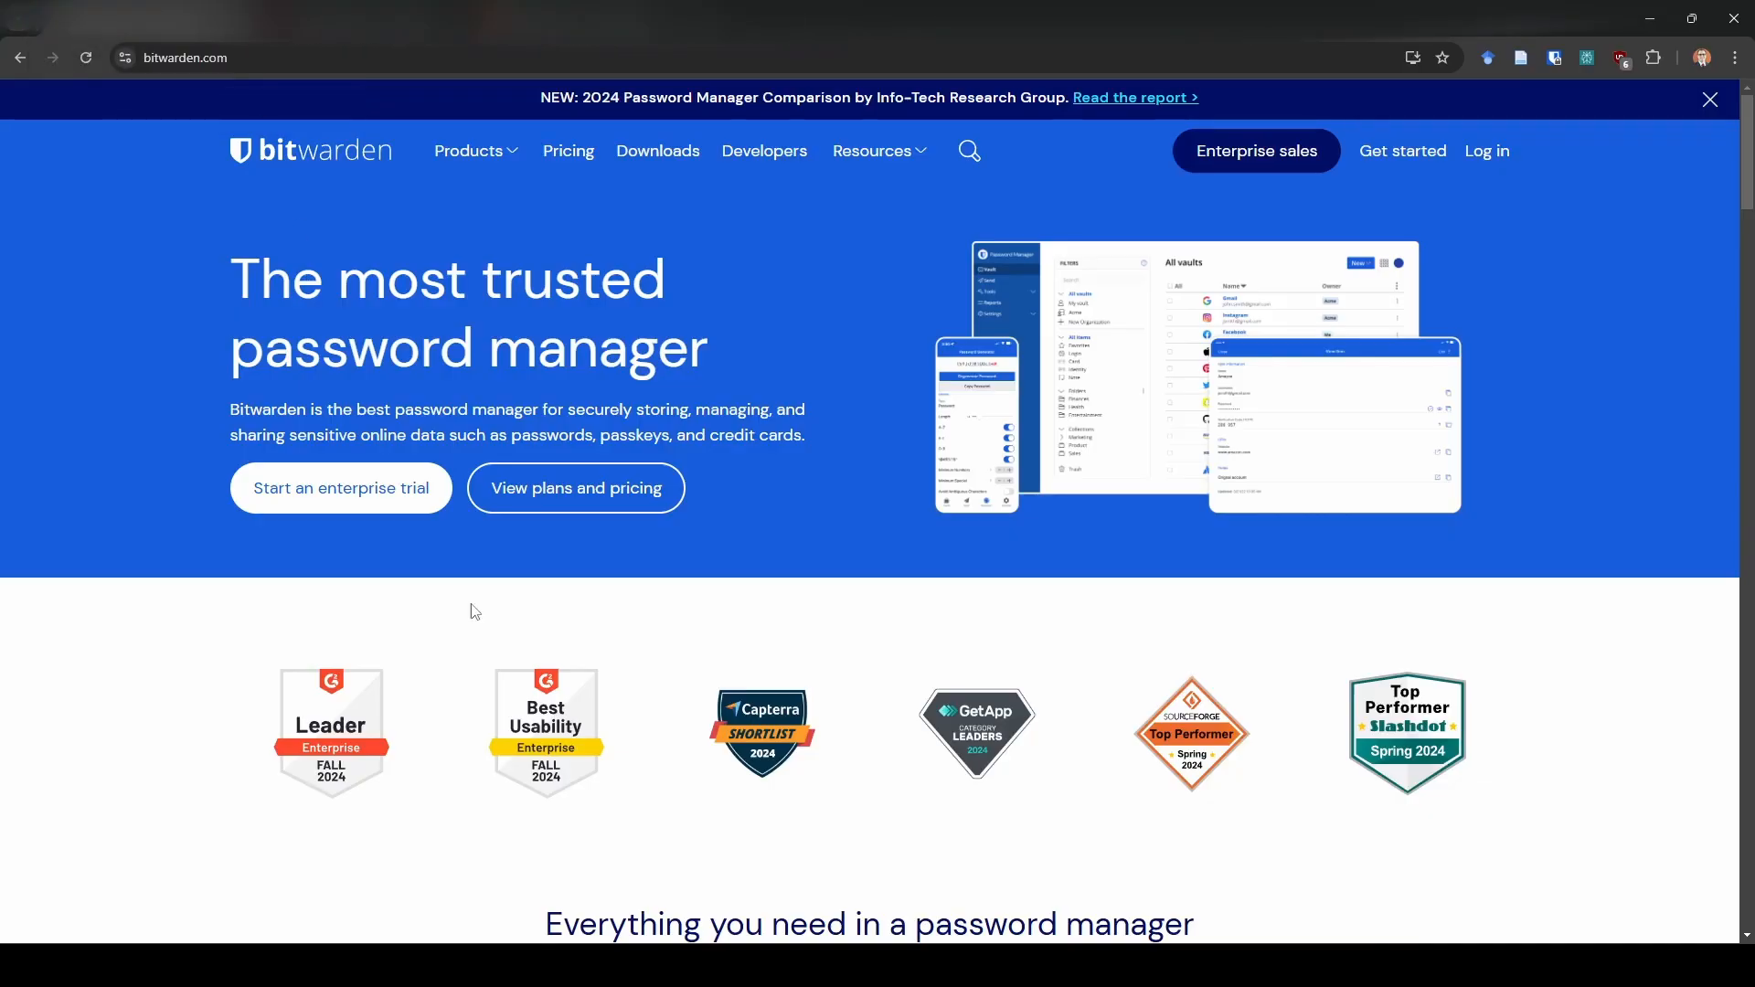
{"action": "mouse_move", "coordinate": [1650, 604]}
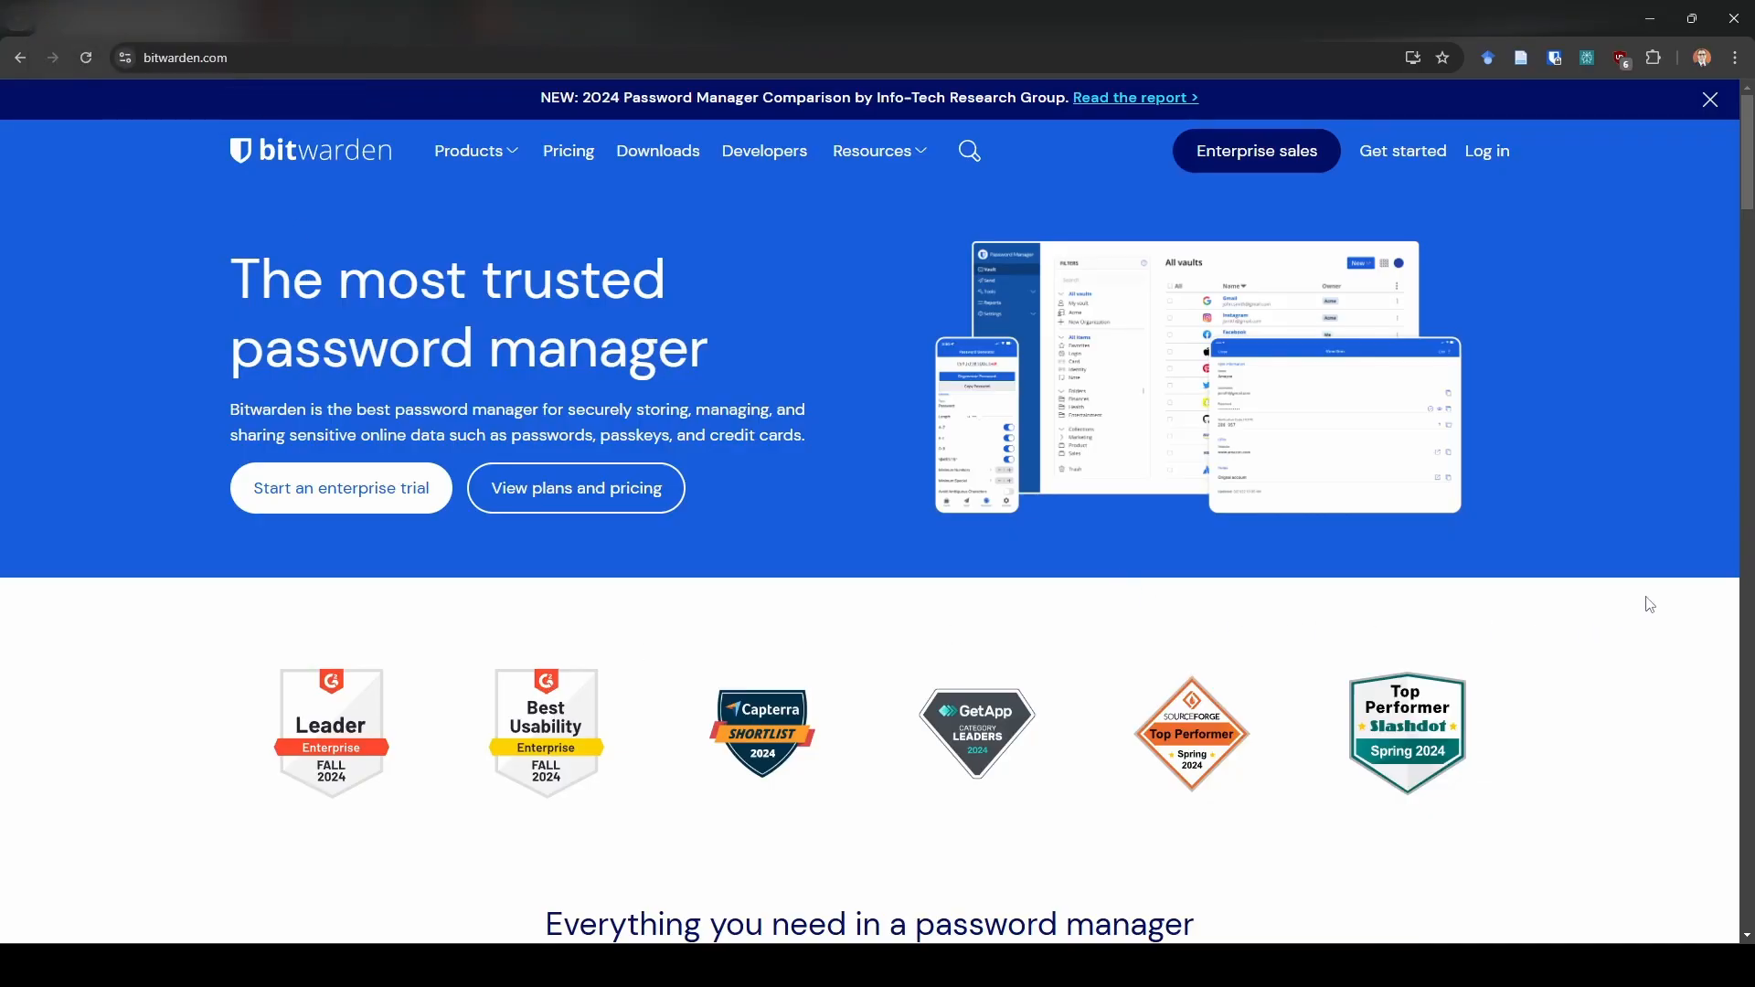
{"action": "mouse_move", "coordinate": [1637, 577]}
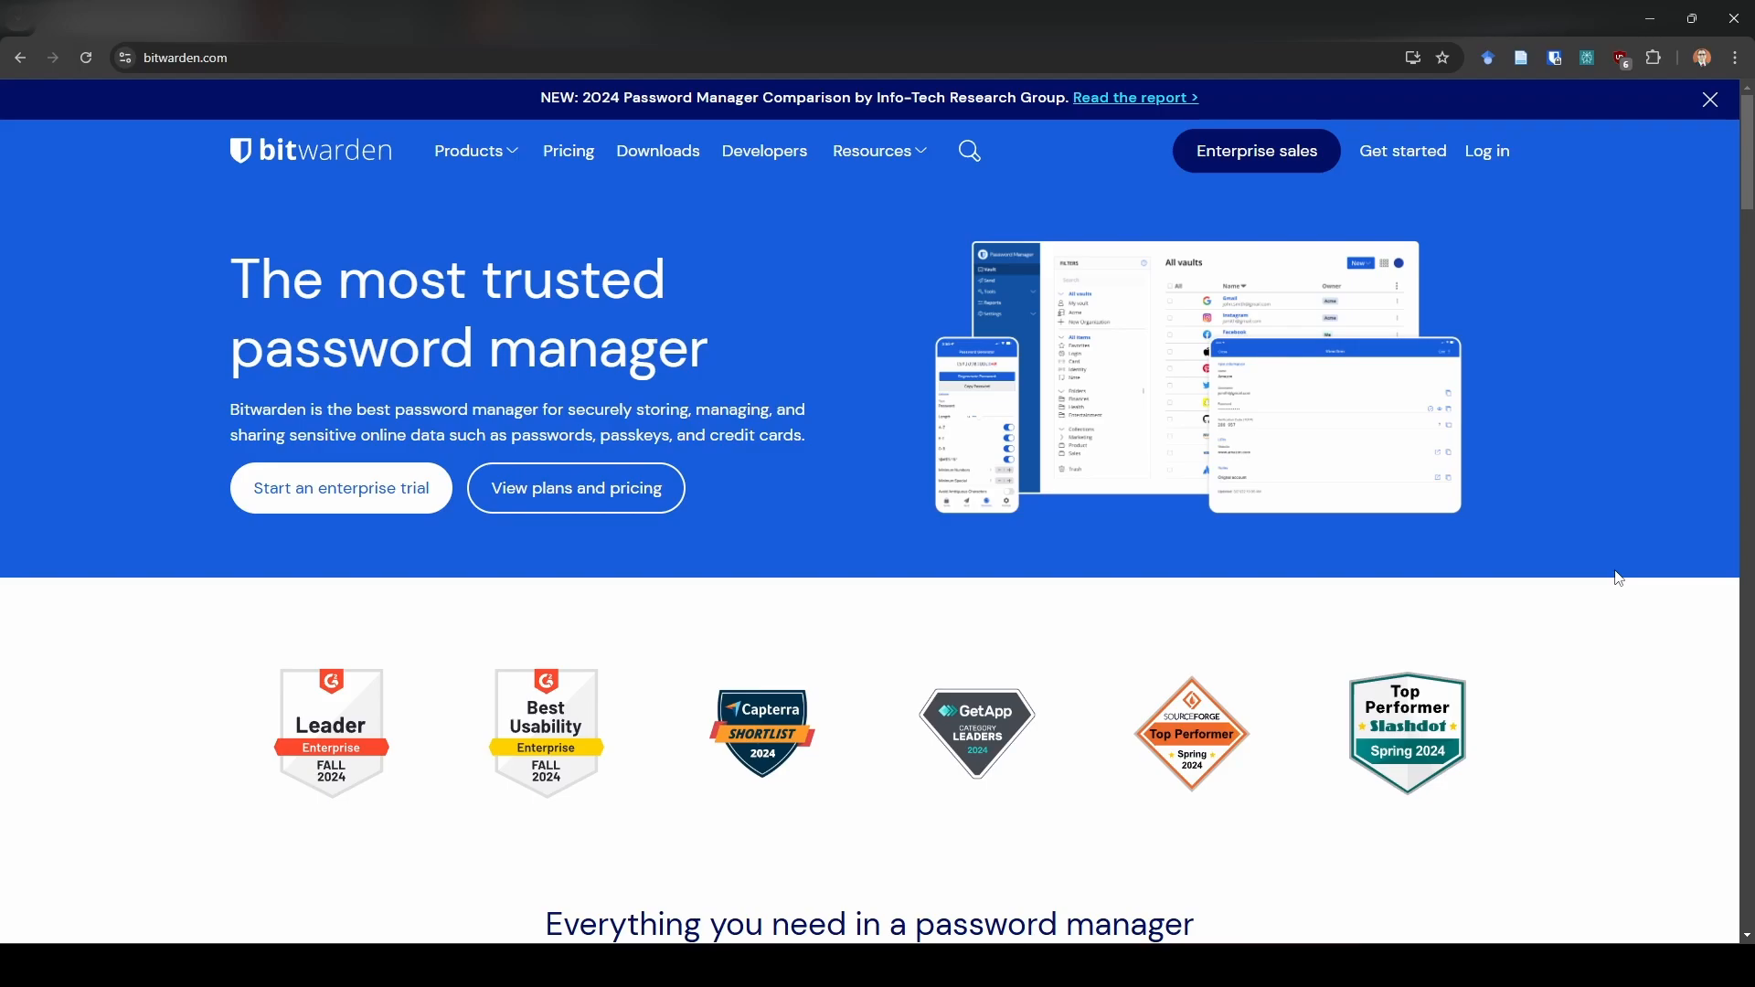
{"action": "mouse_move", "coordinate": [410, 159]}
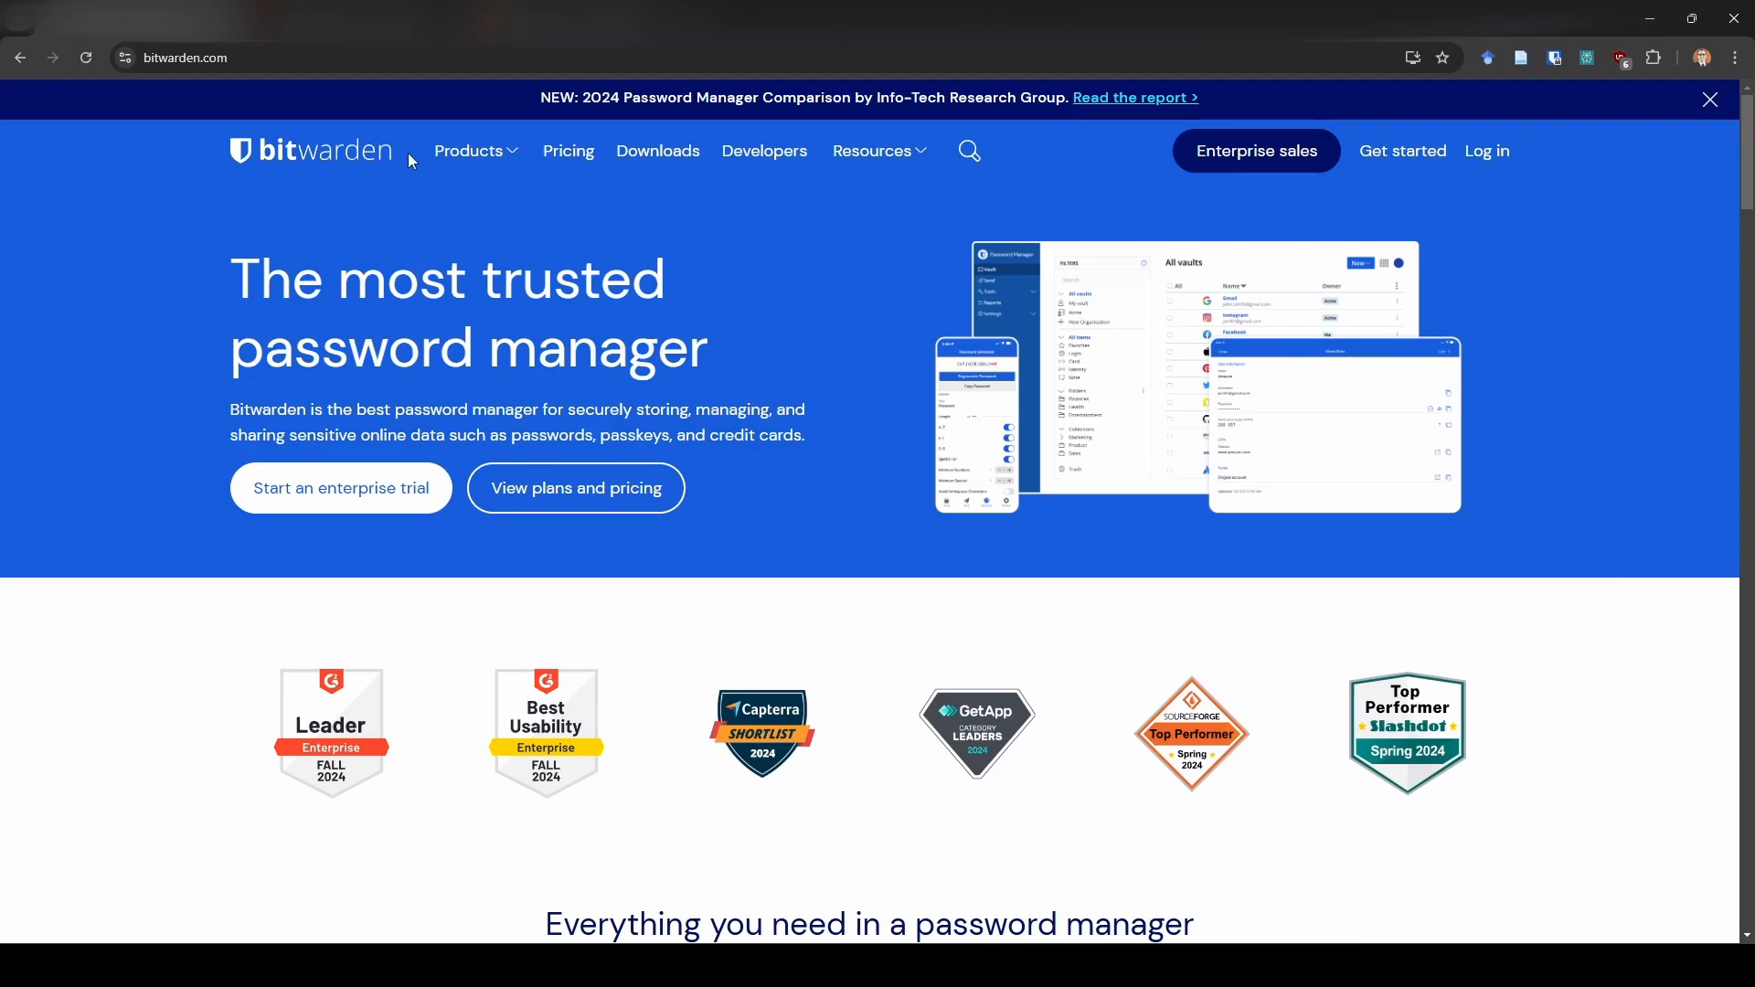
Navigate to ublockorigin.com.
{"action": "type", "text": "ublockorigin.com"}
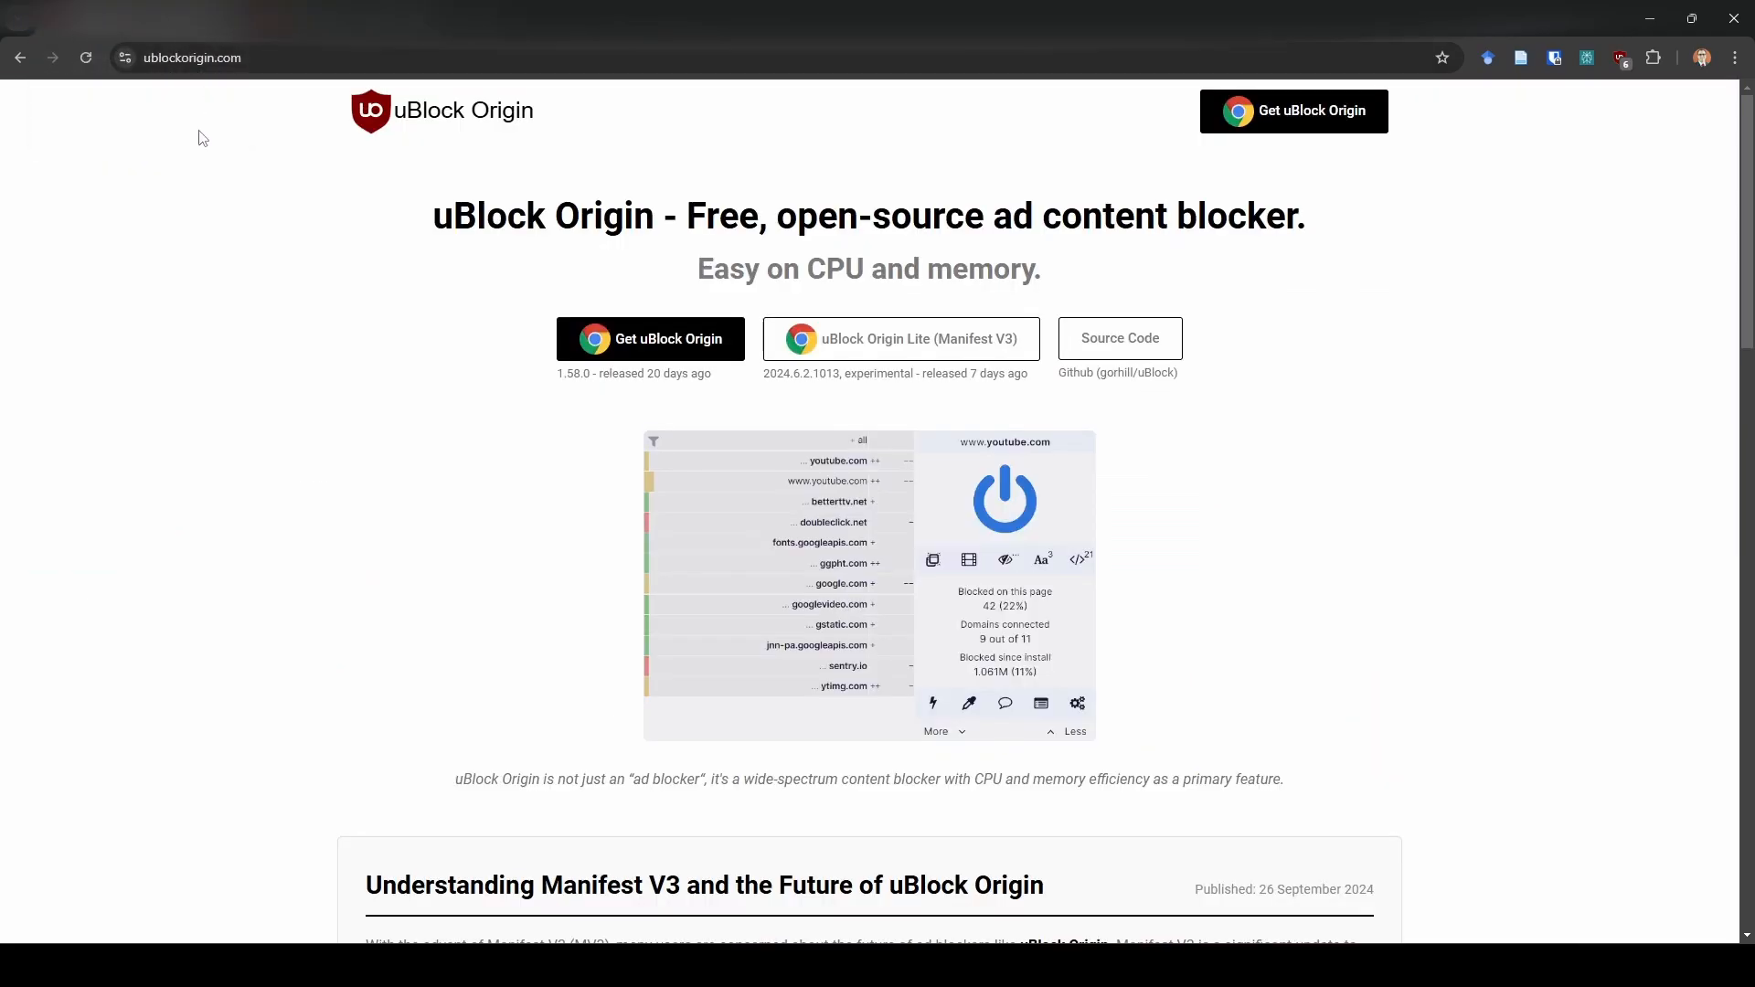
{"action": "mouse_move", "coordinate": [235, 540]}
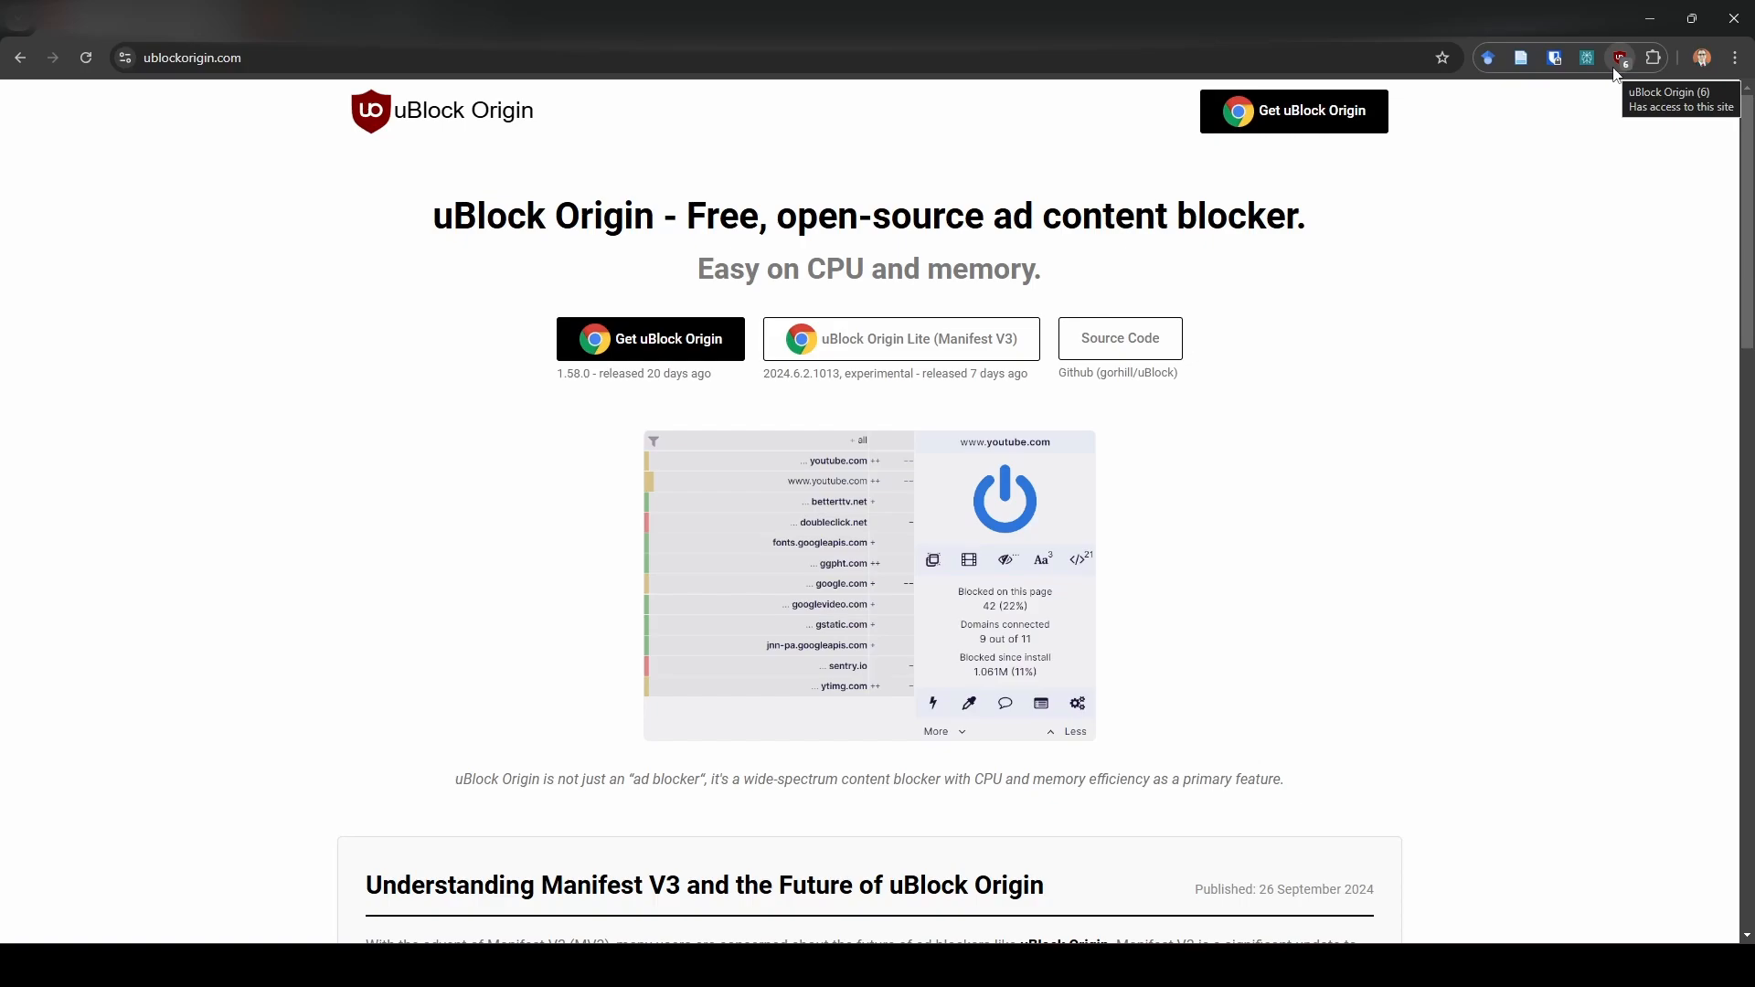
Switch uBlock Origin blocking off and back on for ublockorigin.com.
{"action": "left_click", "coordinate": [1619, 57]}
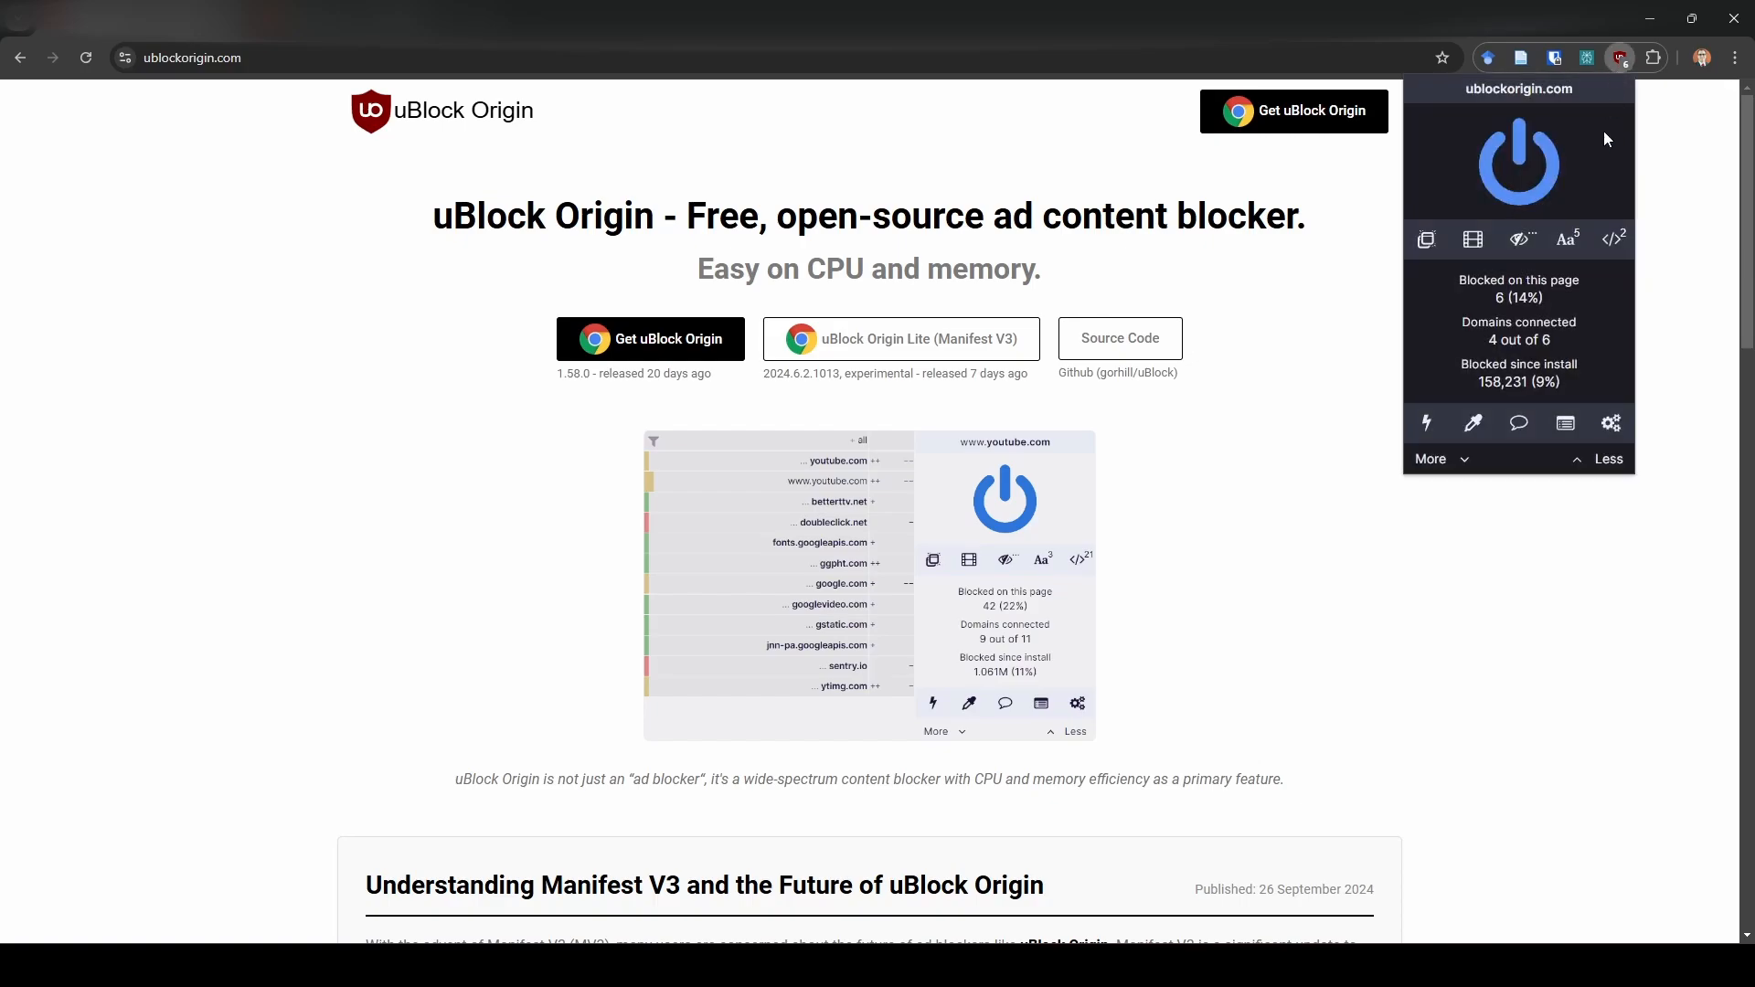
{"action": "left_click", "coordinate": [1517, 160]}
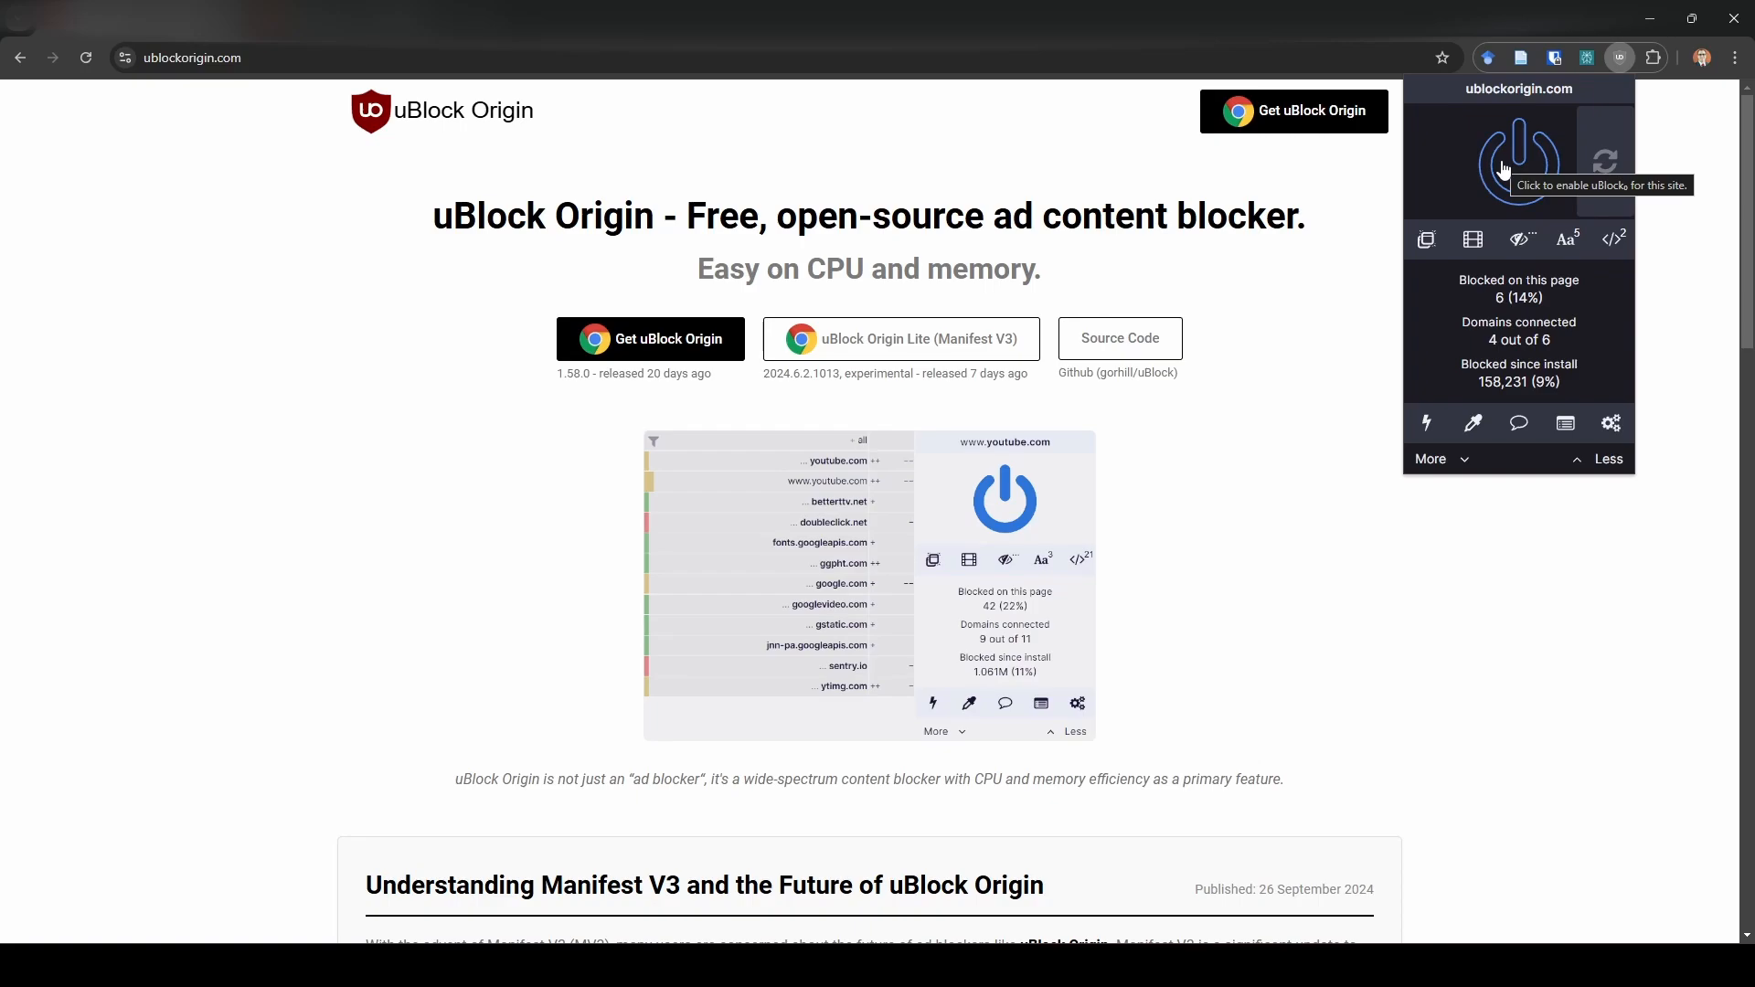
{"action": "left_click", "coordinate": [1518, 160]}
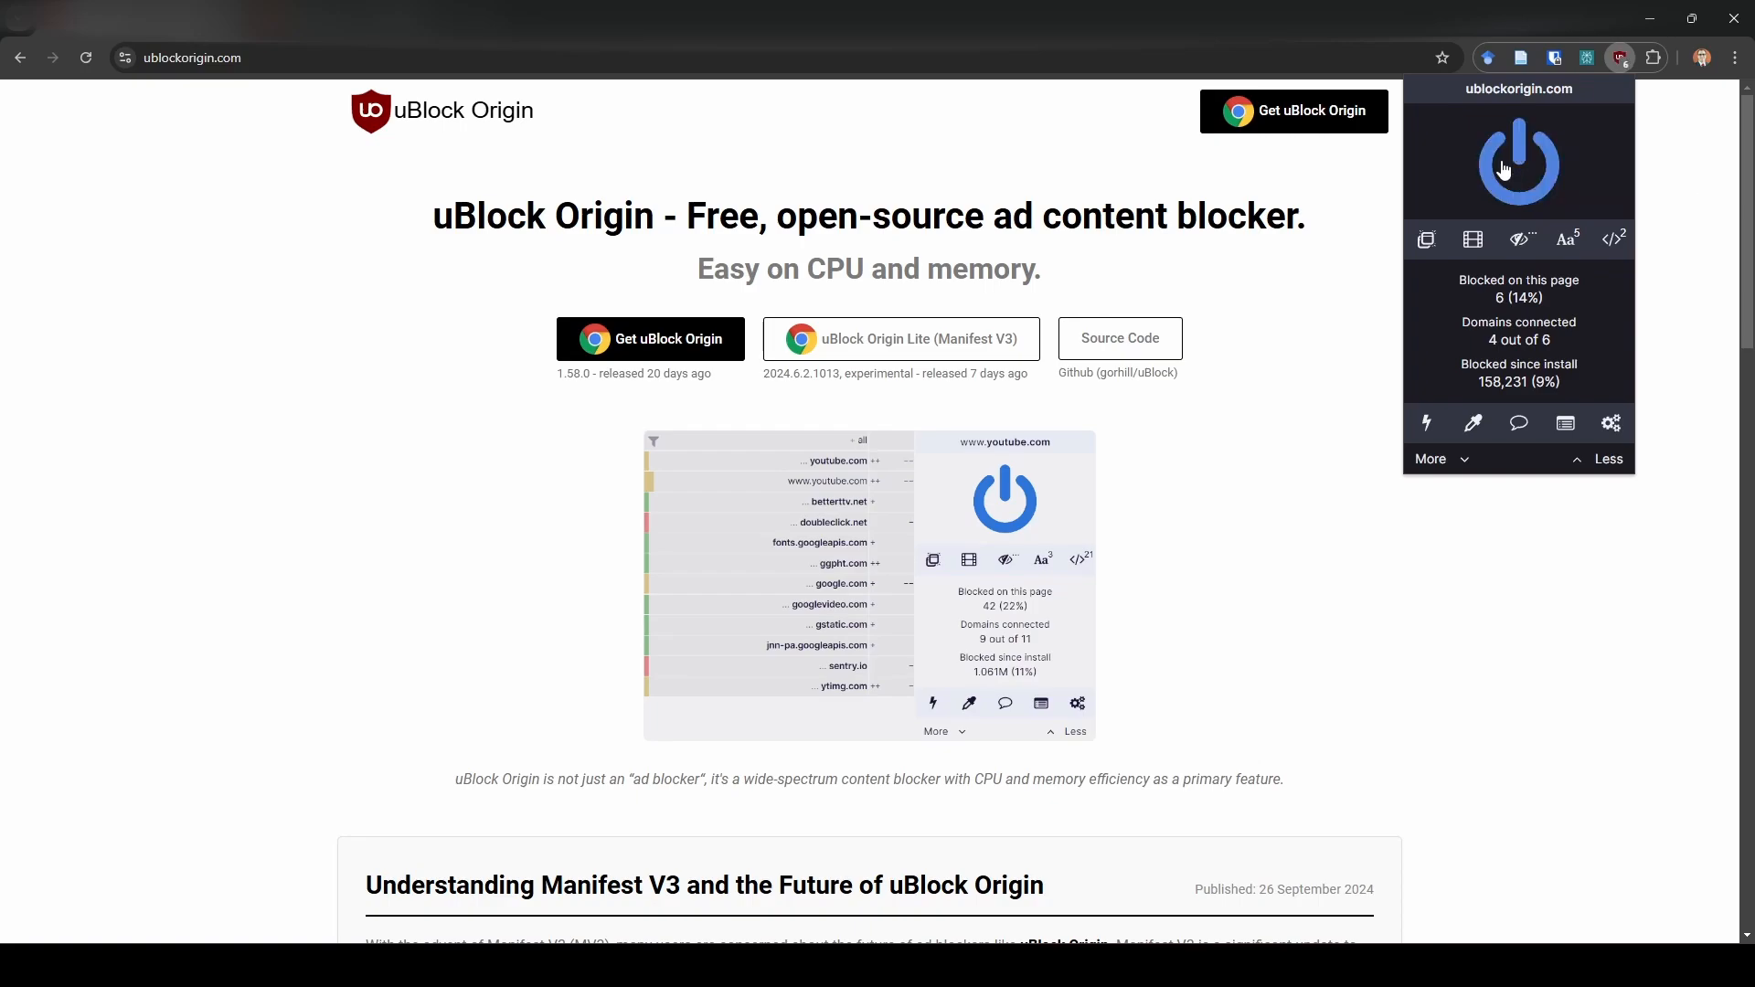
{"action": "mouse_move", "coordinate": [1271, 429]}
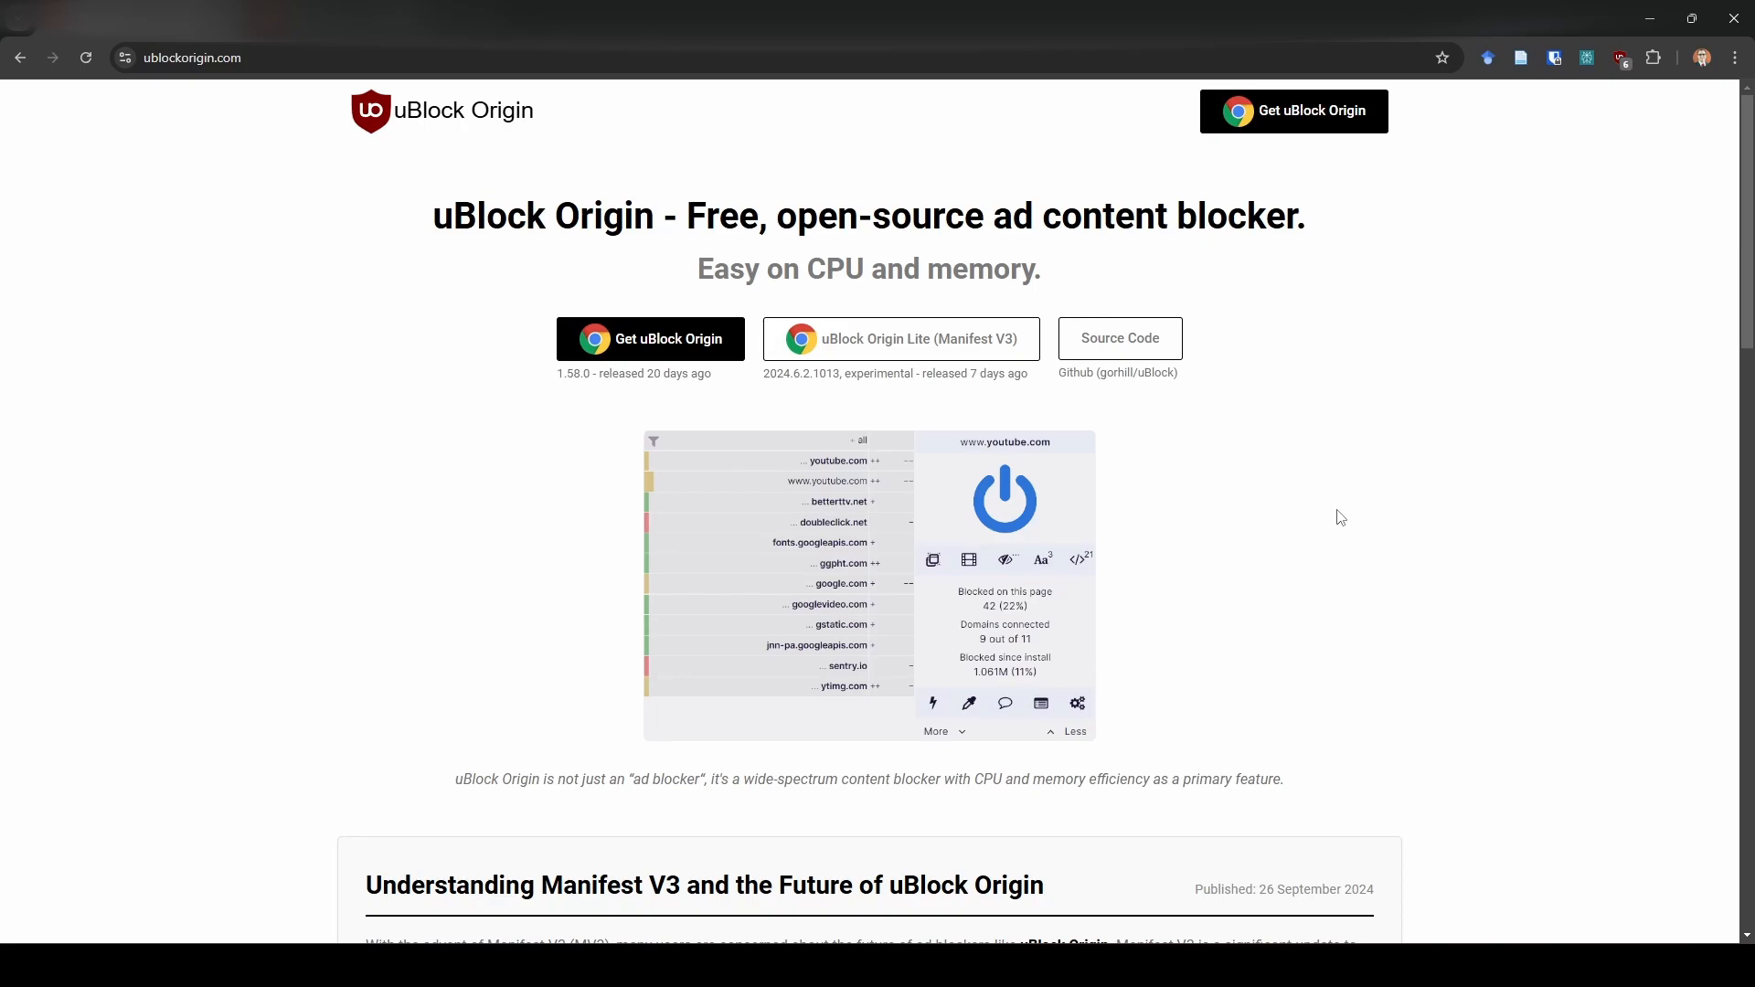
{"action": "mouse_move", "coordinate": [594, 115]}
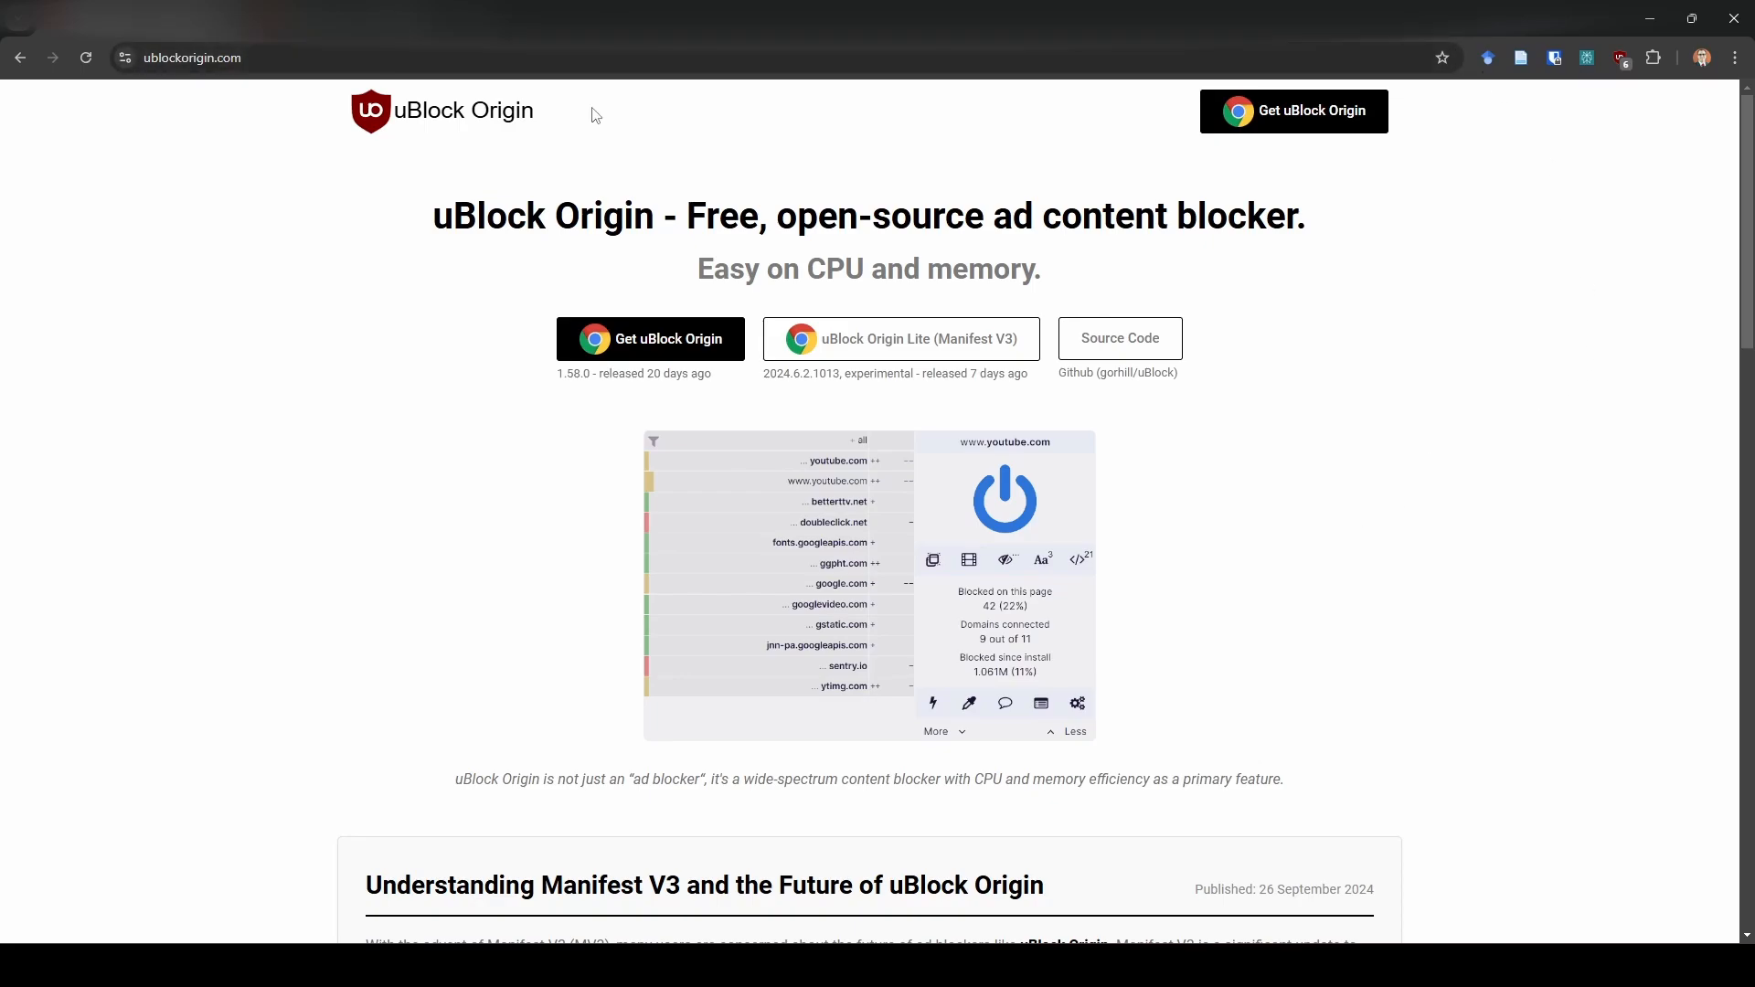
{"action": "mouse_move", "coordinate": [314, 522]}
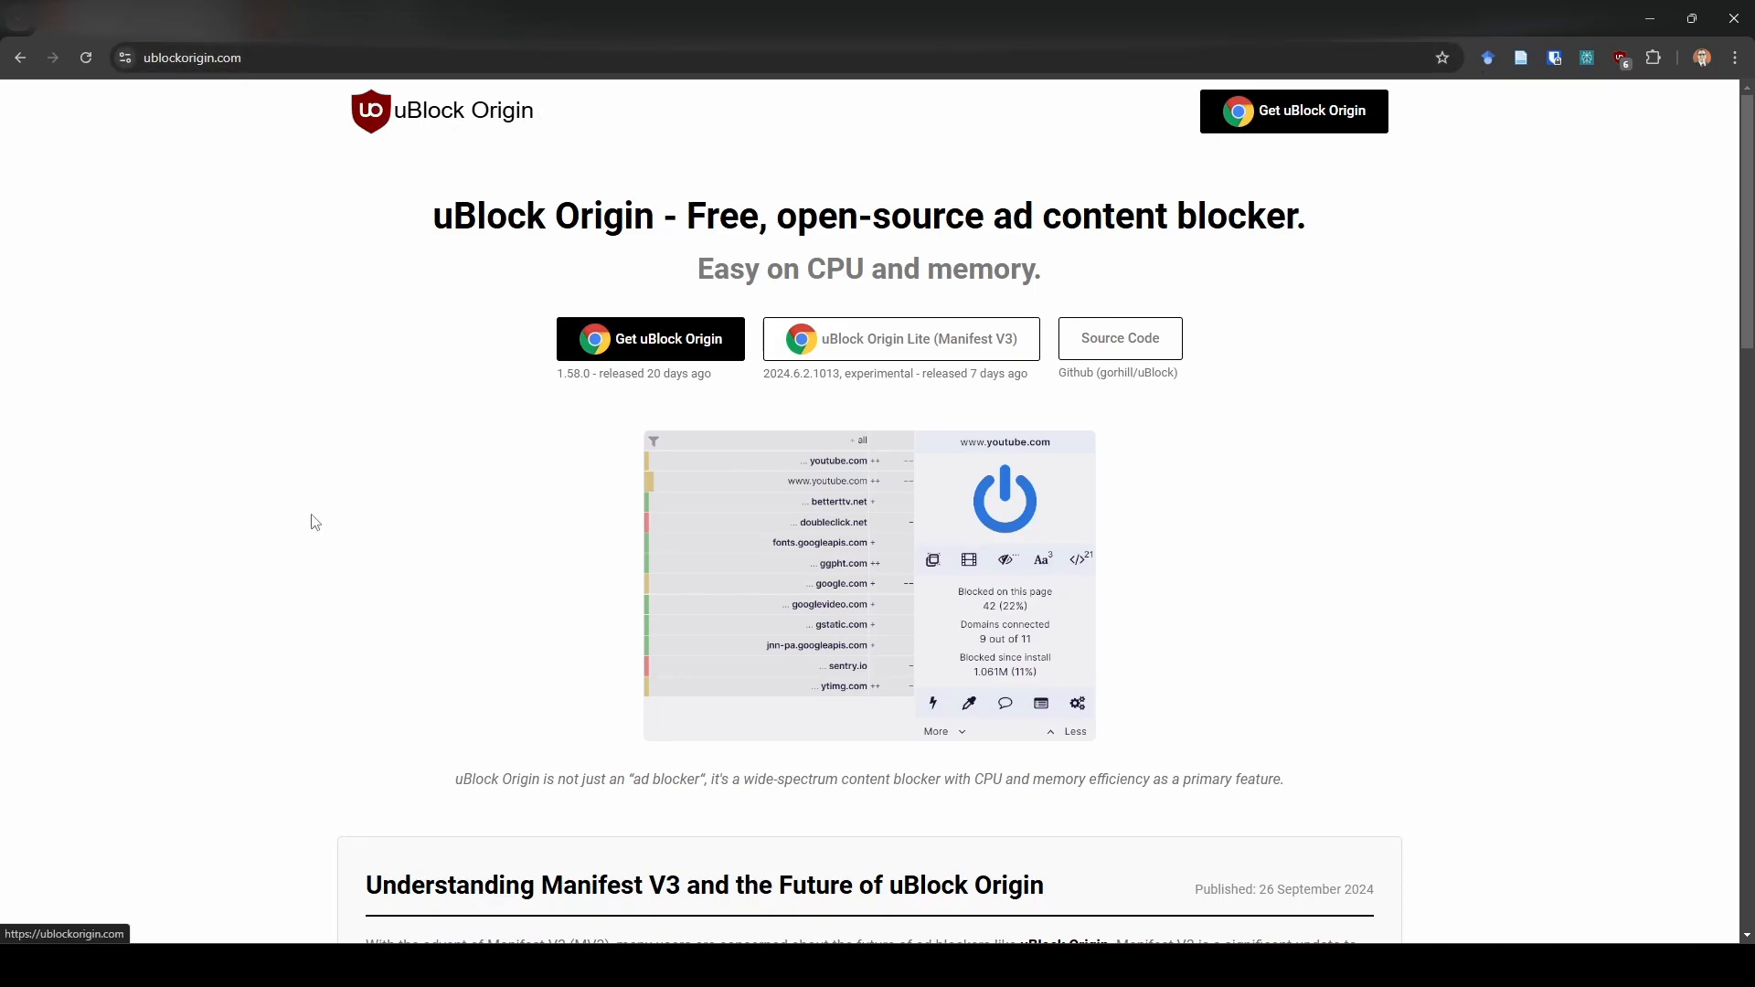
Scroll down and open uBlock Origin's Firefox Add-ons listing by Raymond Hill.
{"action": "scroll", "scroll_direction": "down", "scroll_amount": 3}
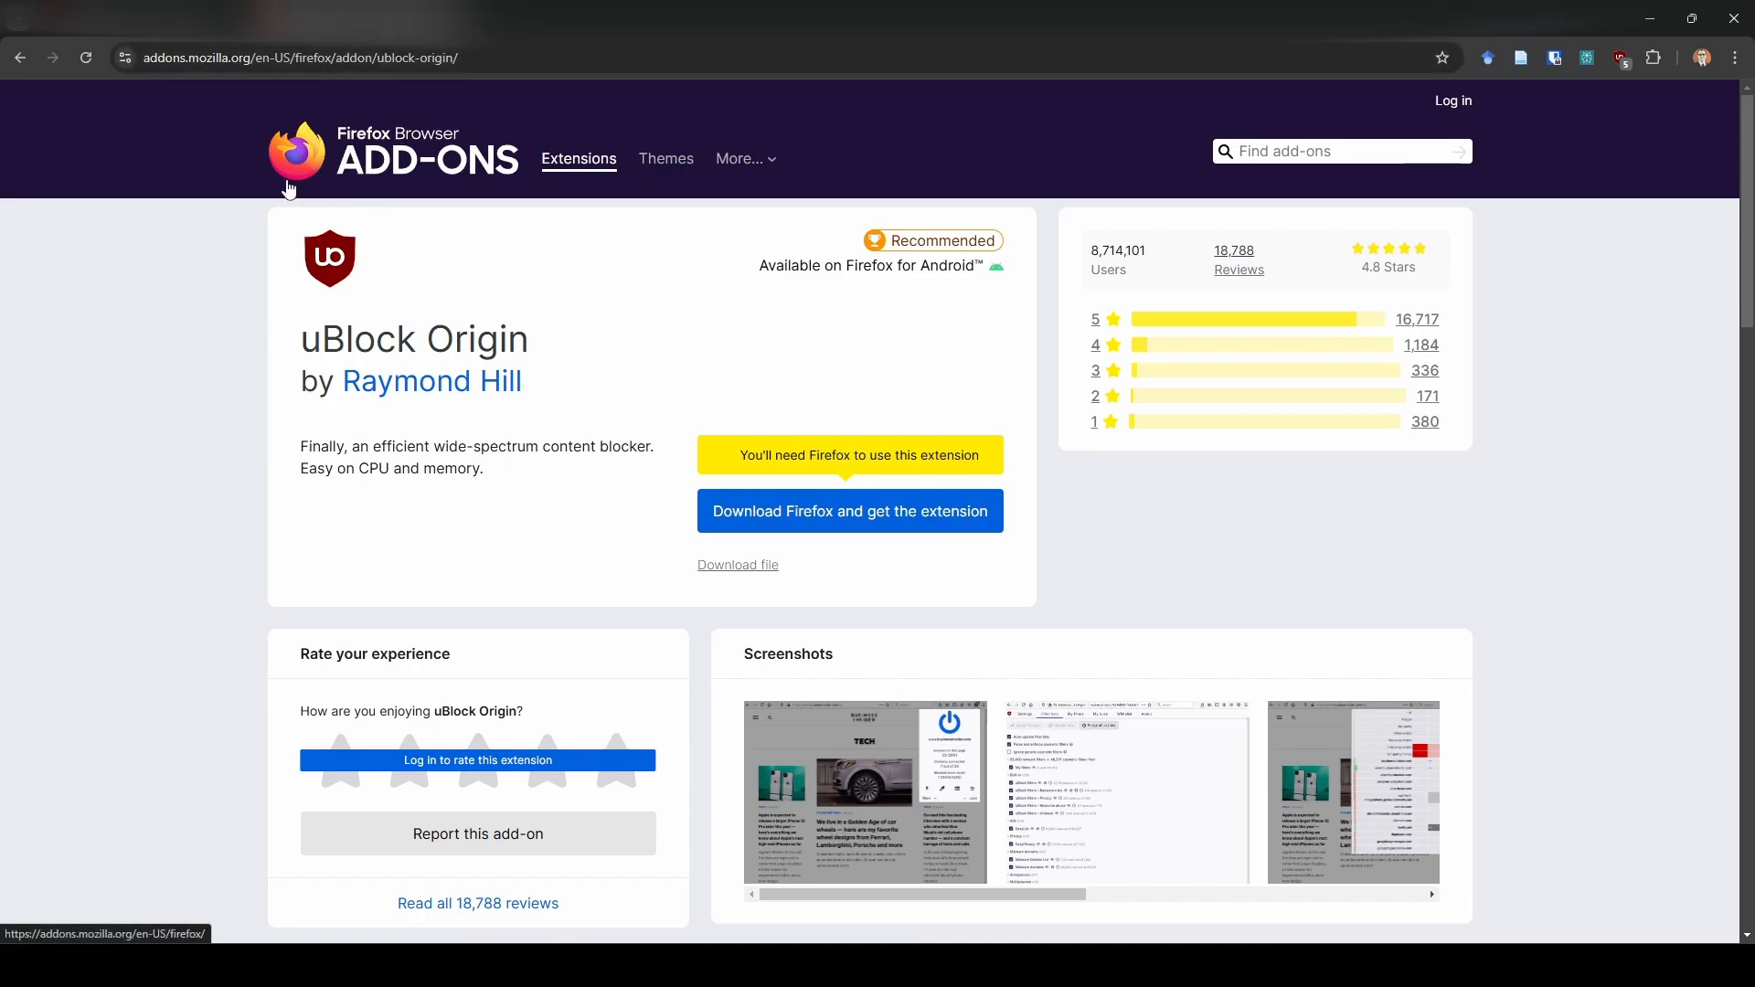
{"action": "mouse_move", "coordinate": [1082, 161]}
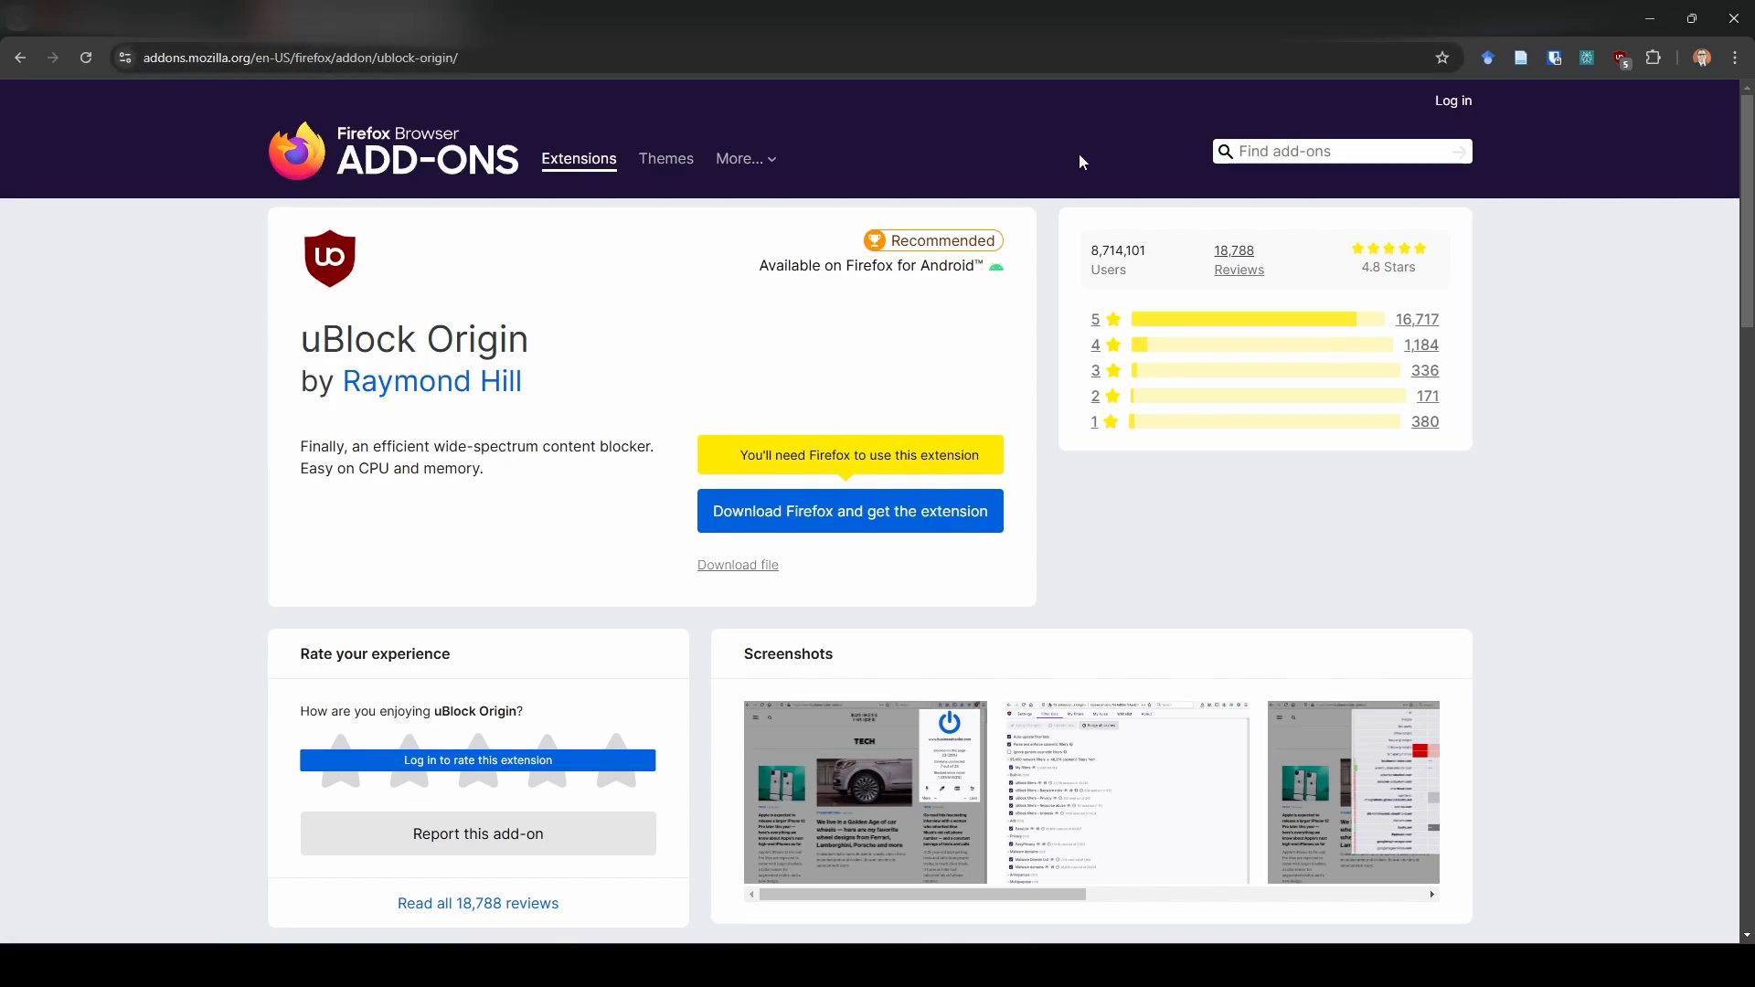
{"action": "mouse_move", "coordinate": [647, 382]}
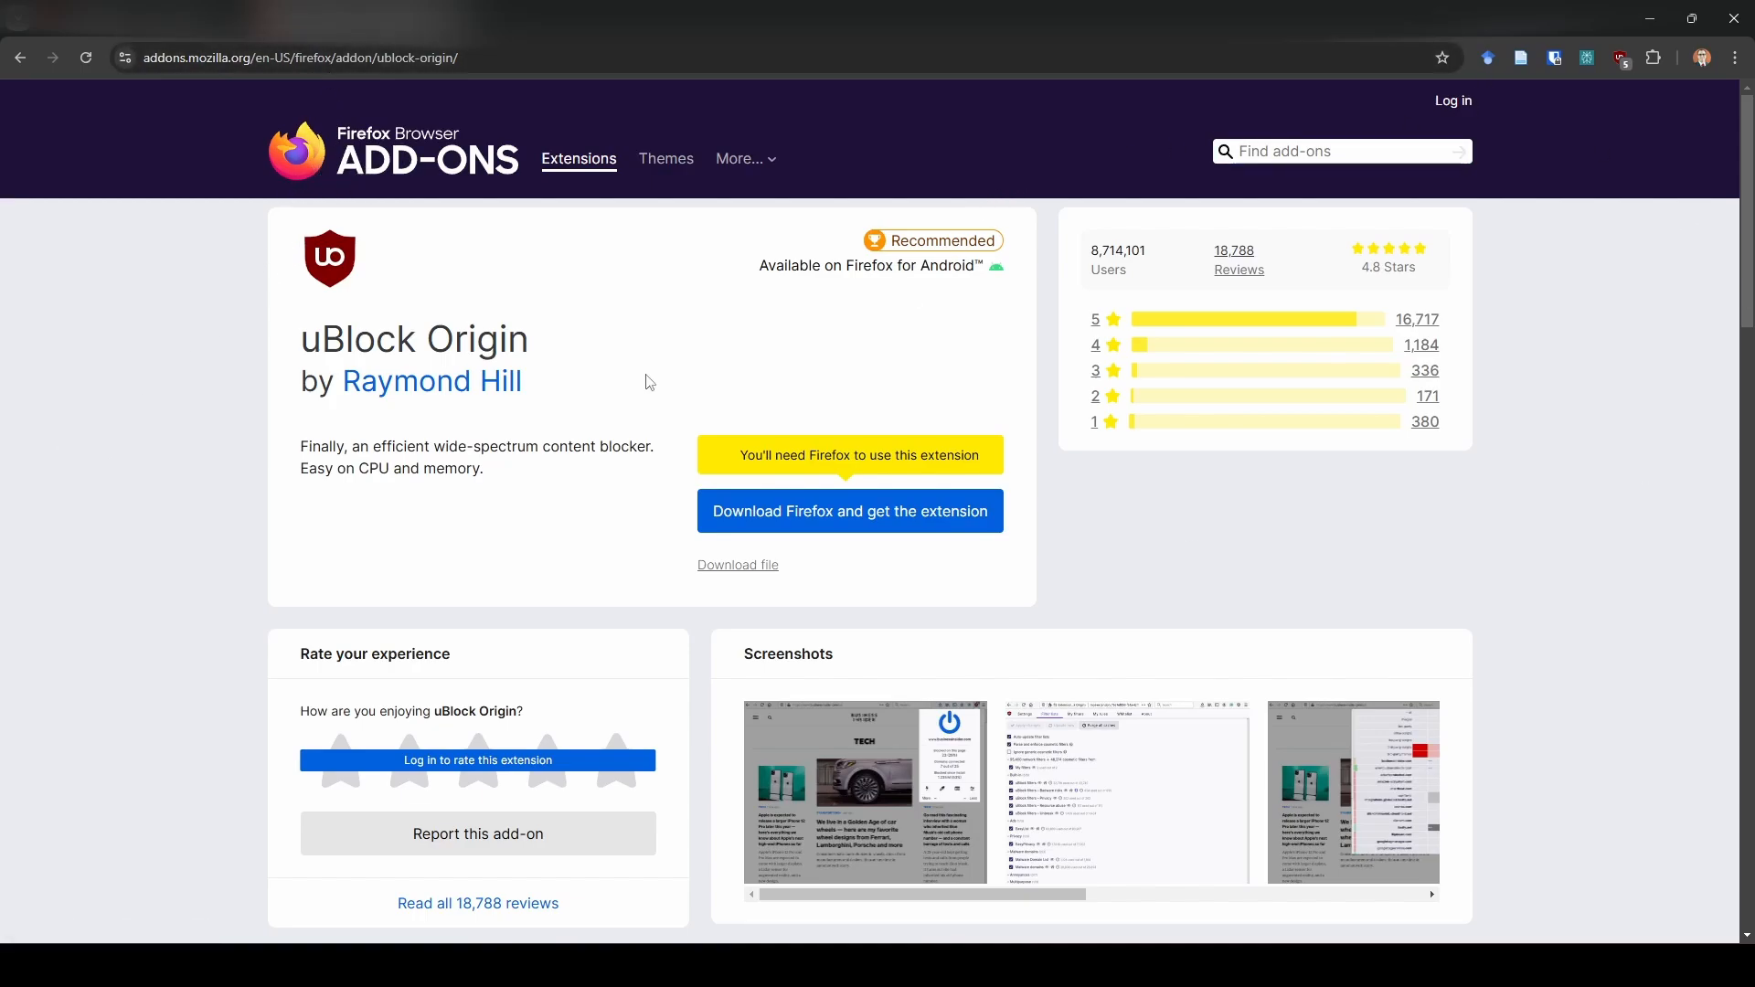
{"action": "left_click_drag", "start_coordinate": [300, 339], "coordinate": [522, 381]}
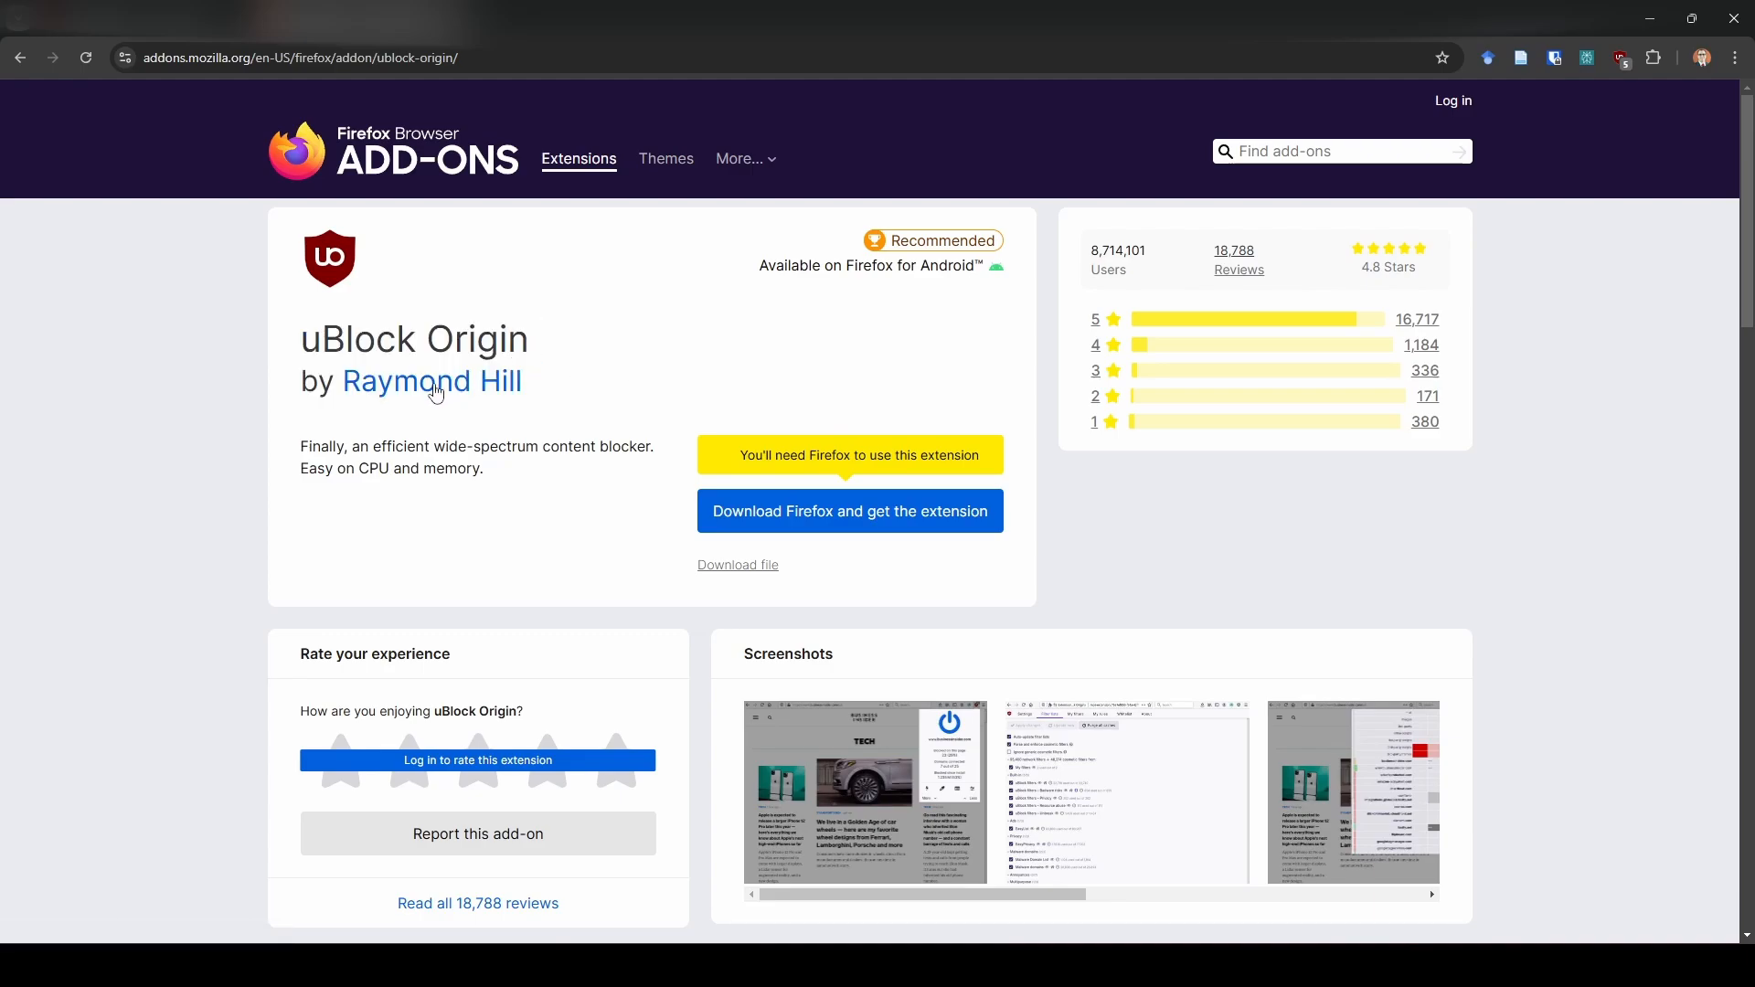
{"action": "mouse_move", "coordinate": [565, 395]}
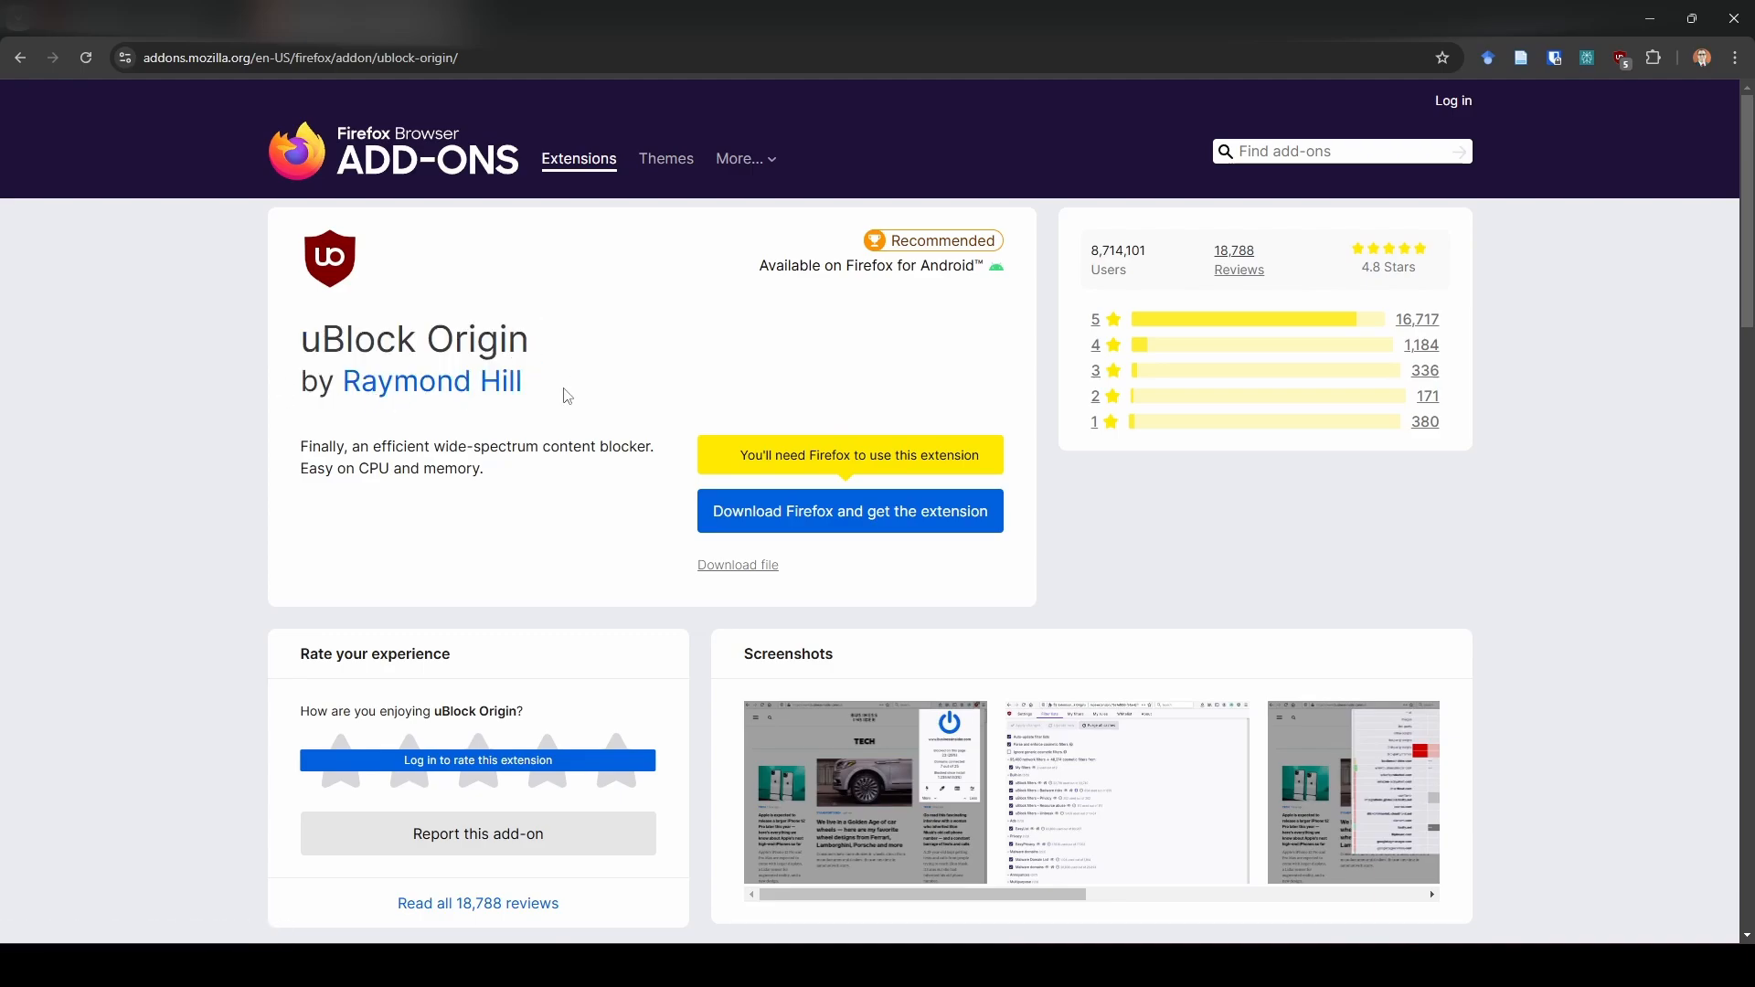
{"action": "mouse_move", "coordinate": [1101, 253]}
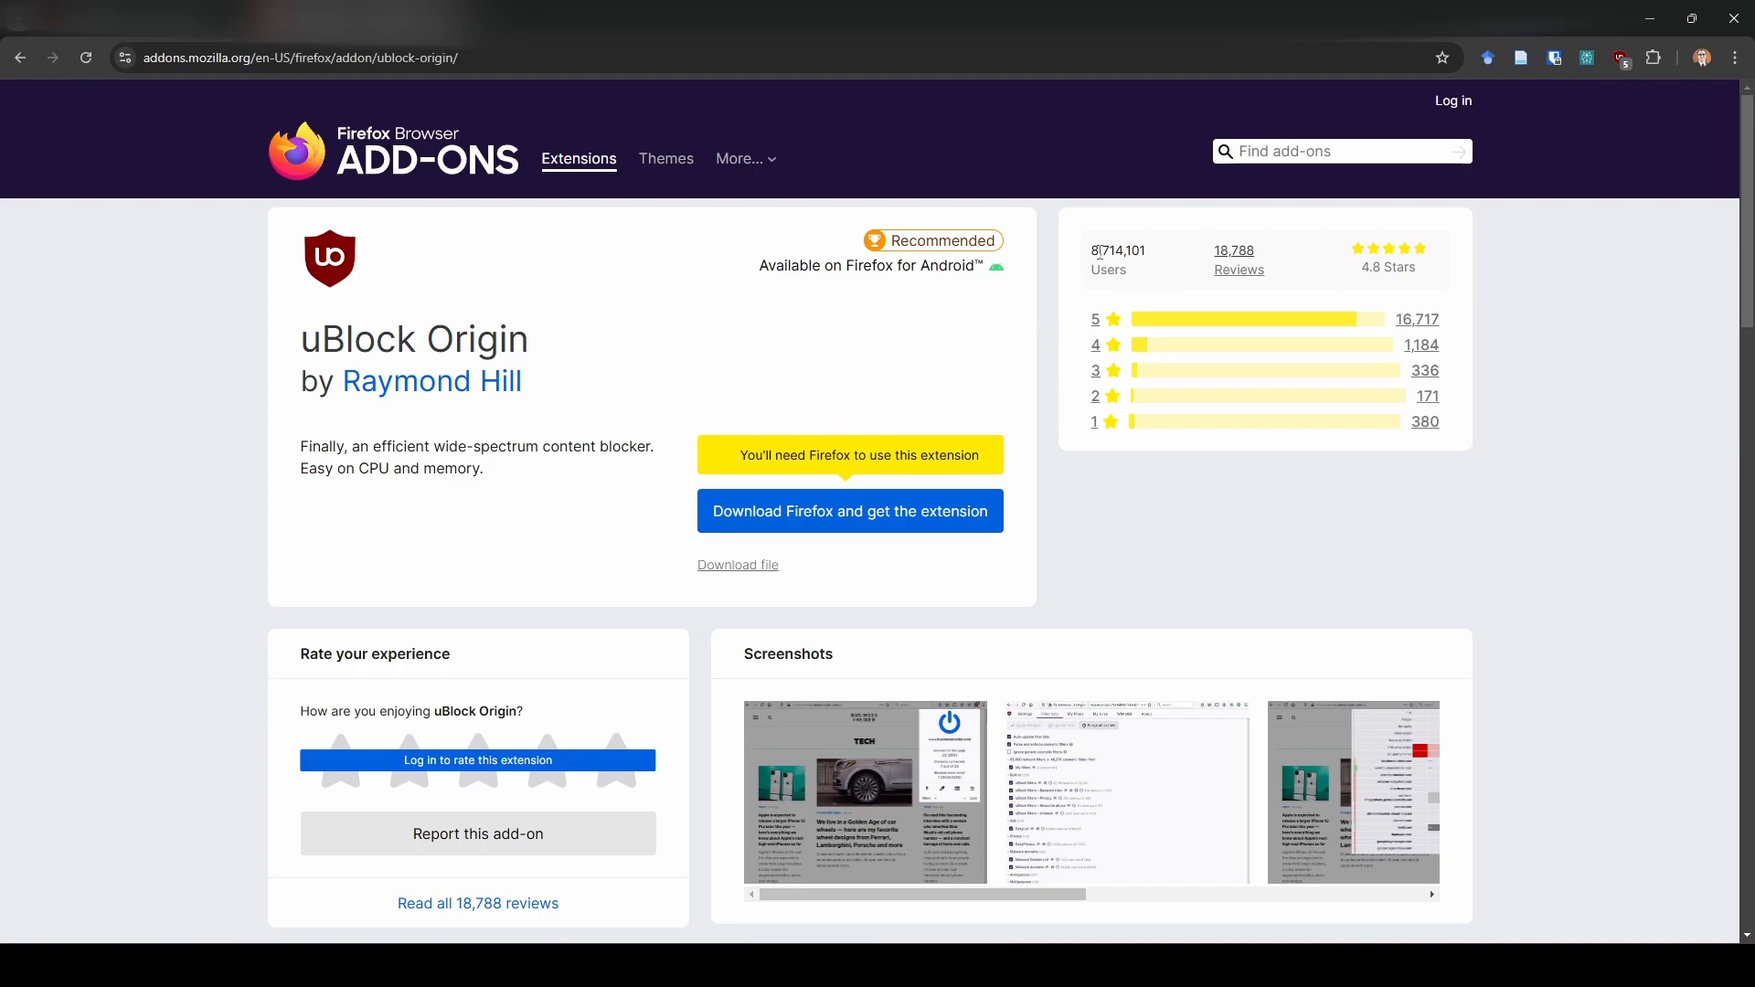
{"action": "mouse_move", "coordinate": [948, 301]}
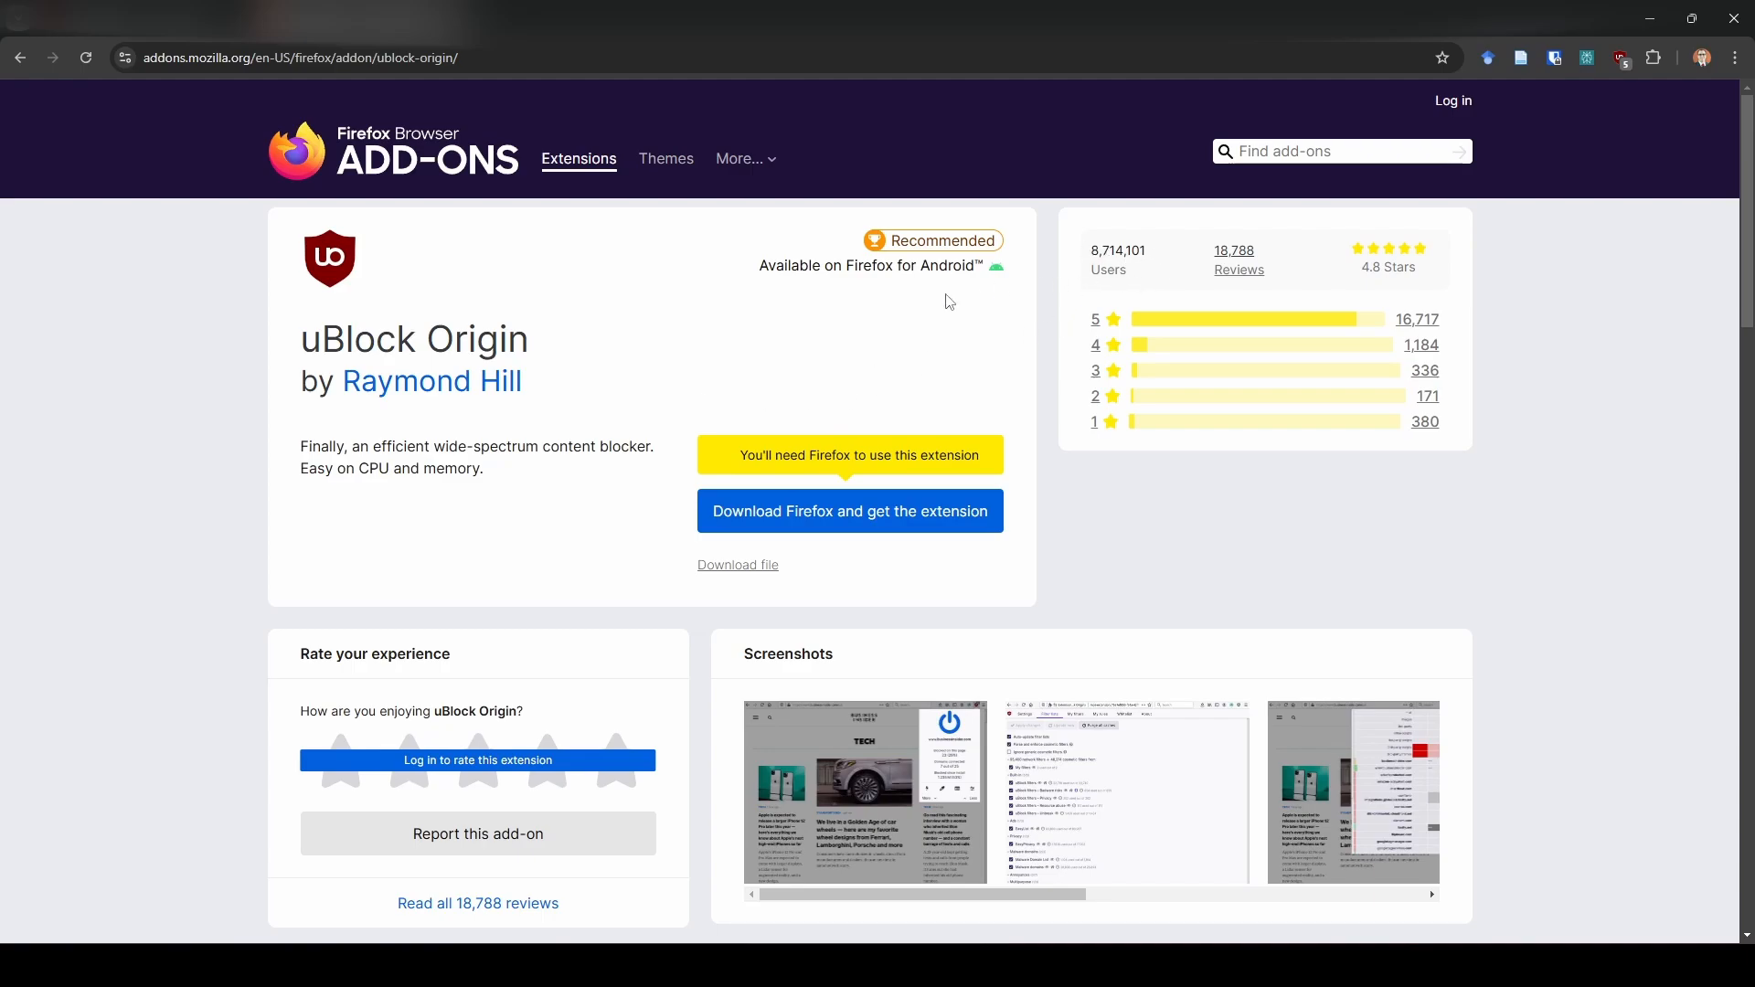
{"action": "mouse_move", "coordinate": [619, 354]}
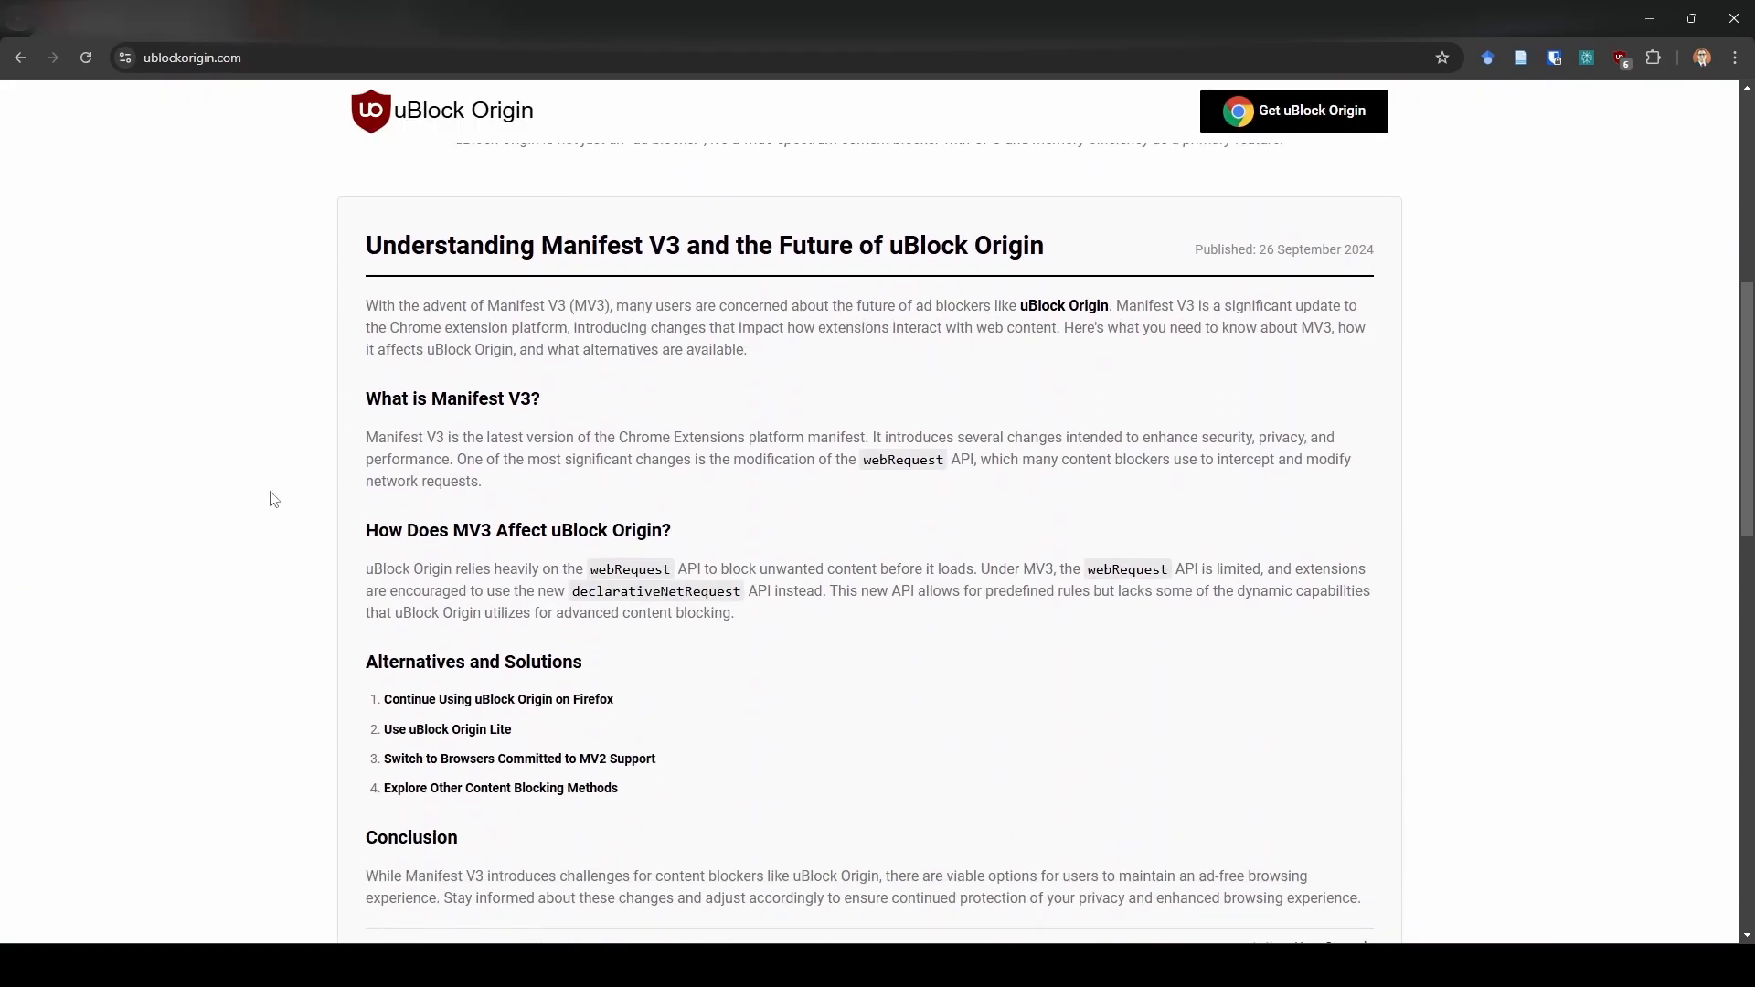
{"action": "mouse_move", "coordinate": [756, 333]}
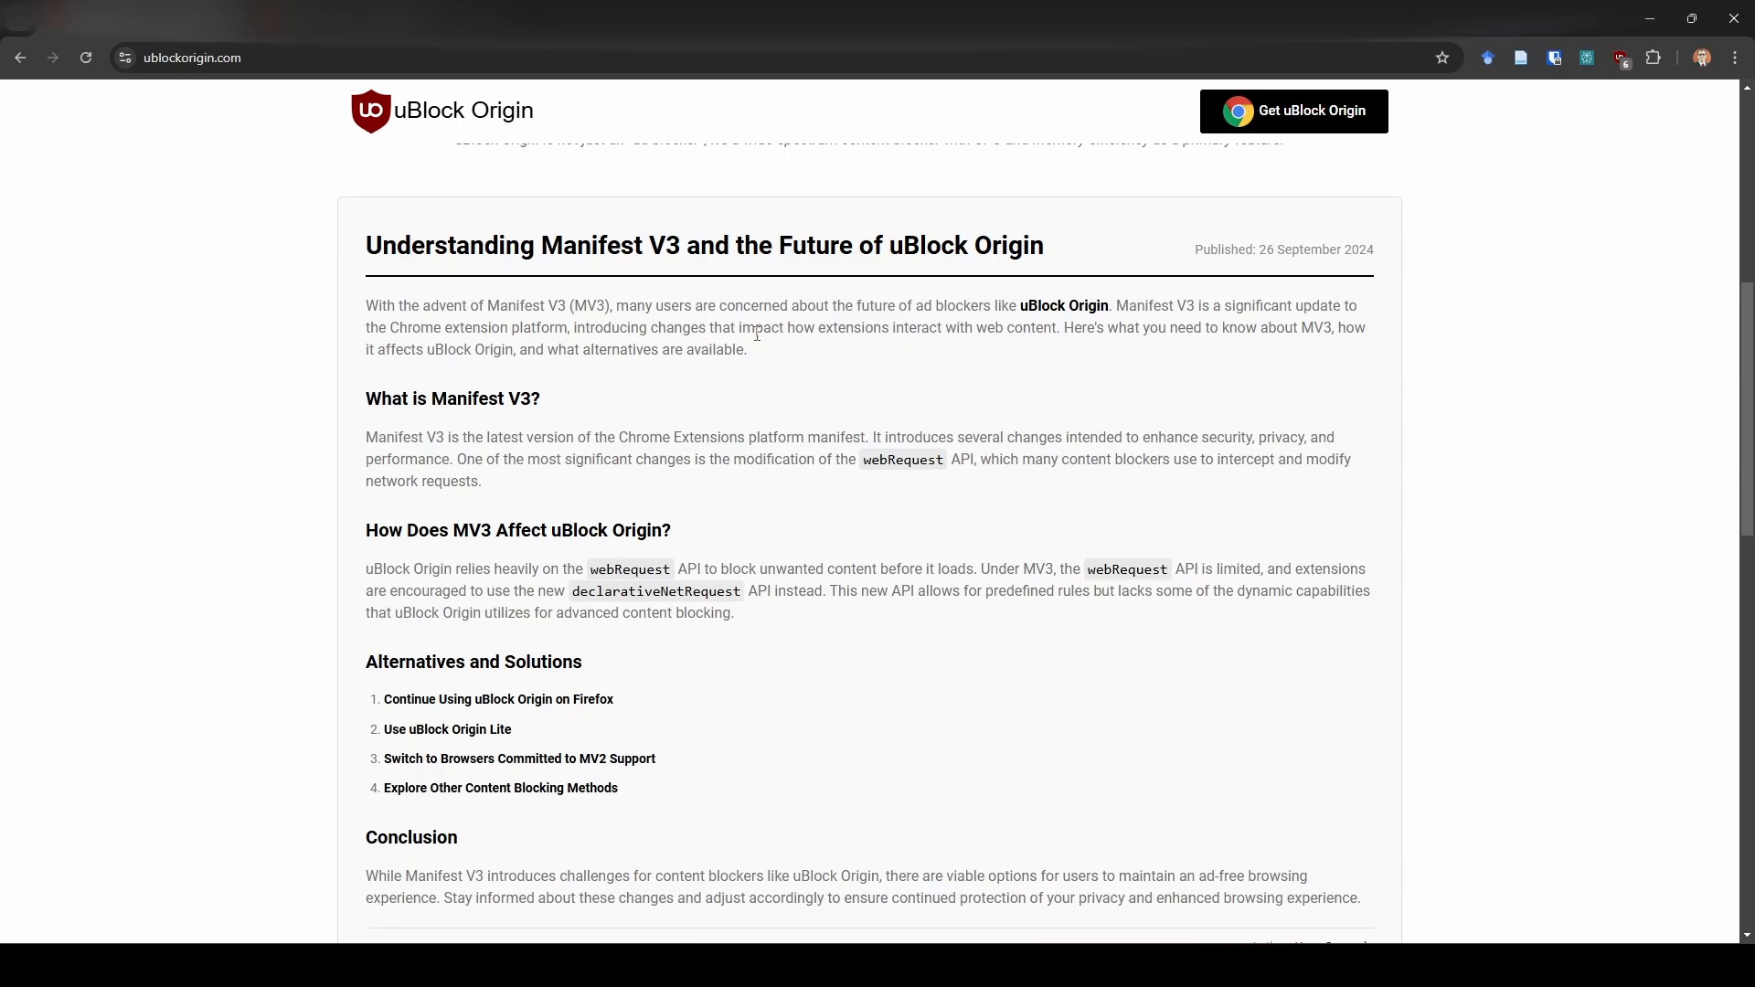
{"action": "mouse_move", "coordinate": [292, 360]}
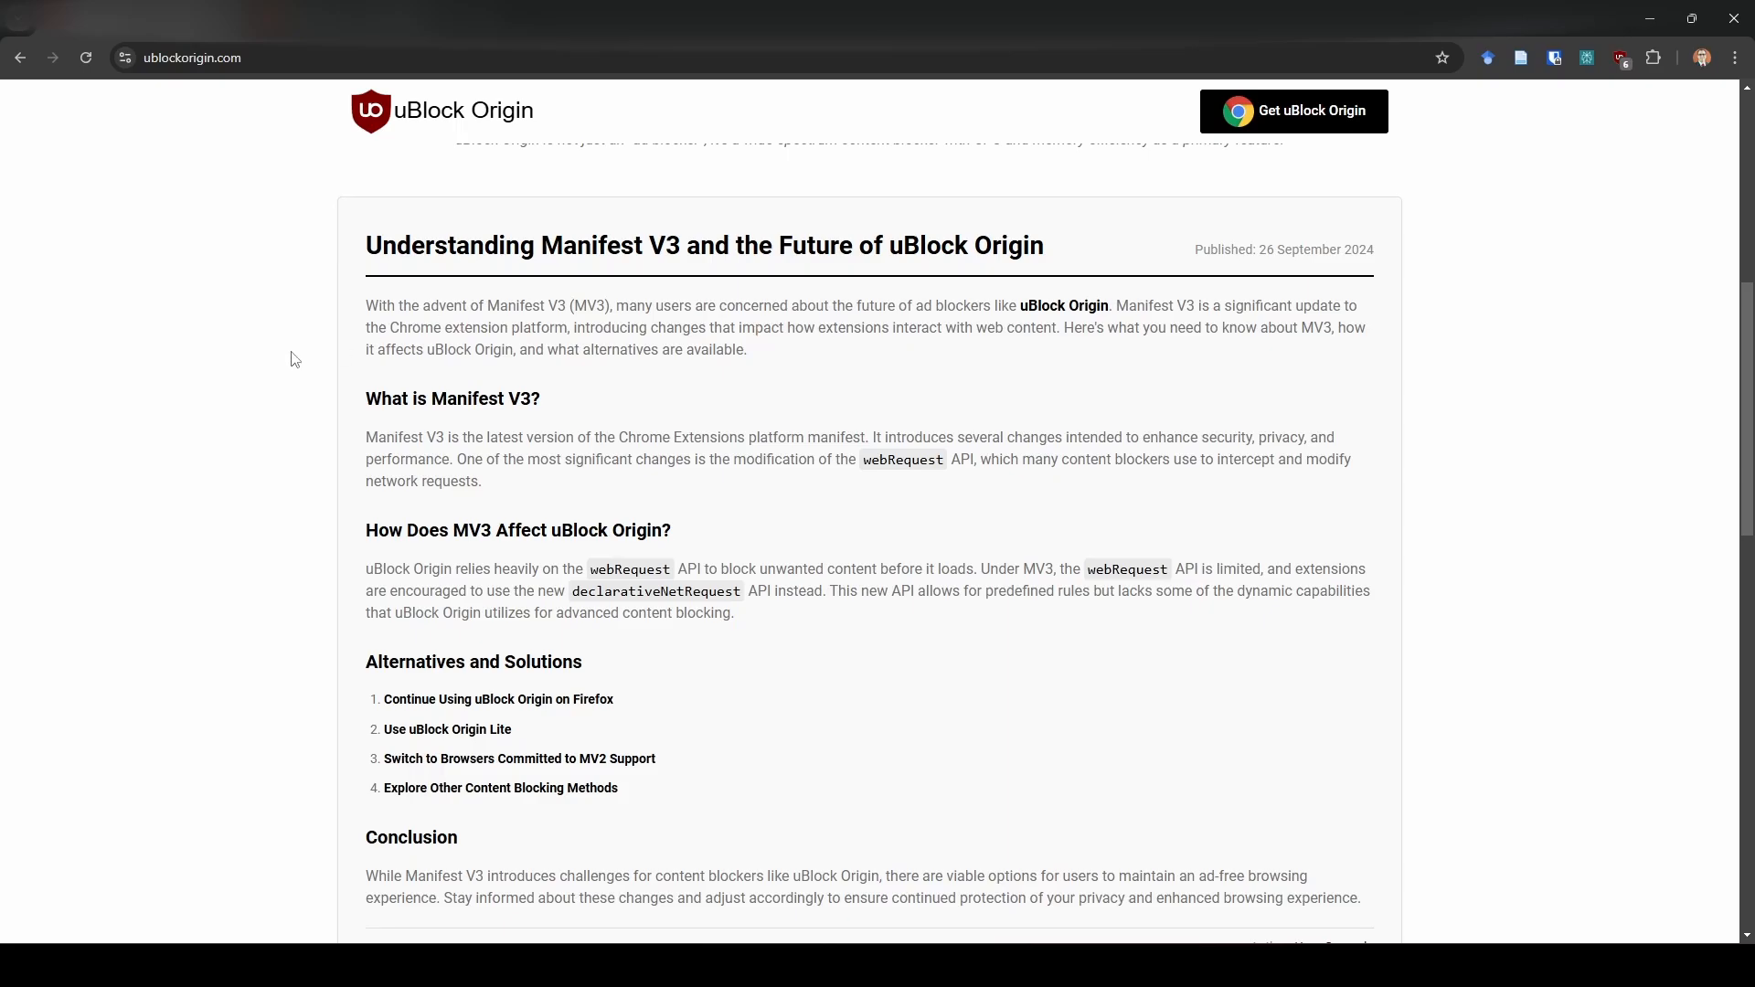
Scroll the uBlock Origin site to the Understanding Manifest V3 article listing uBlock Origin Lite.
{"action": "scroll", "scroll_direction": "down", "scroll_amount": 3}
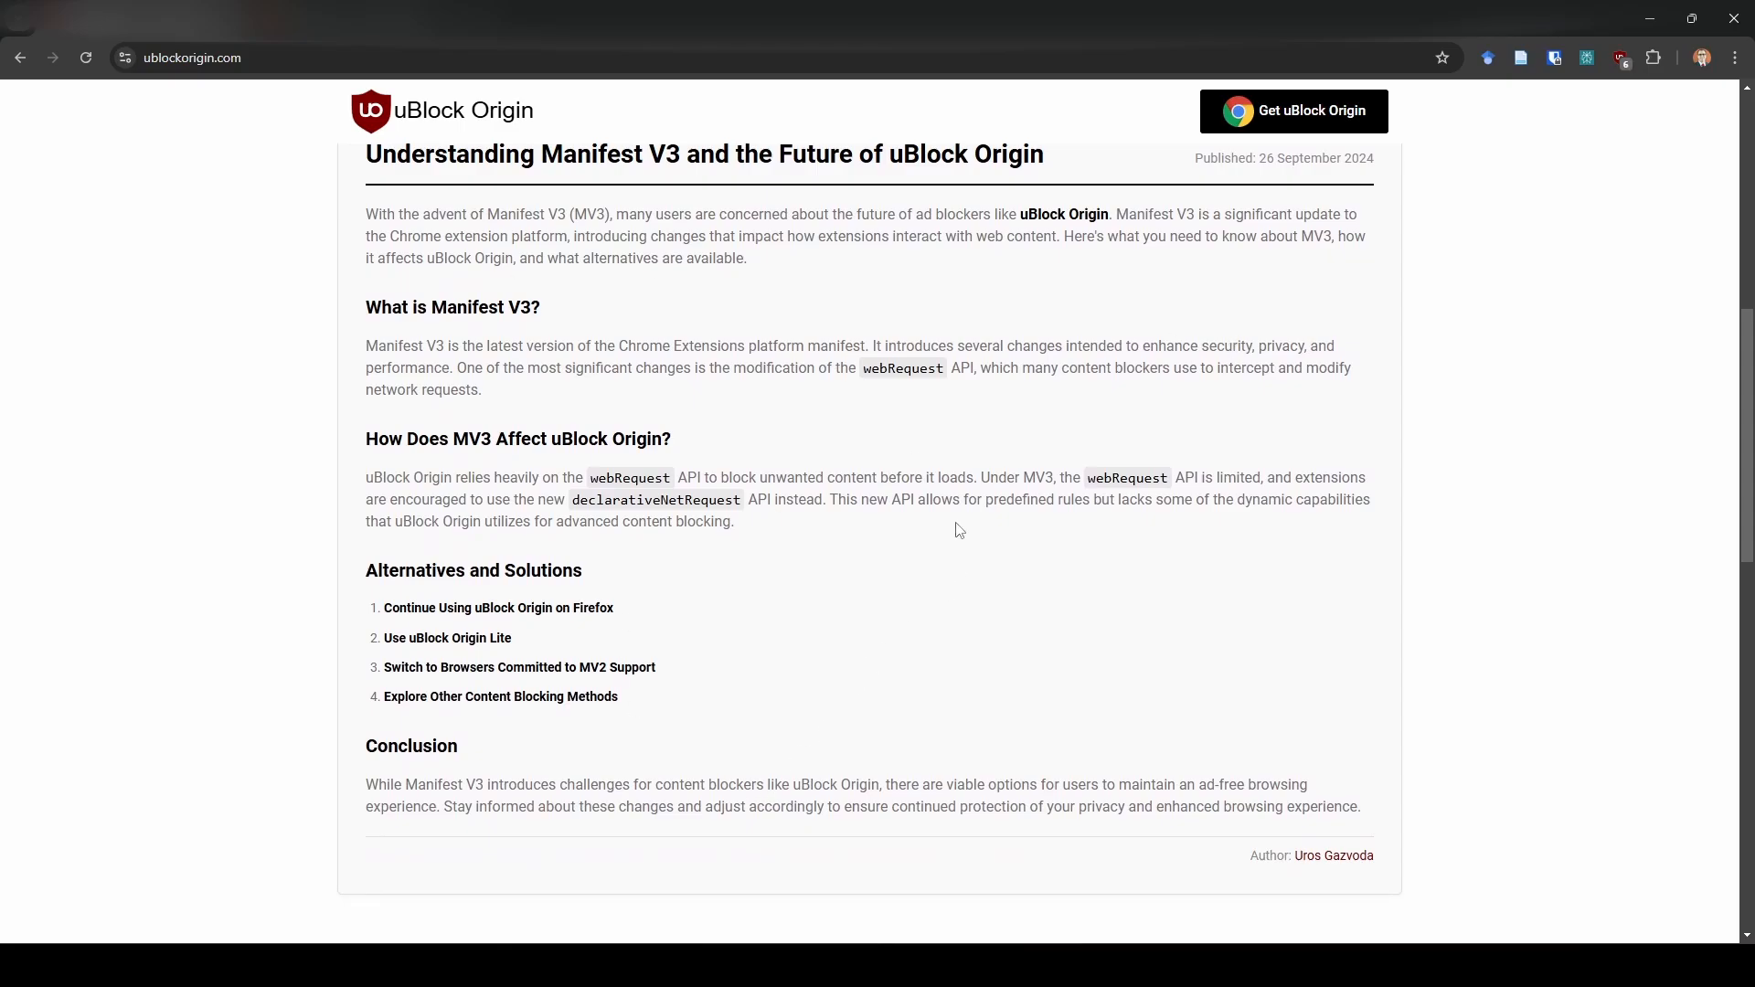
{"action": "scroll", "scroll_direction": "up", "scroll_amount": 3}
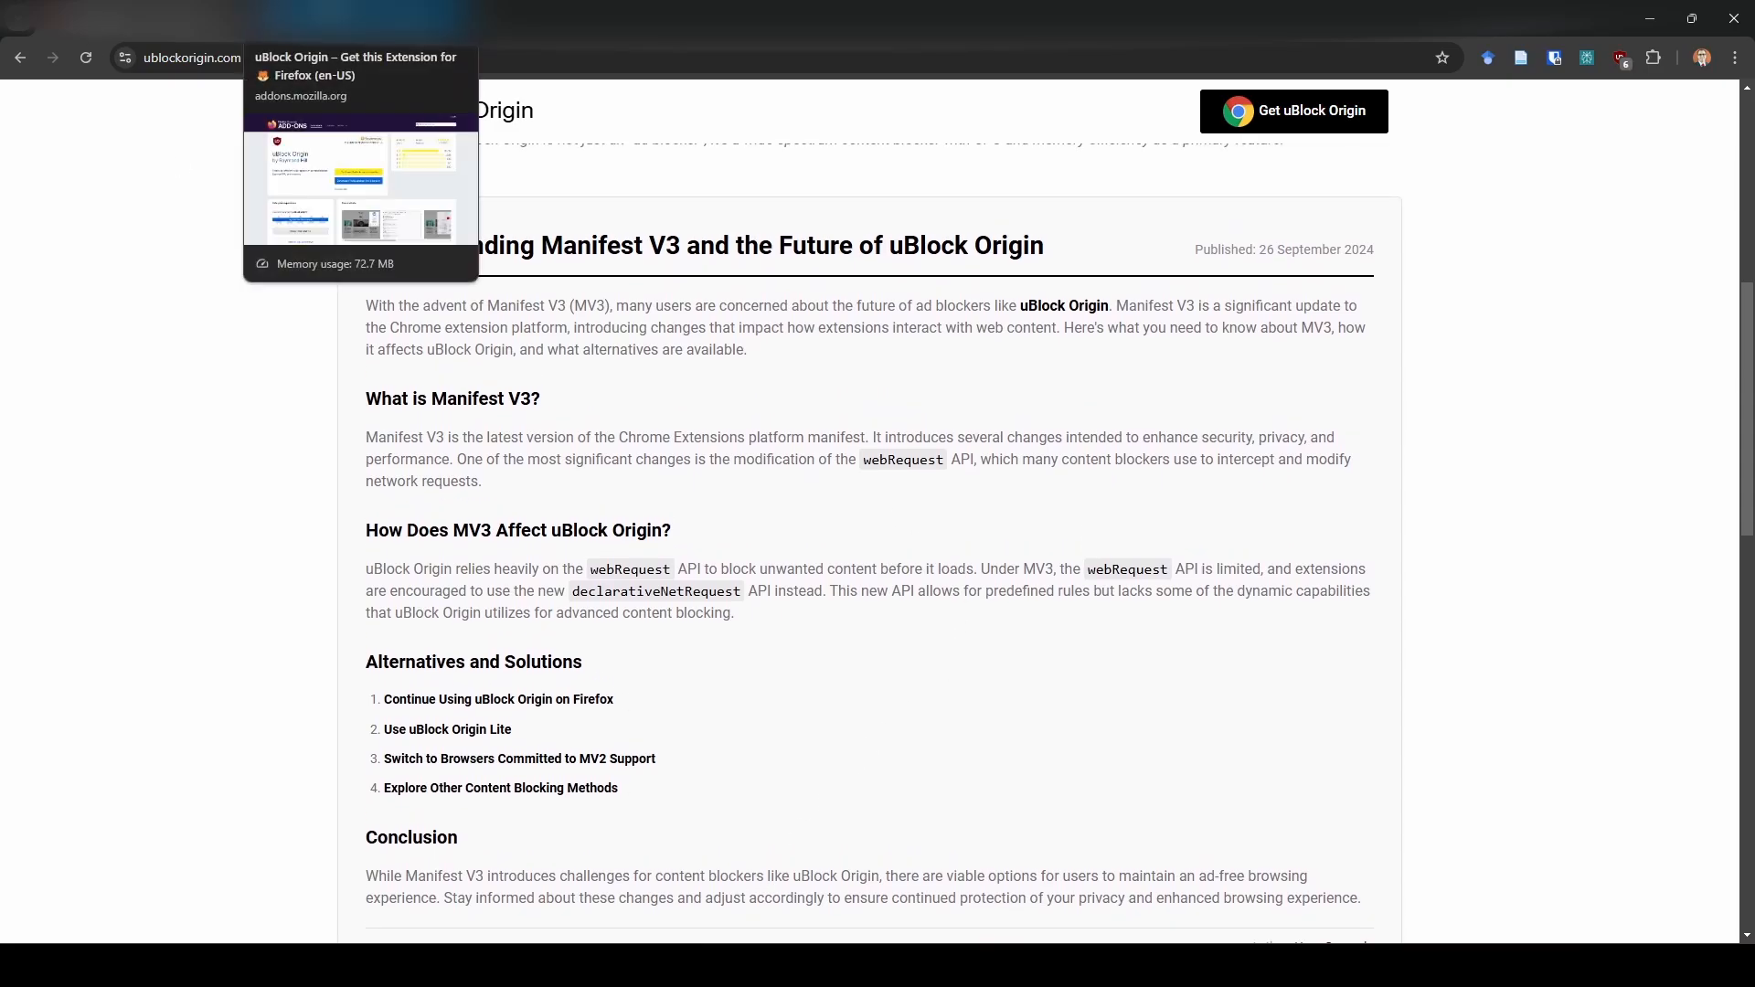
{"action": "mouse_move", "coordinate": [191, 220]}
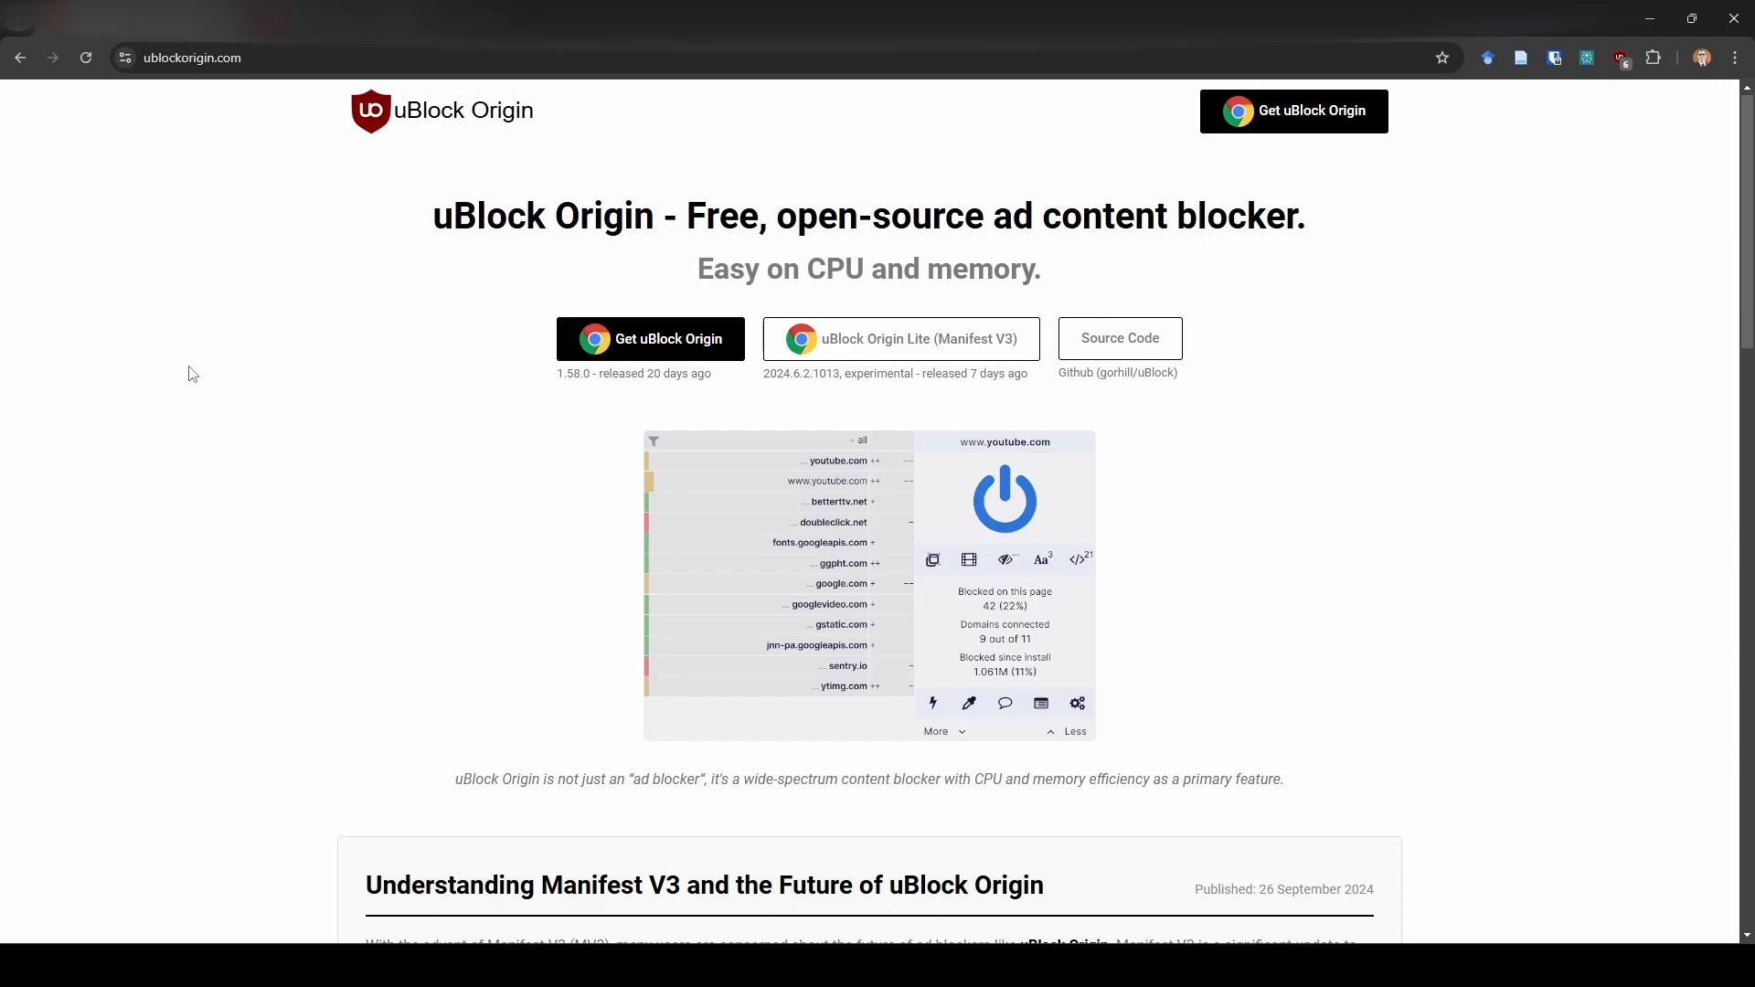
{"action": "mouse_move", "coordinate": [197, 518]}
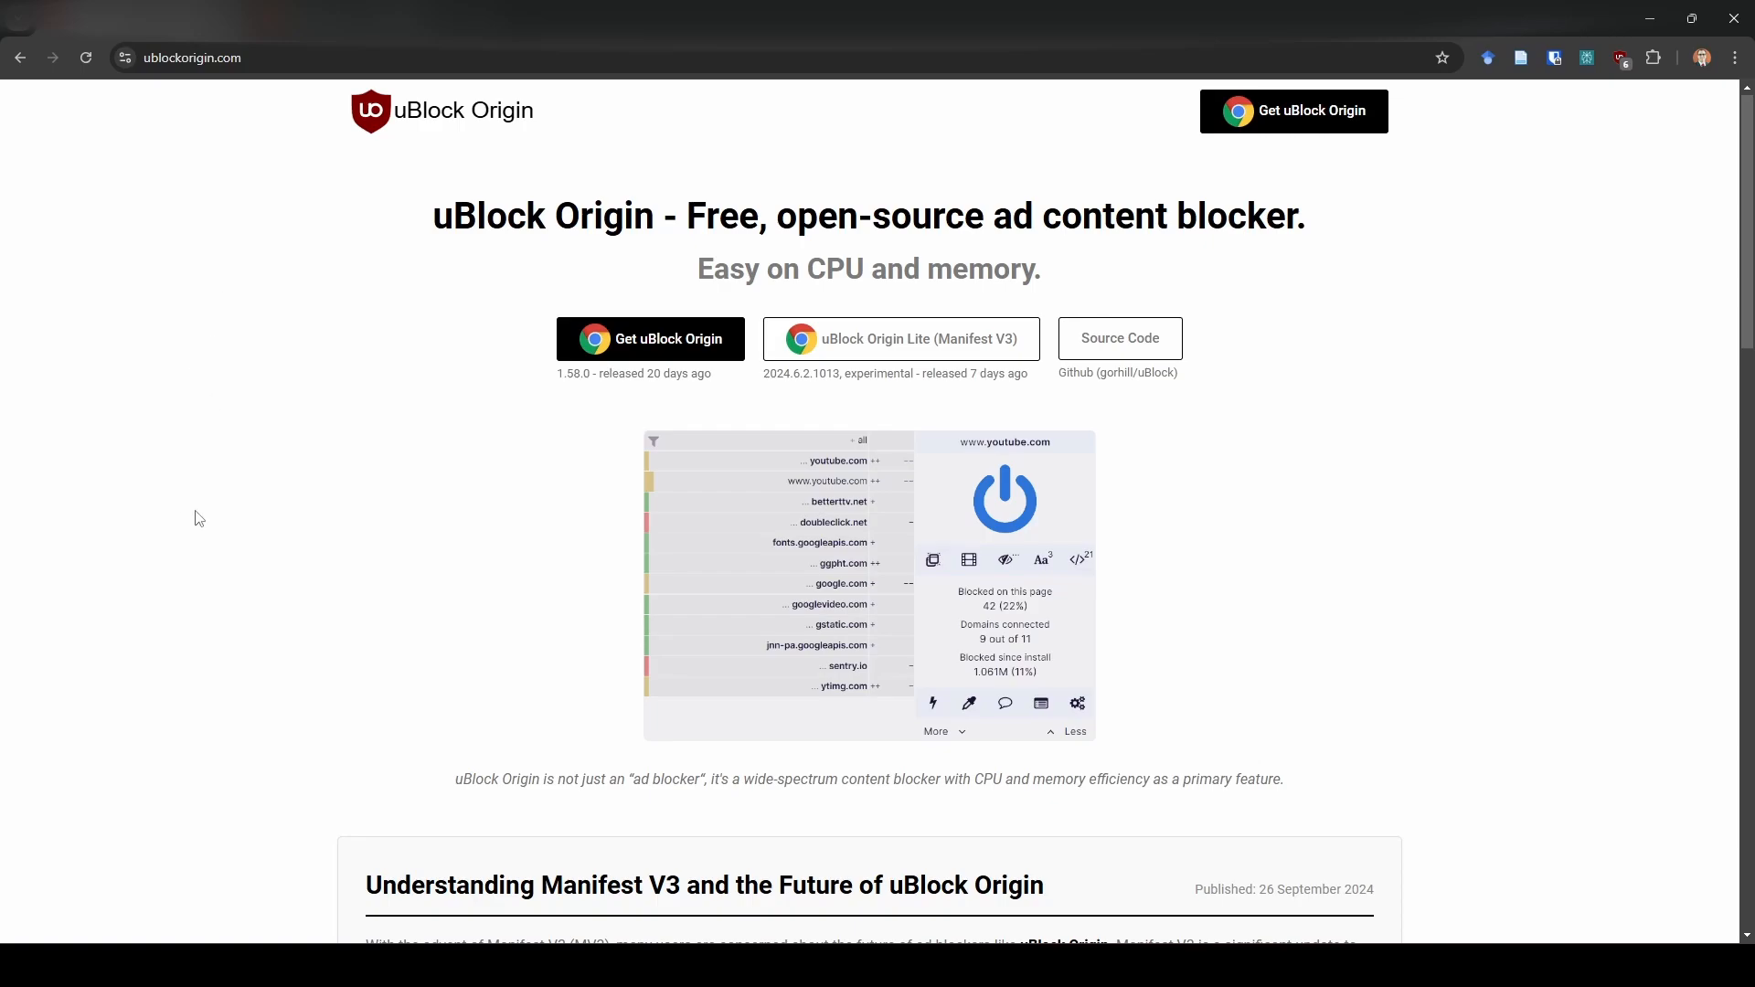
{"action": "mouse_move", "coordinate": [214, 495]}
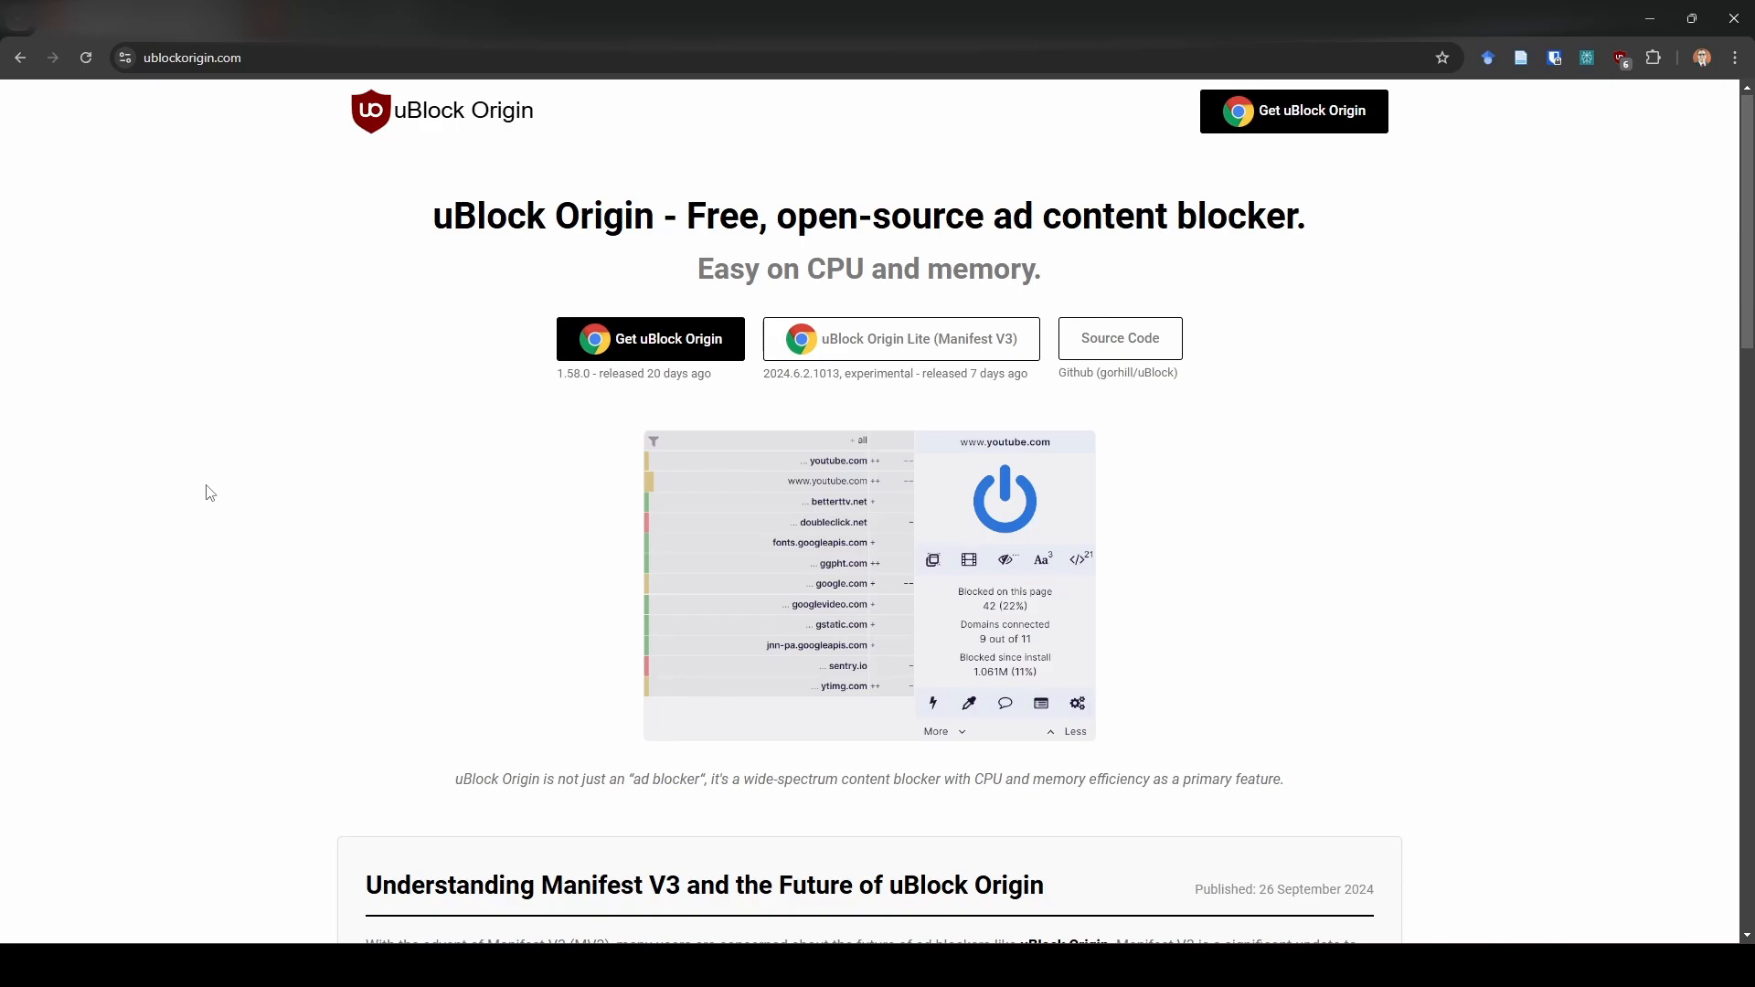
{"action": "mouse_move", "coordinate": [208, 463]}
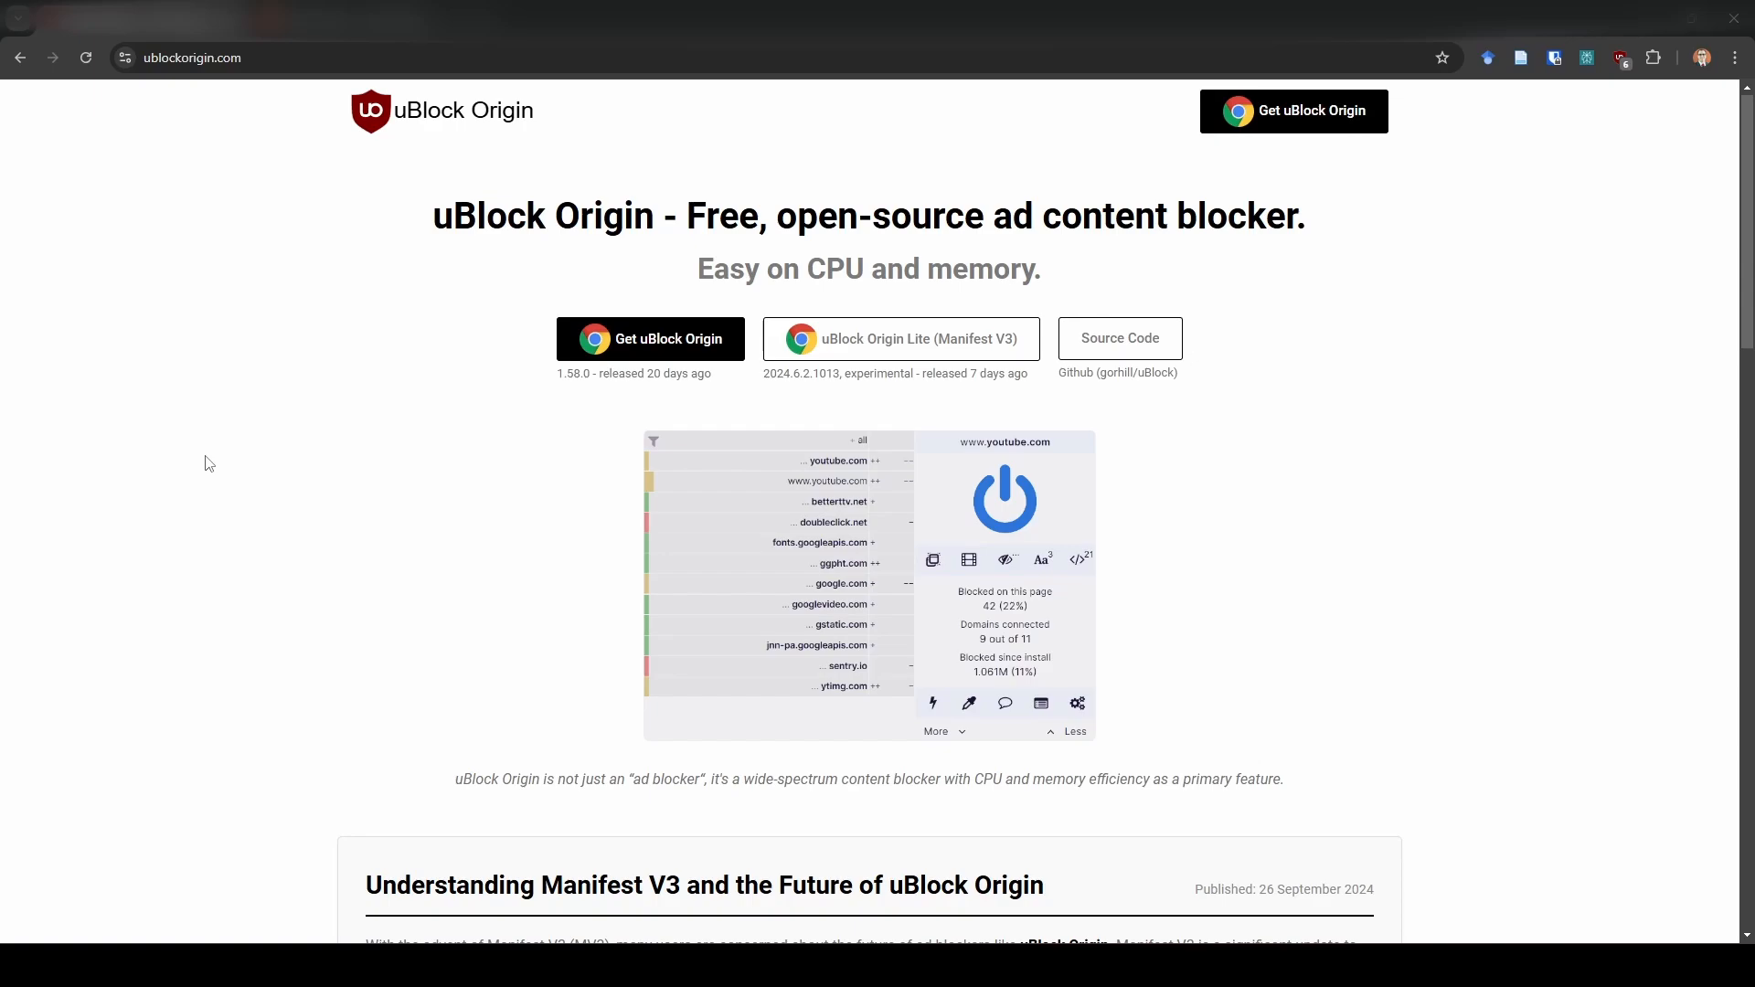
{"action": "mouse_move", "coordinate": [384, 512]}
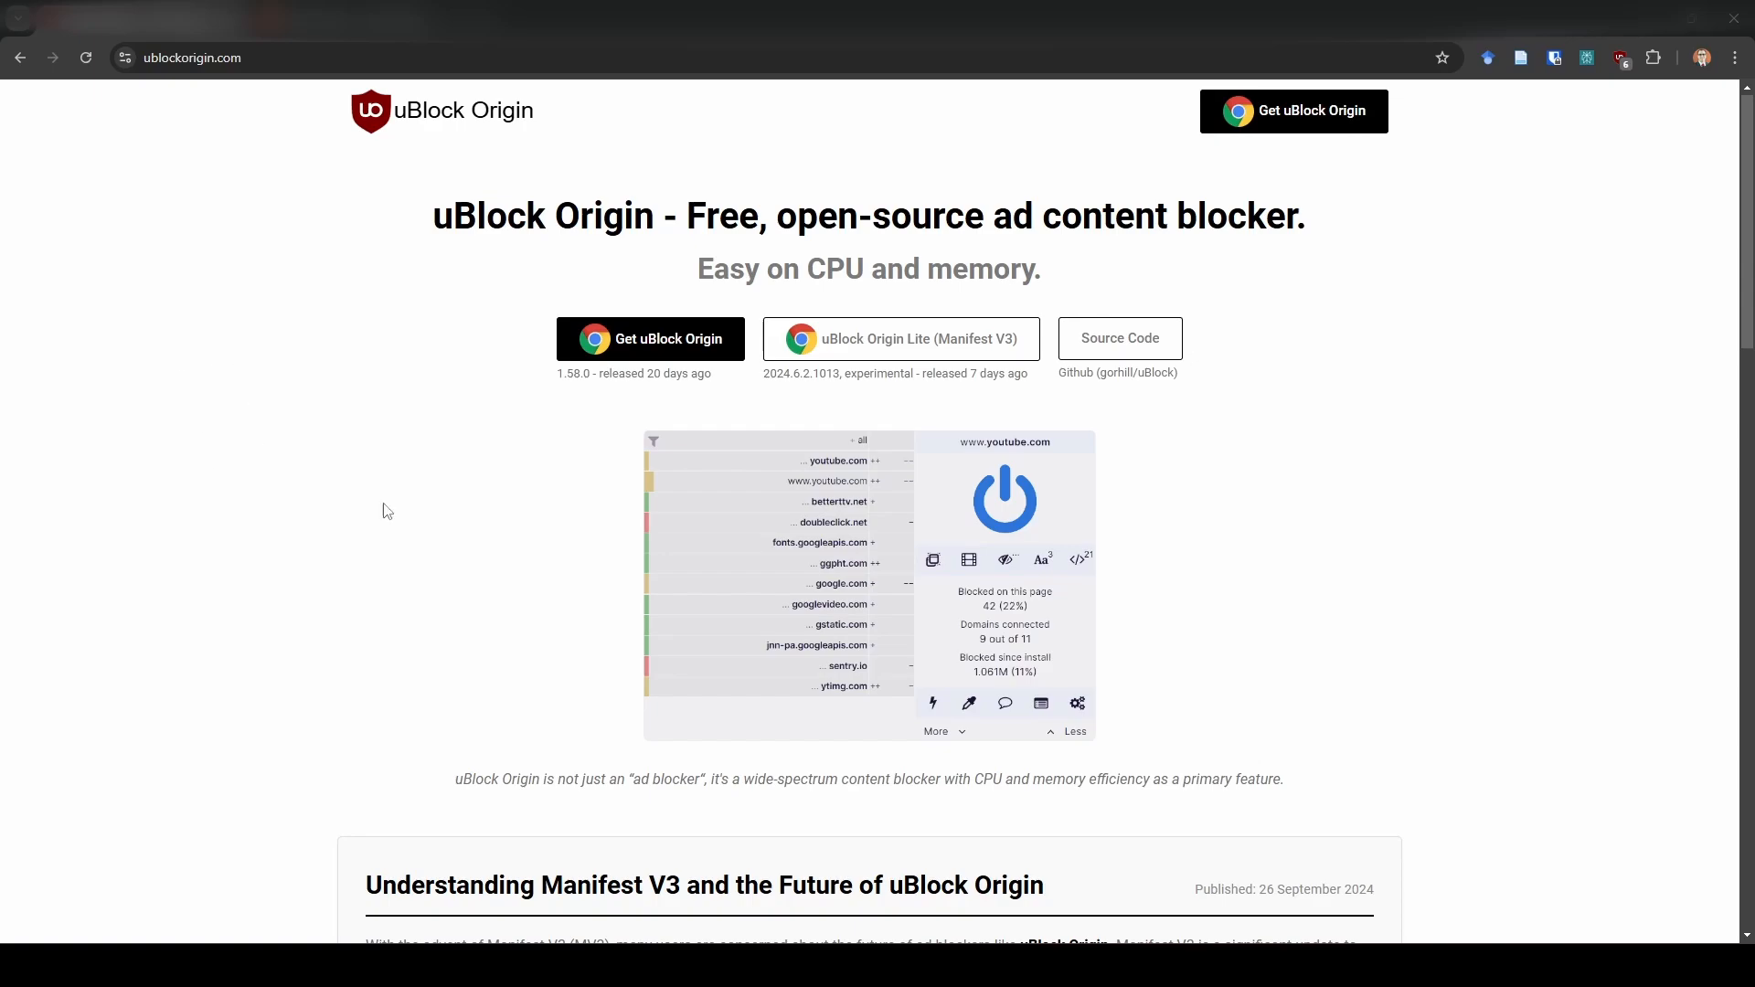
{"action": "mouse_move", "coordinate": [454, 504]}
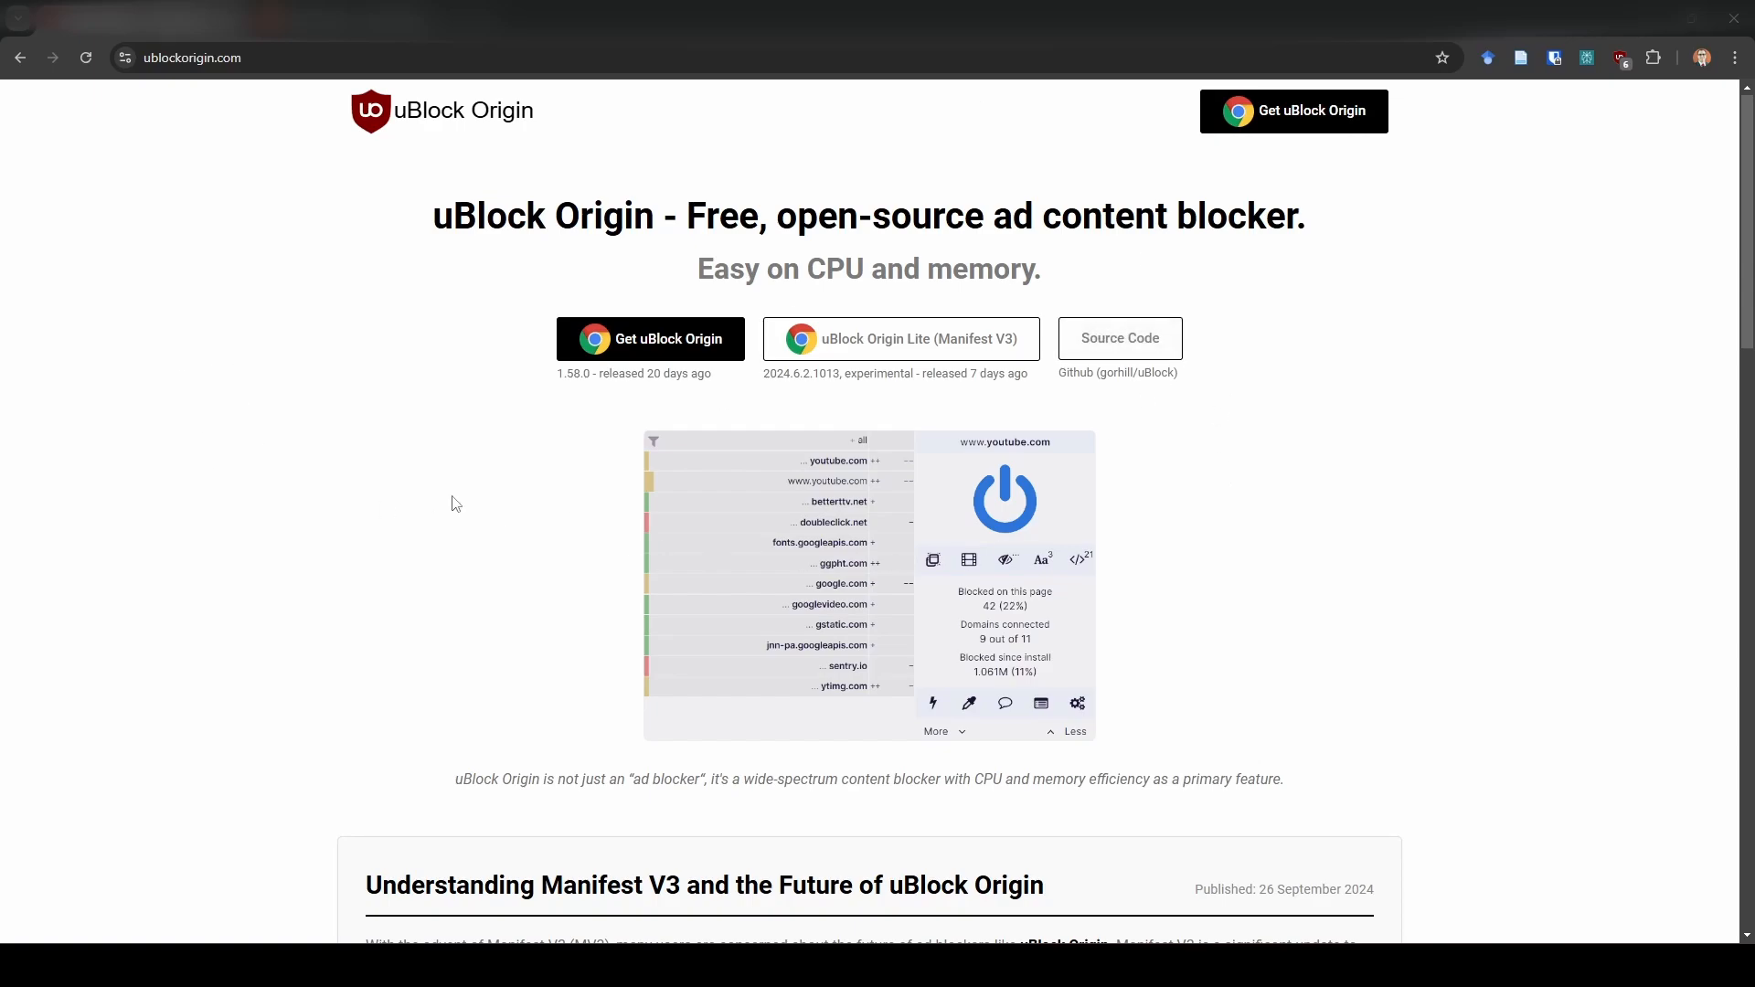
{"action": "mouse_move", "coordinate": [235, 389]}
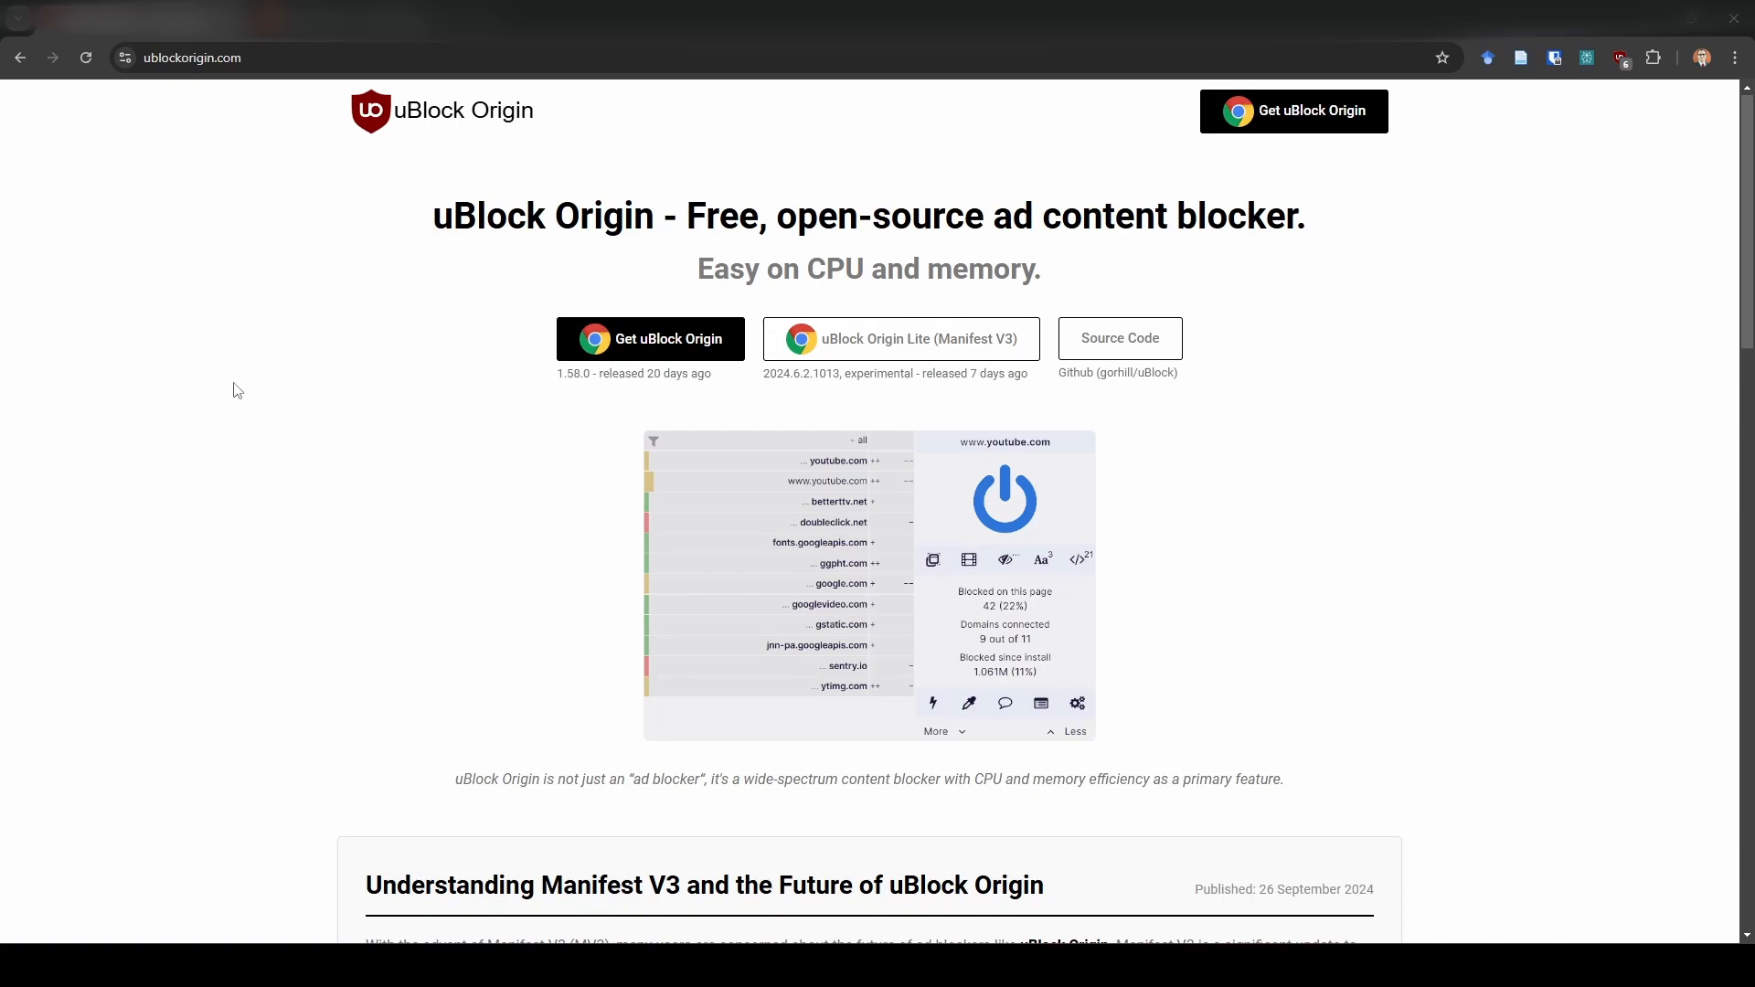